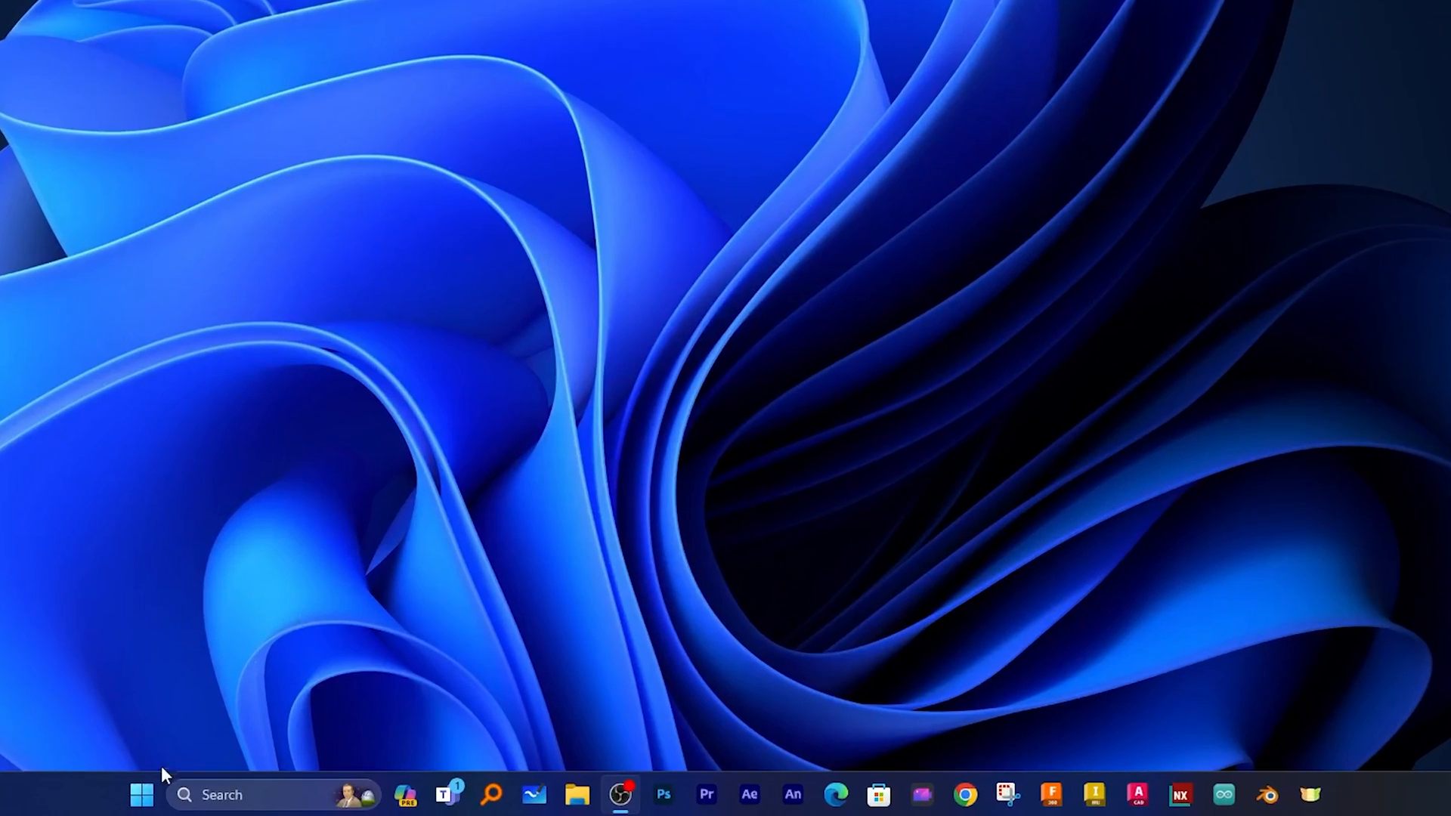
Step: From Start, after glancing at All apps, unpin Sudoku and Prime Video from the pinned apps
{"action": "left_click", "coordinate": [142, 793]}
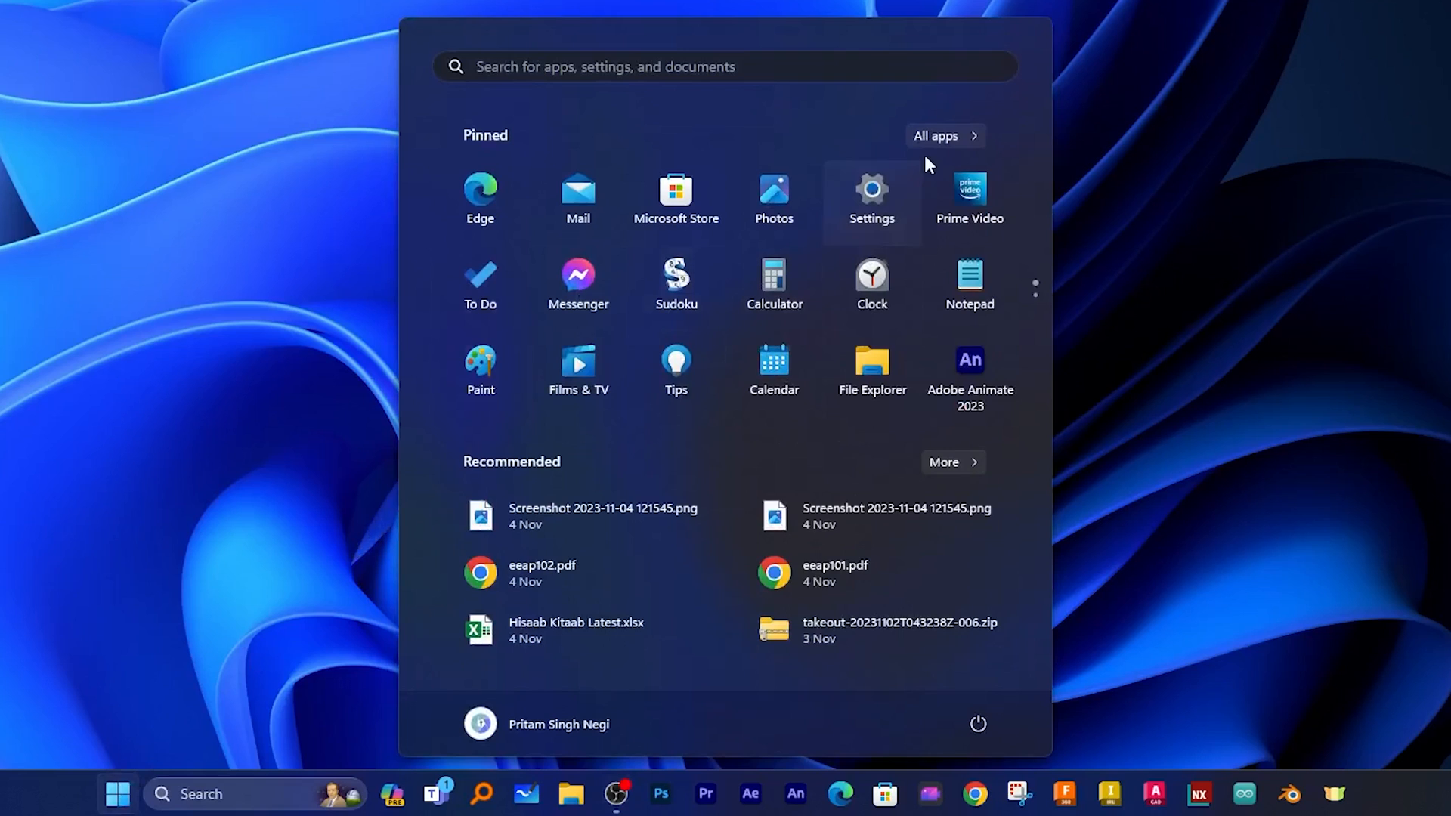
{"action": "left_click", "coordinate": [943, 136]}
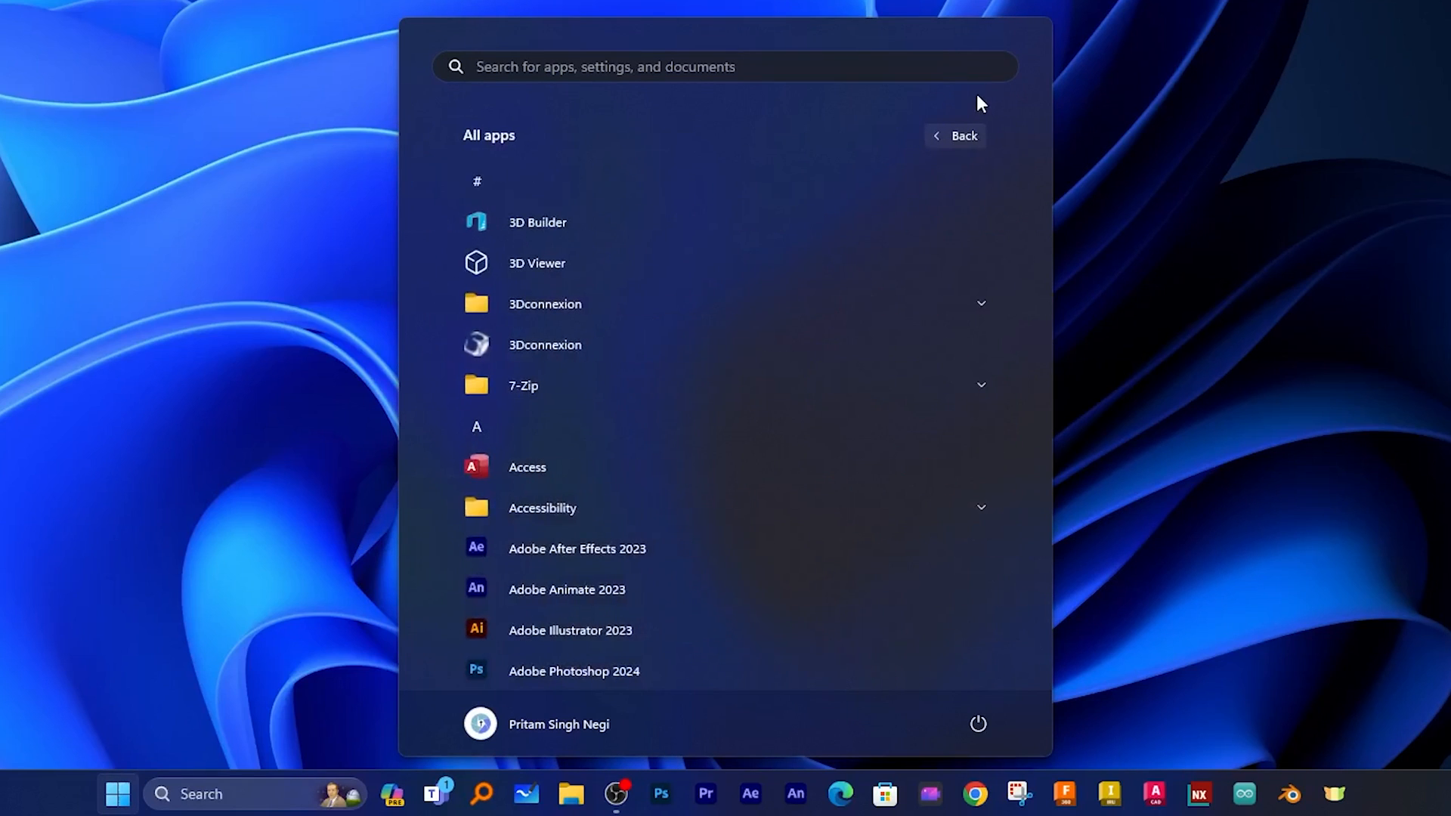
{"action": "left_click", "coordinate": [963, 136]}
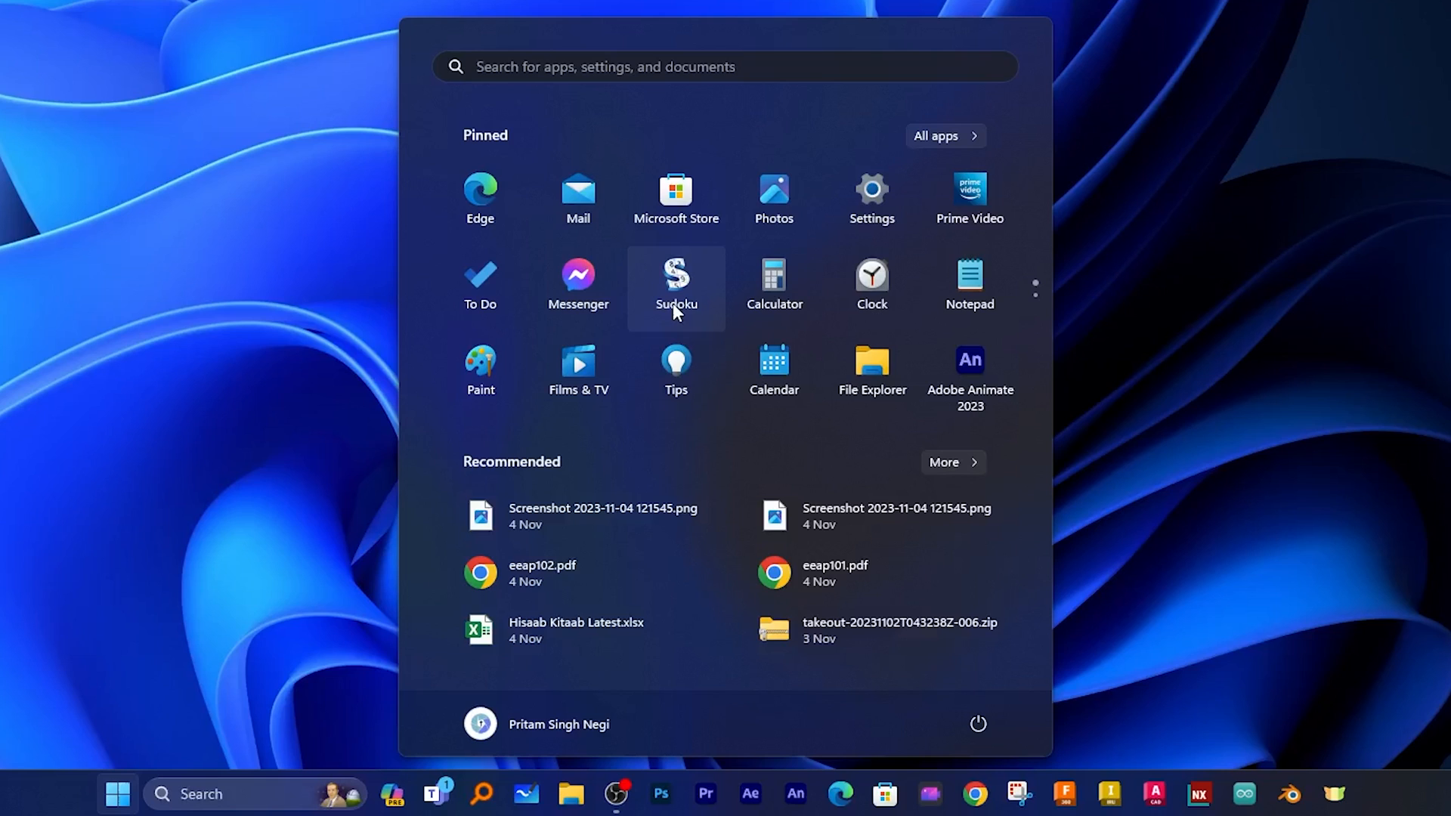
{"action": "right_click", "coordinate": [676, 278]}
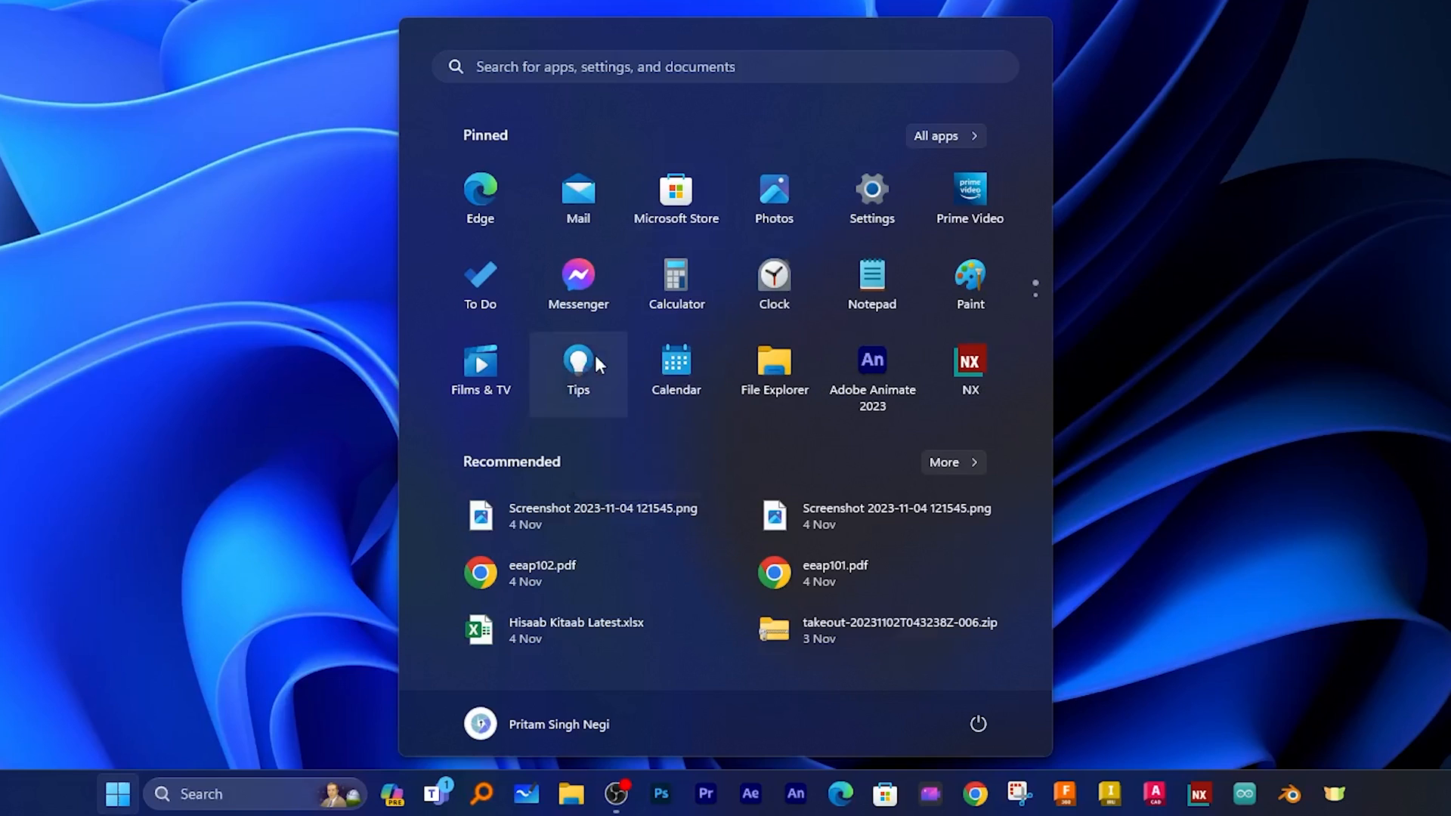
{"action": "right_click", "coordinate": [969, 195]}
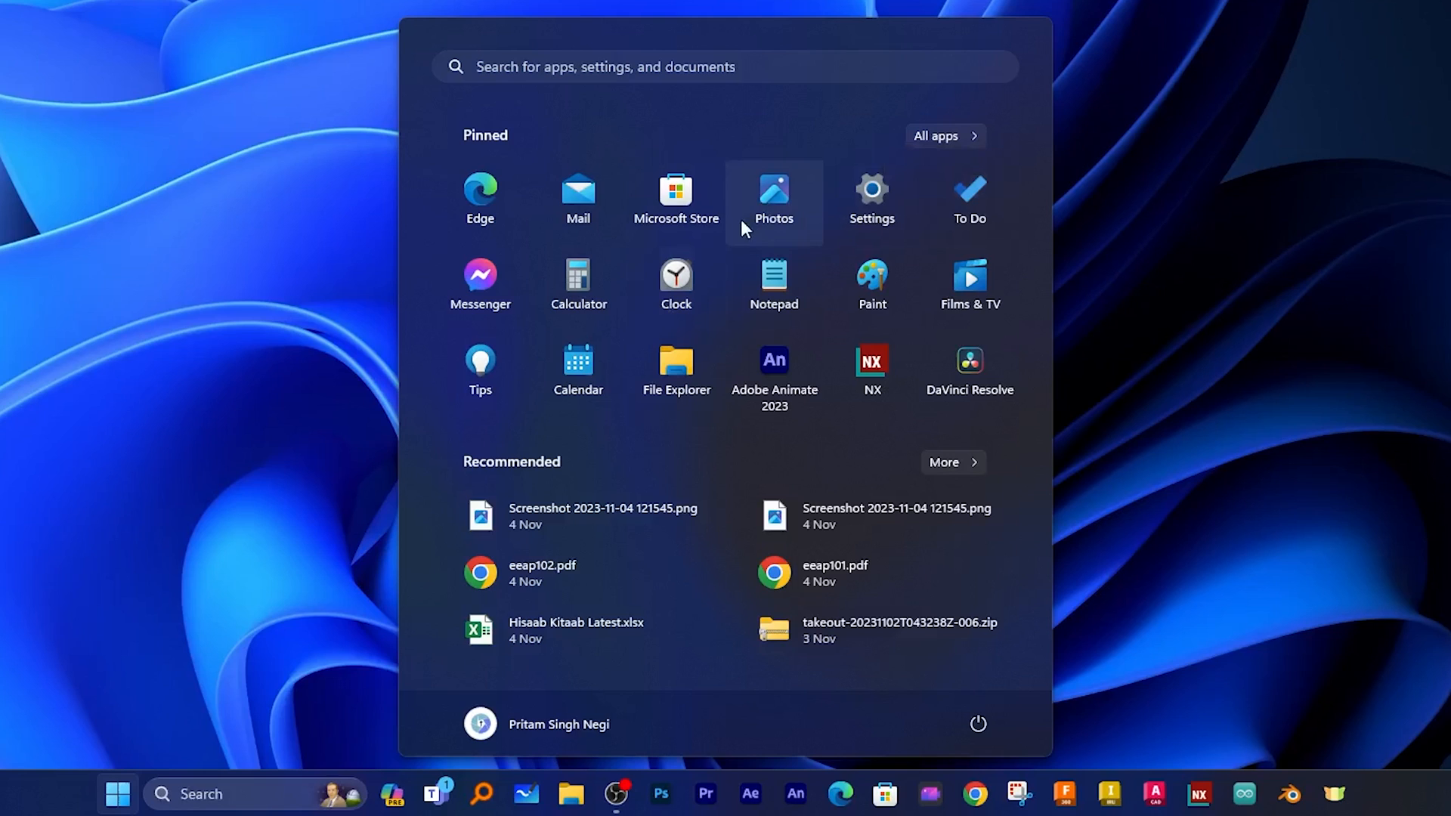
{"action": "mouse_move", "coordinate": [675, 196]}
{"action": "type", "text": "add"}
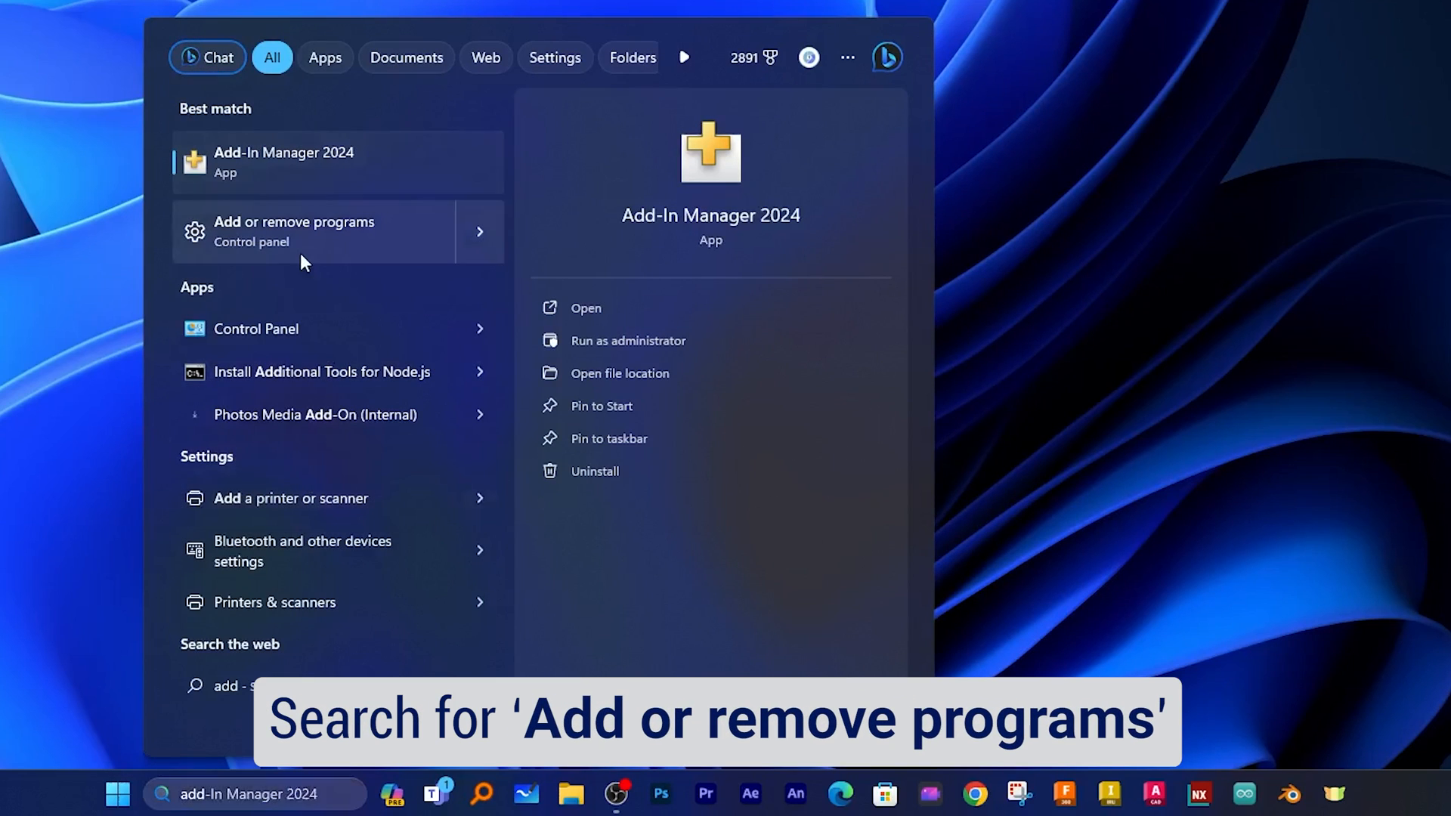
Step: In Installed apps, uninstall Microsoft Teams via its ⋯ menu and confirm
{"action": "left_click", "coordinate": [295, 231]}
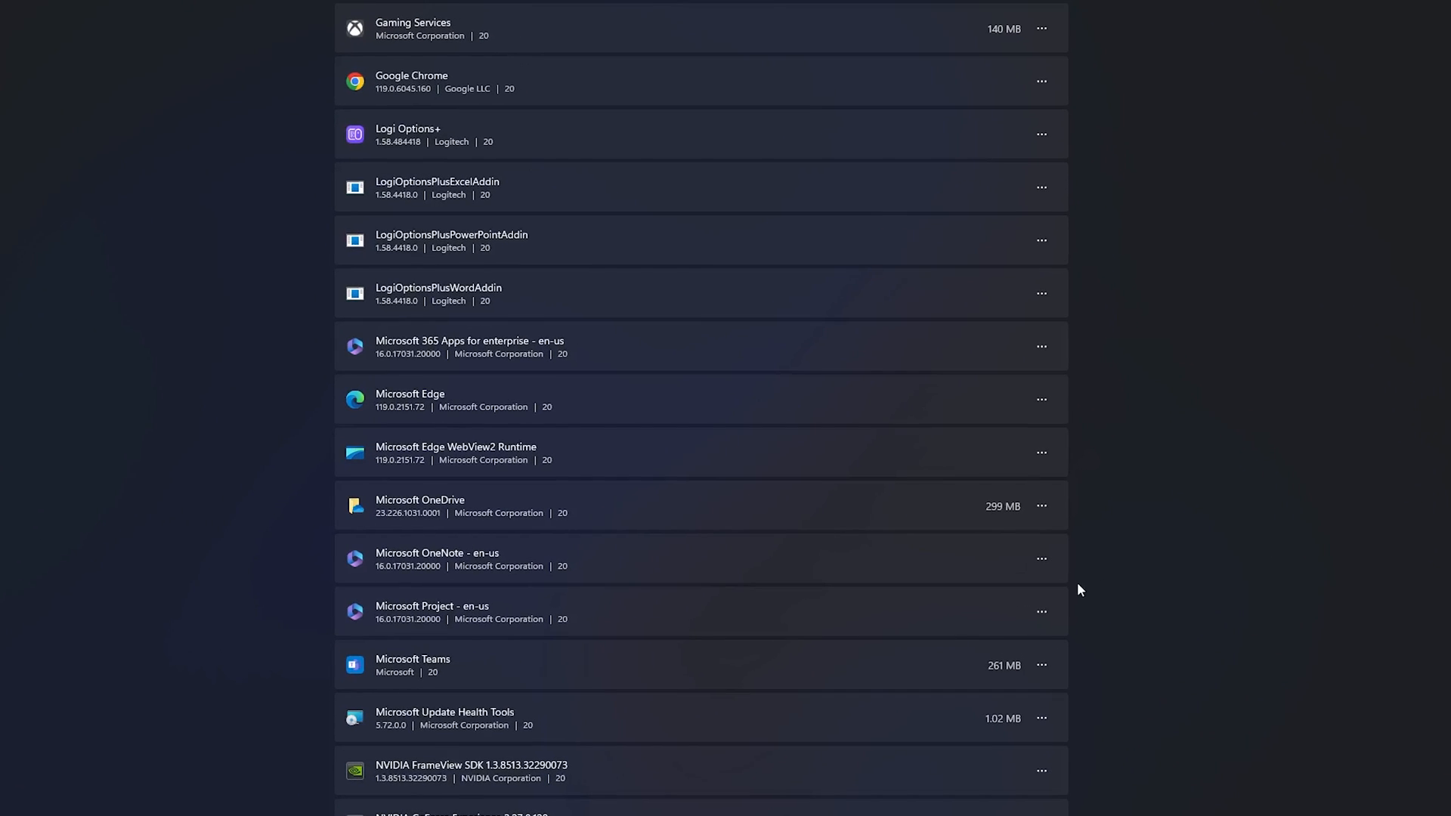
{"action": "left_click", "coordinate": [1041, 665]}
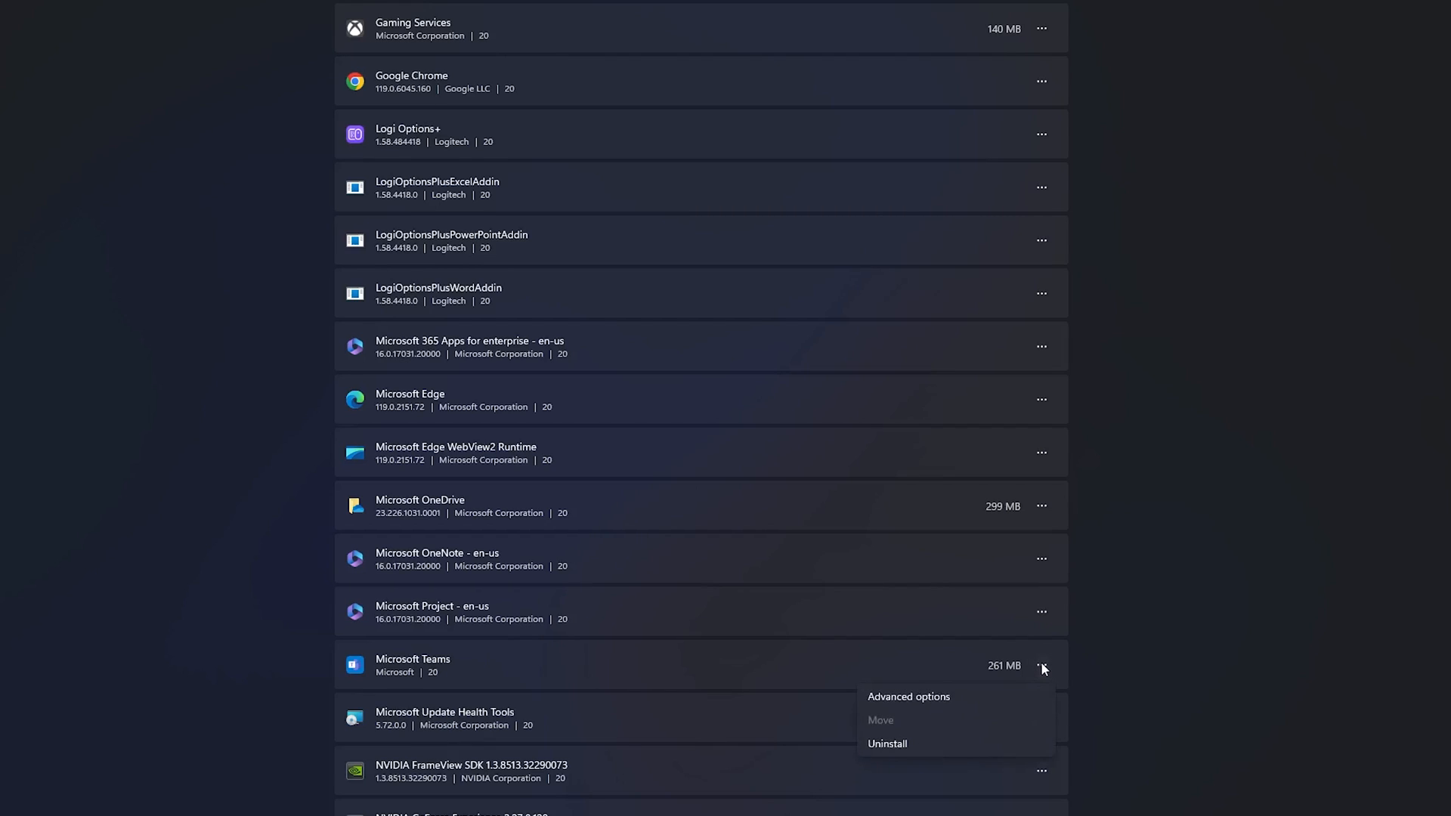
{"action": "left_click", "coordinate": [886, 743]}
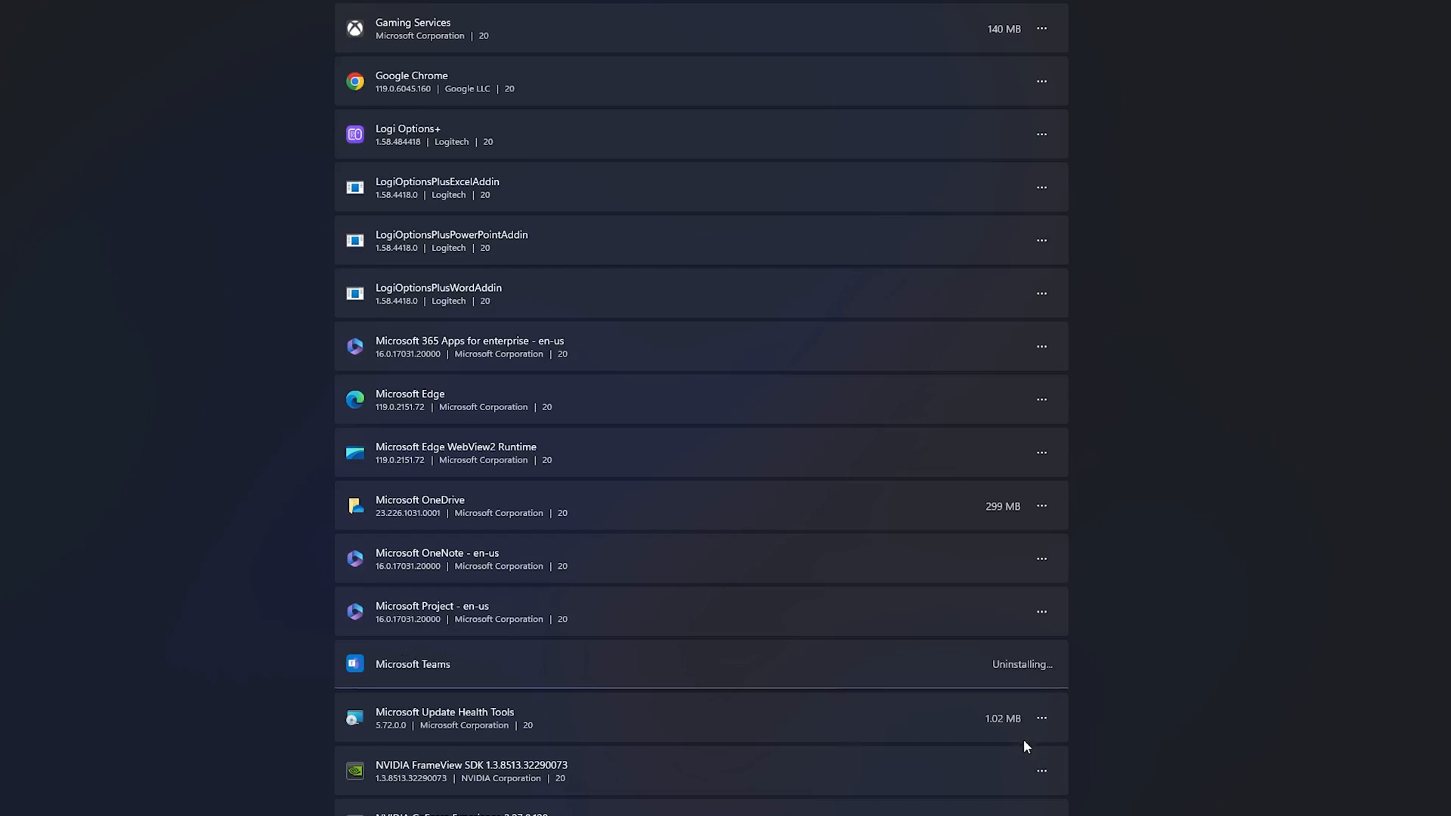
{"action": "mouse_move", "coordinate": [894, 565]}
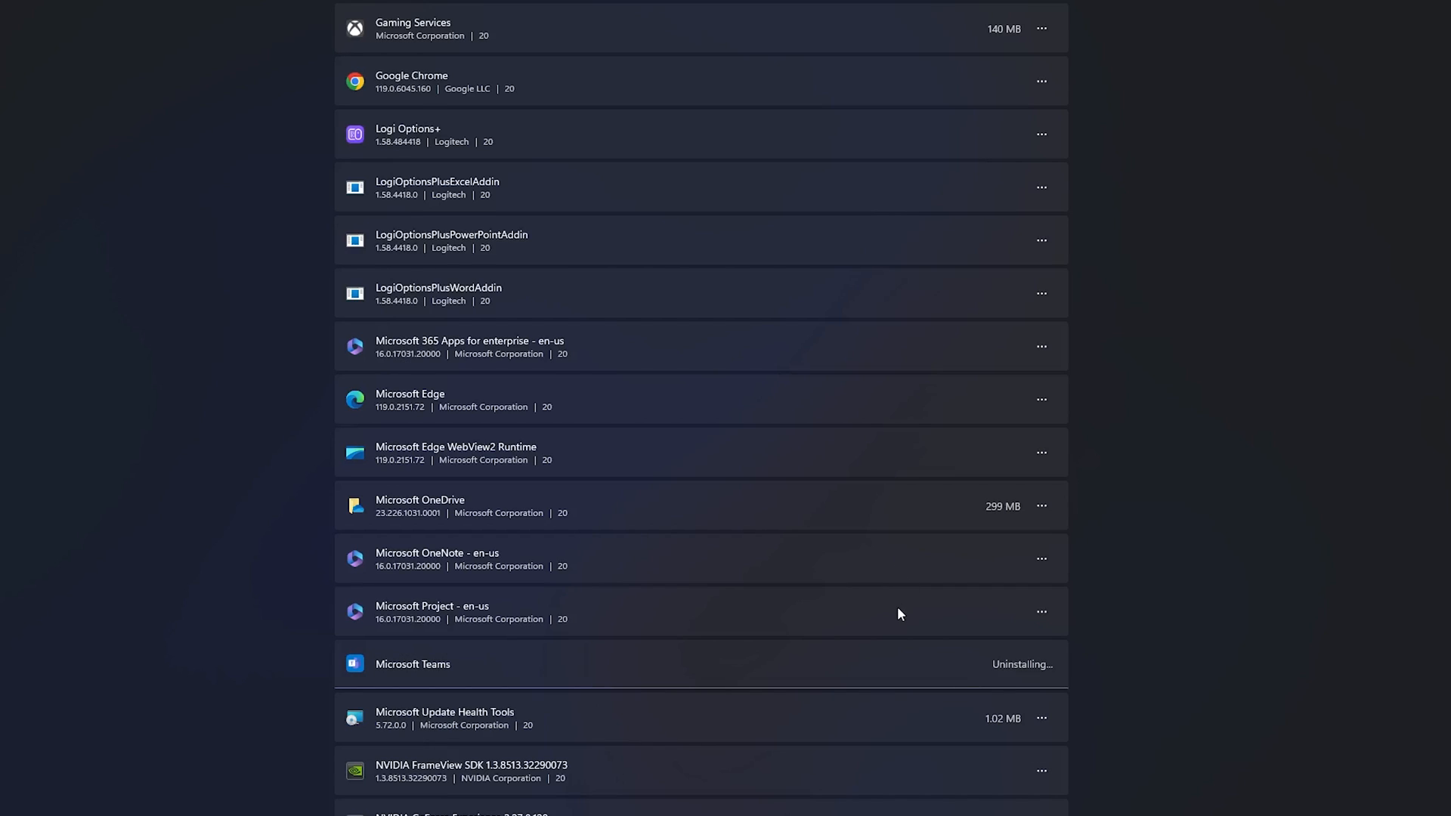
{"action": "left_click", "coordinate": [1040, 715]}
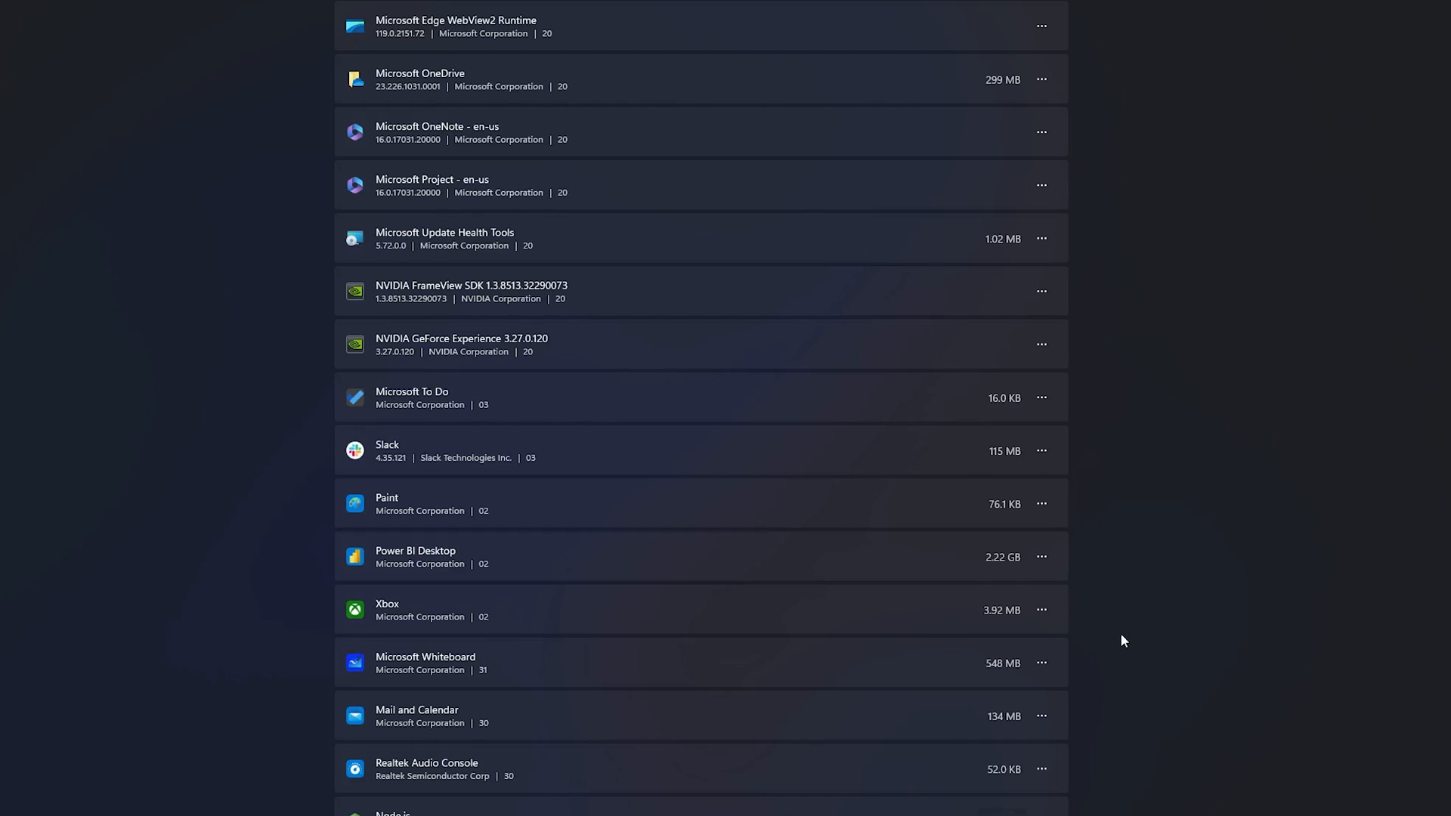
{"action": "mouse_move", "coordinate": [1108, 610]}
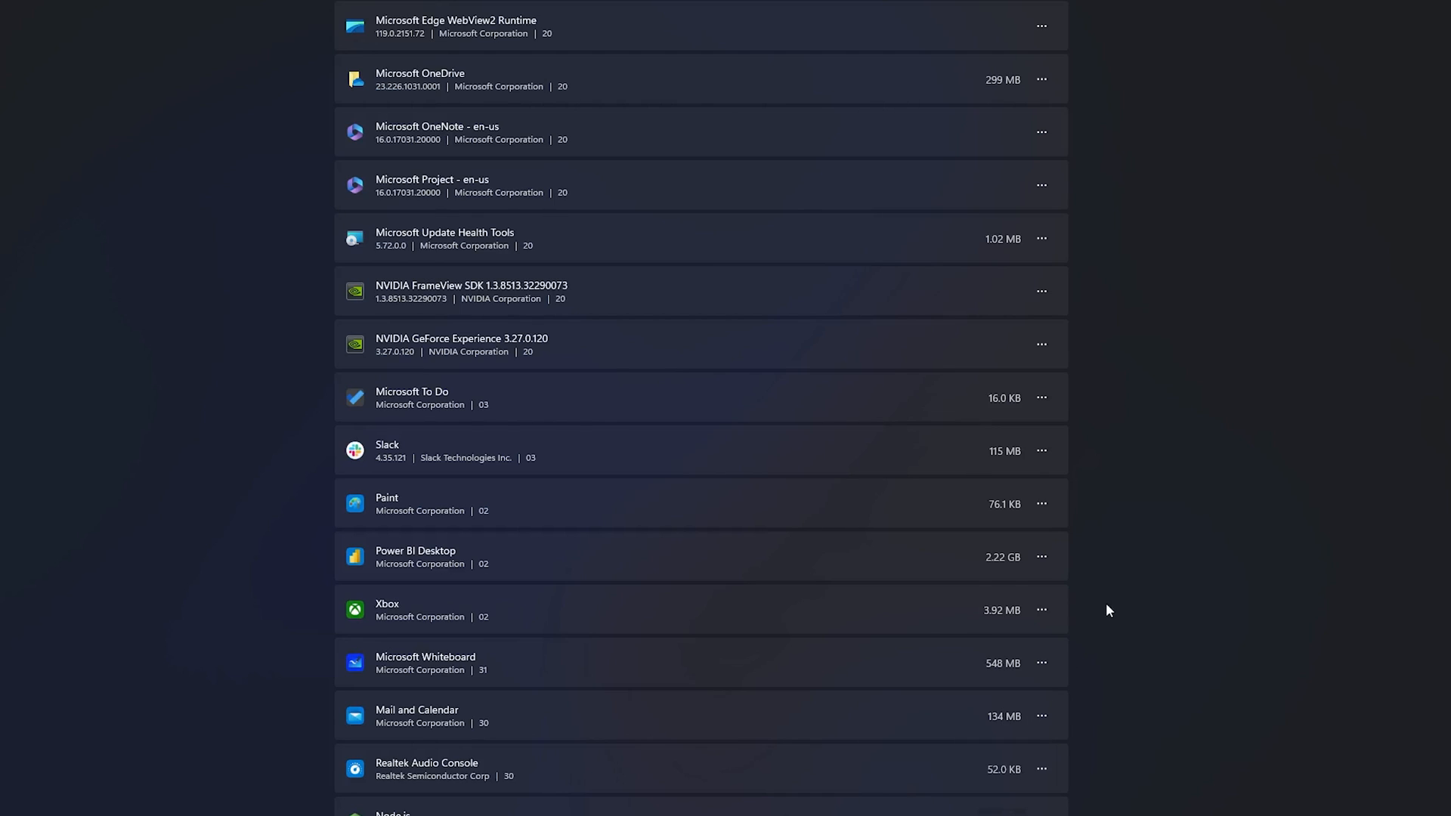
Step: Uninstall Outlook (new) from the installed apps list and confirm its removal
{"action": "scroll", "scroll_direction": "down", "scroll_amount": 3}
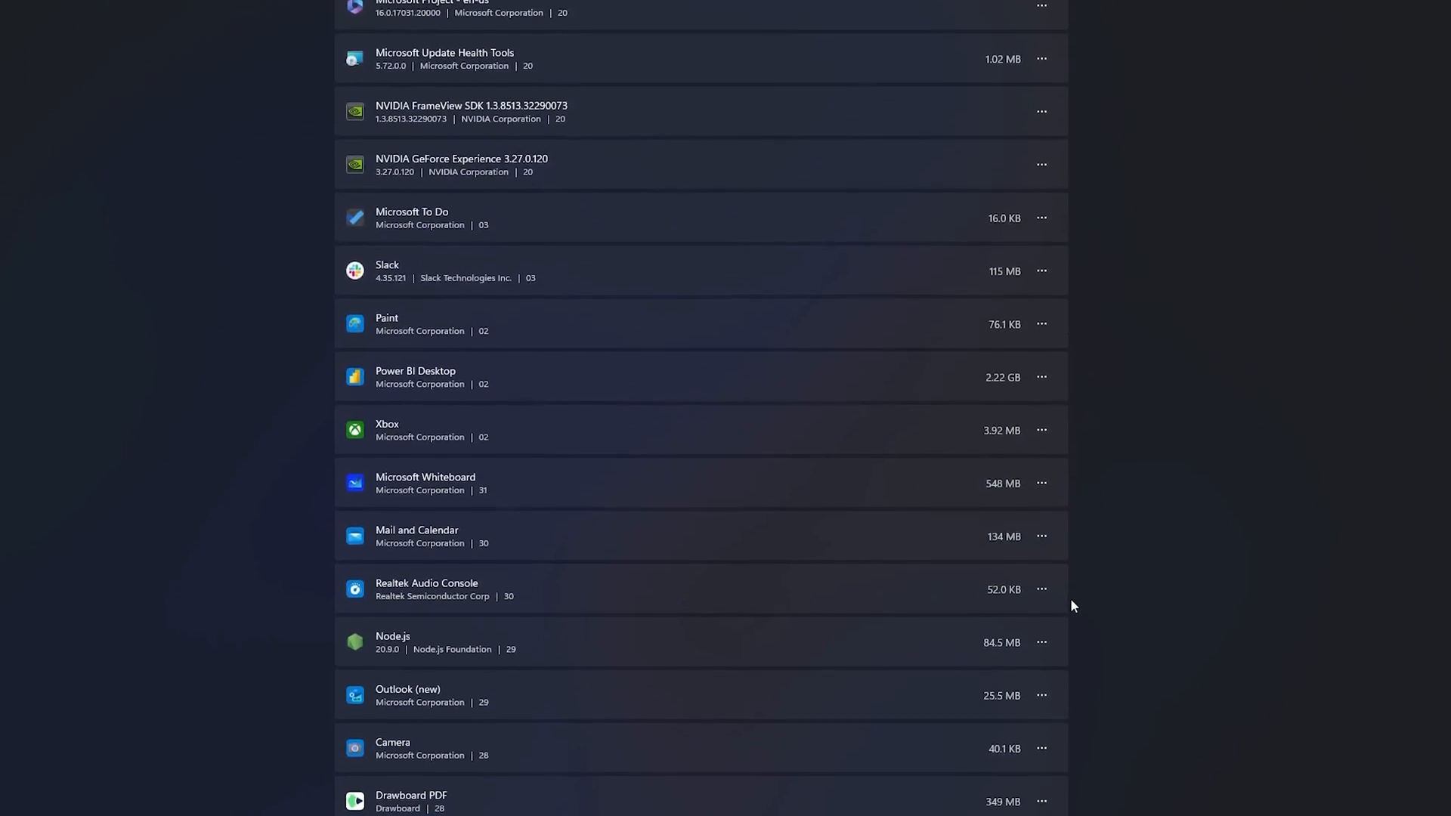
{"action": "left_click", "coordinate": [1039, 681]}
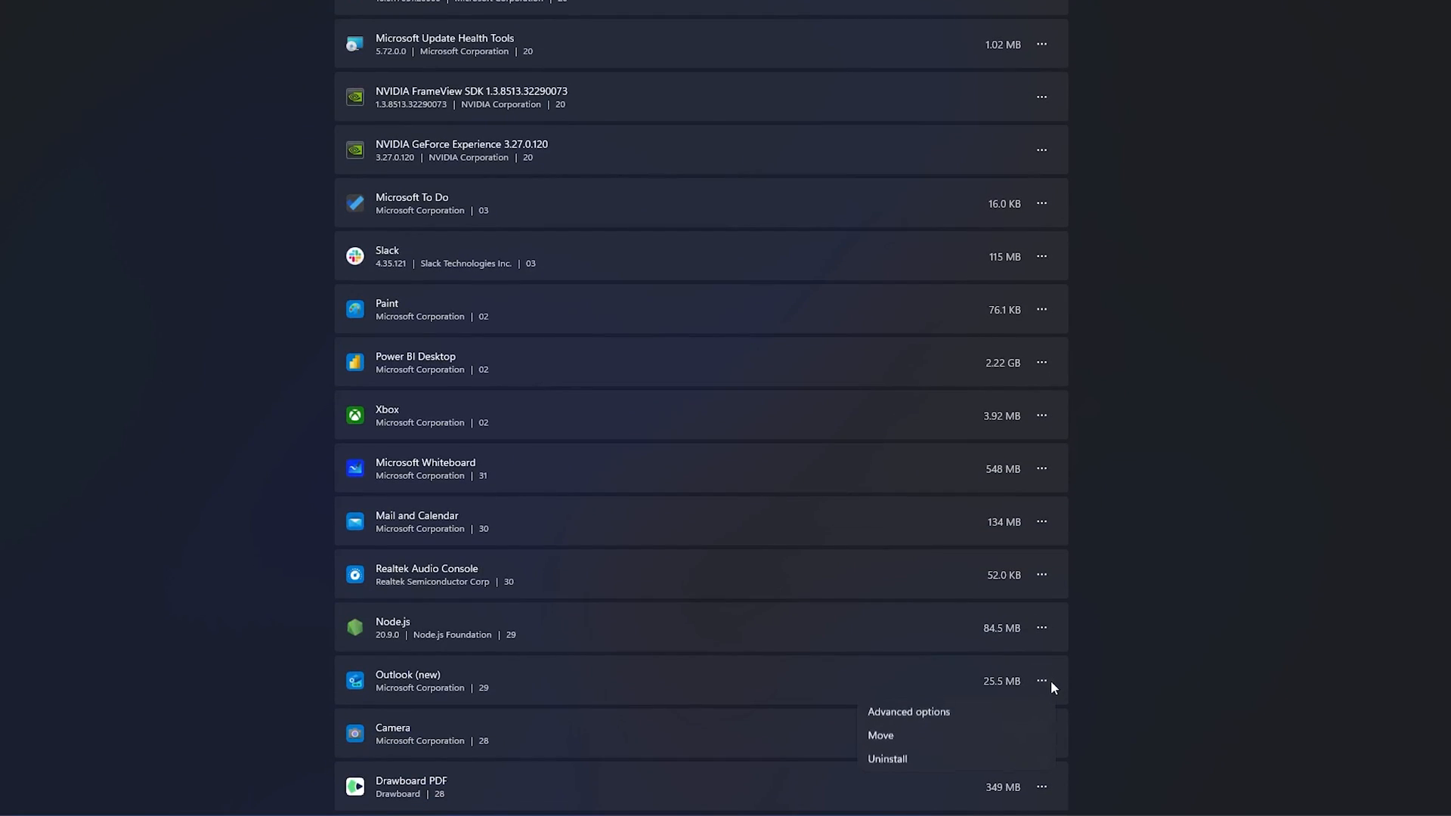
{"action": "left_click", "coordinate": [886, 759]}
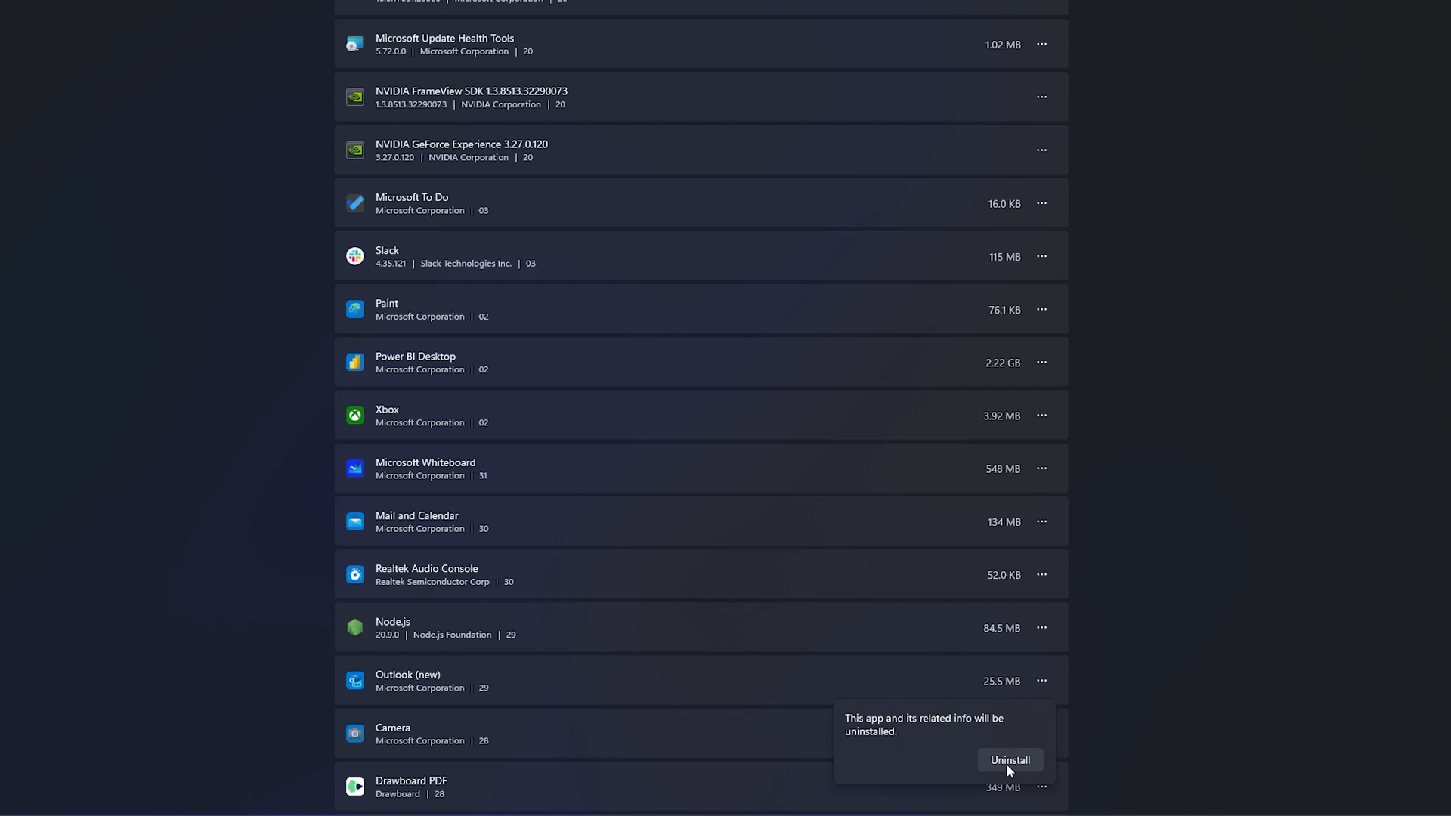
{"action": "left_click", "coordinate": [1010, 760]}
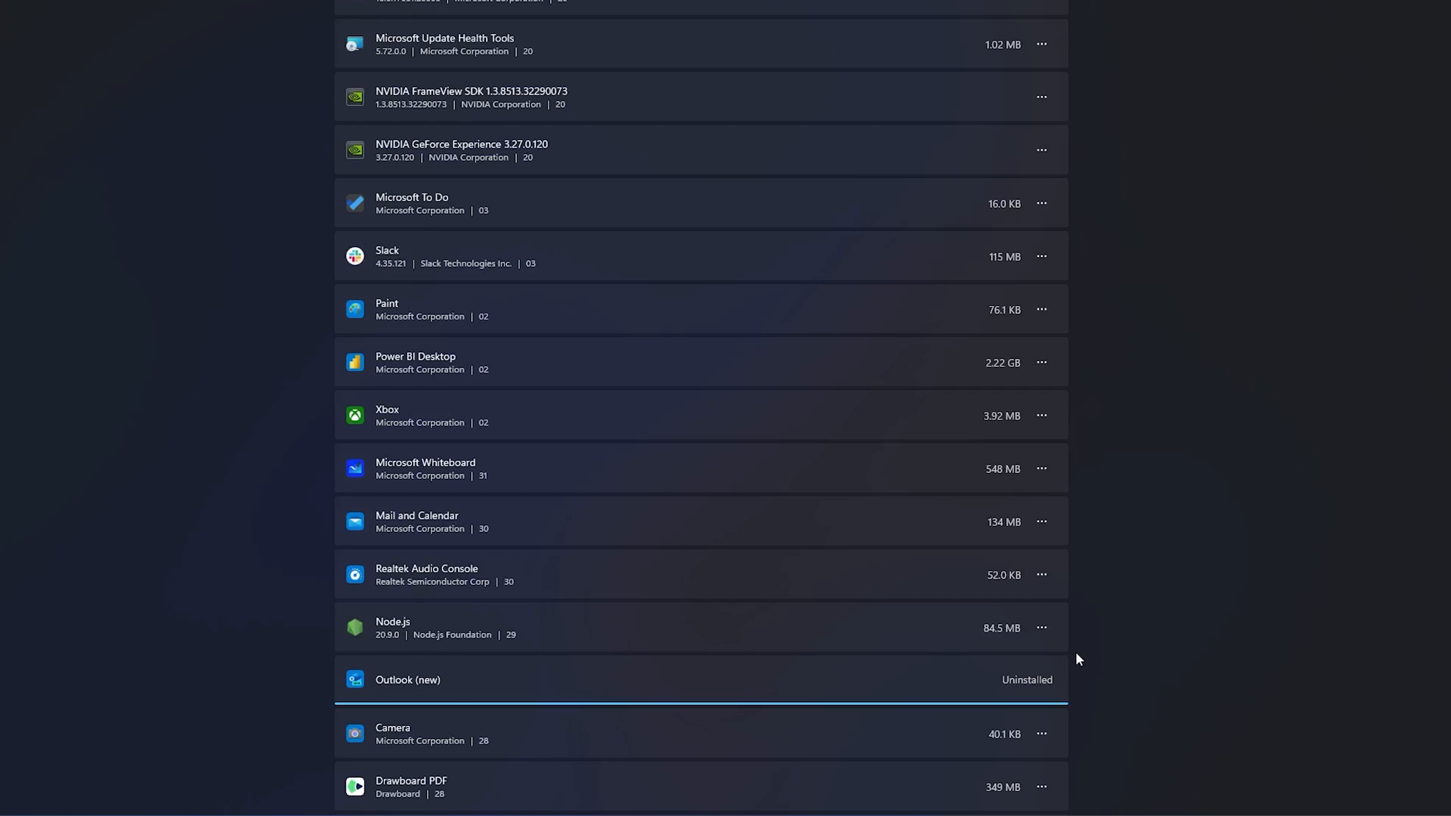
Step: Further down Installed apps, uninstall the Maps app and confirm
{"action": "scroll", "scroll_direction": "down", "scroll_amount": 3}
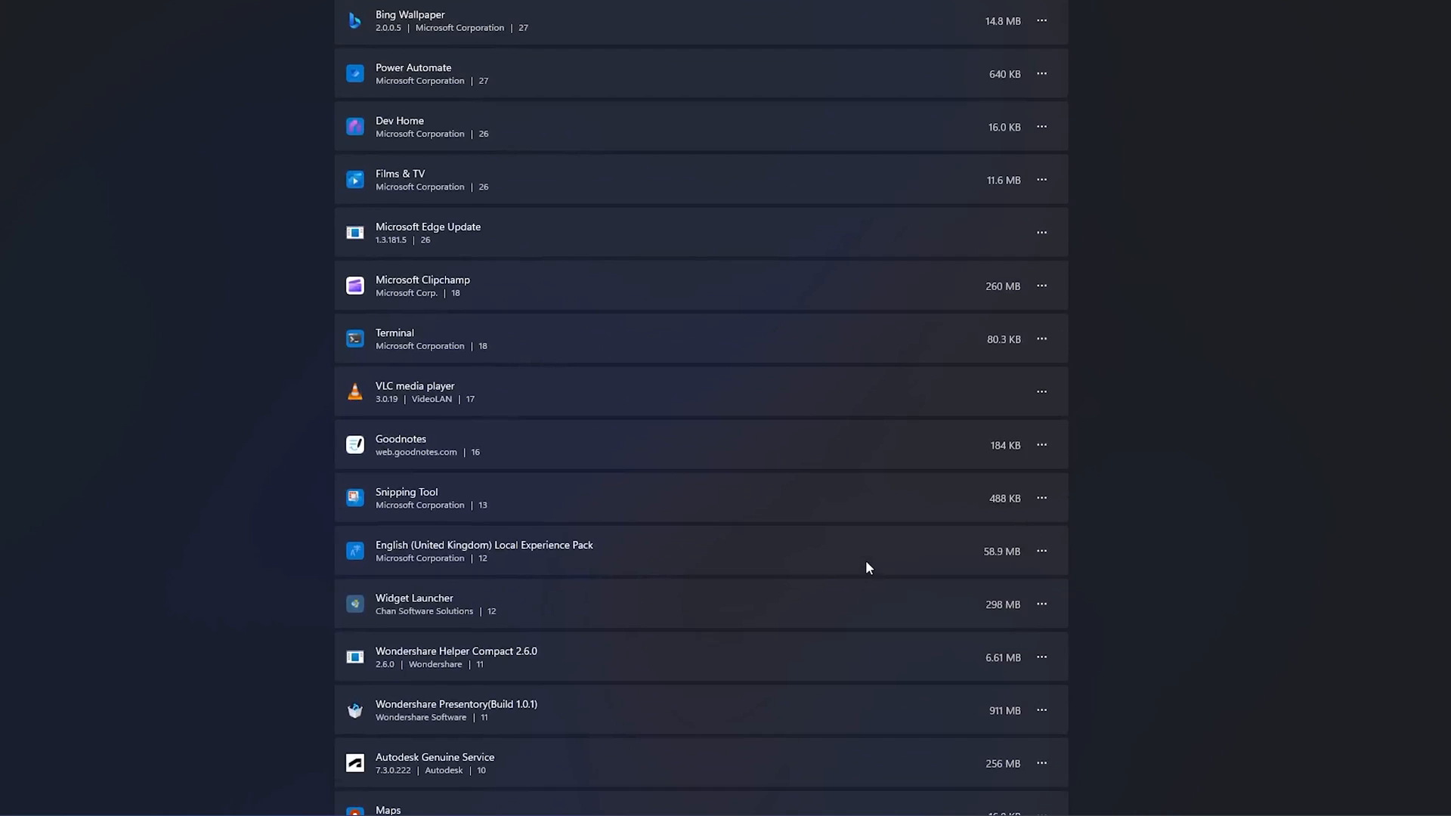
{"action": "scroll", "scroll_direction": "down", "scroll_amount": 3}
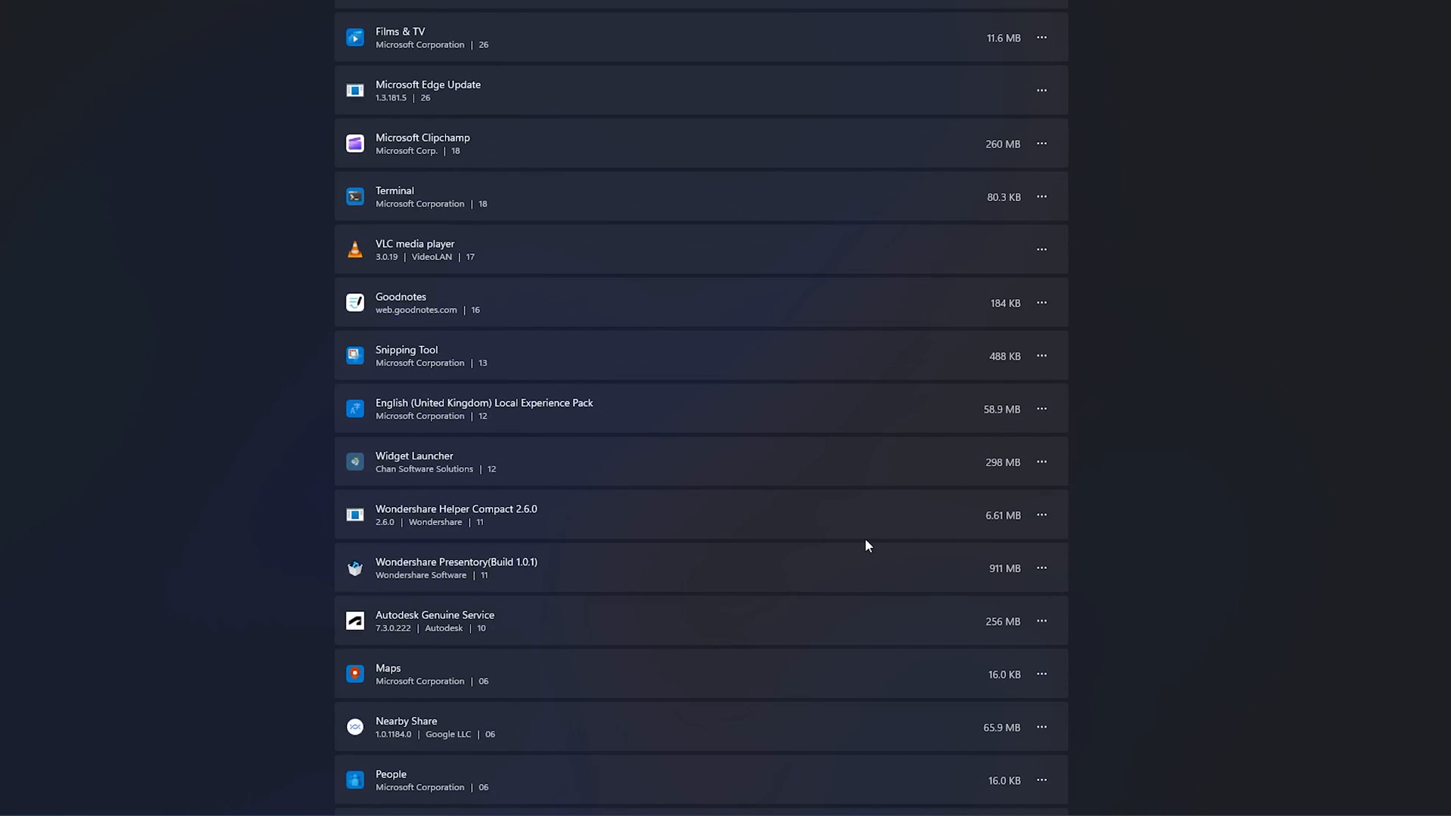
{"action": "mouse_move", "coordinate": [438, 698]}
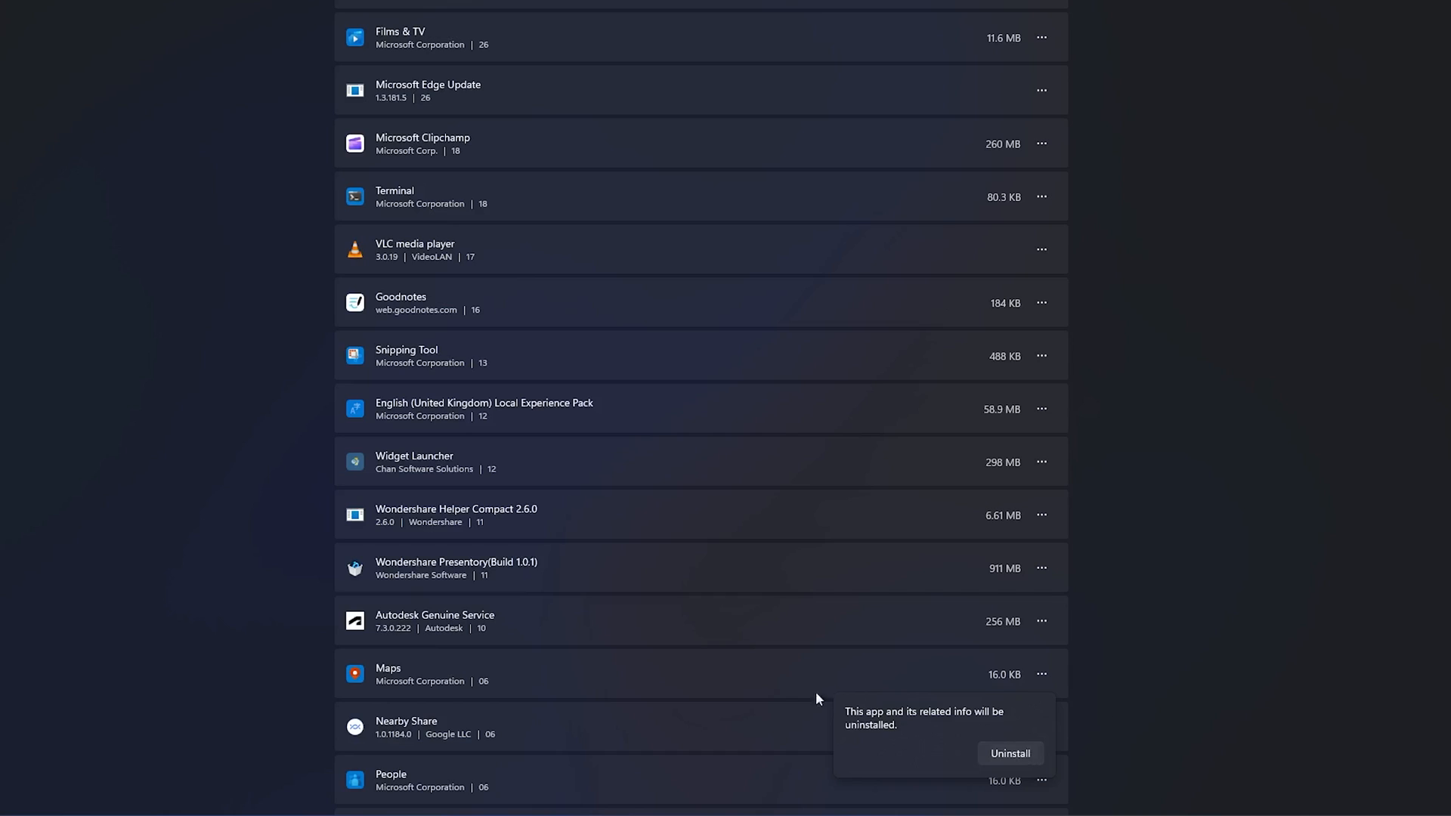
{"action": "left_click", "coordinate": [1011, 753]}
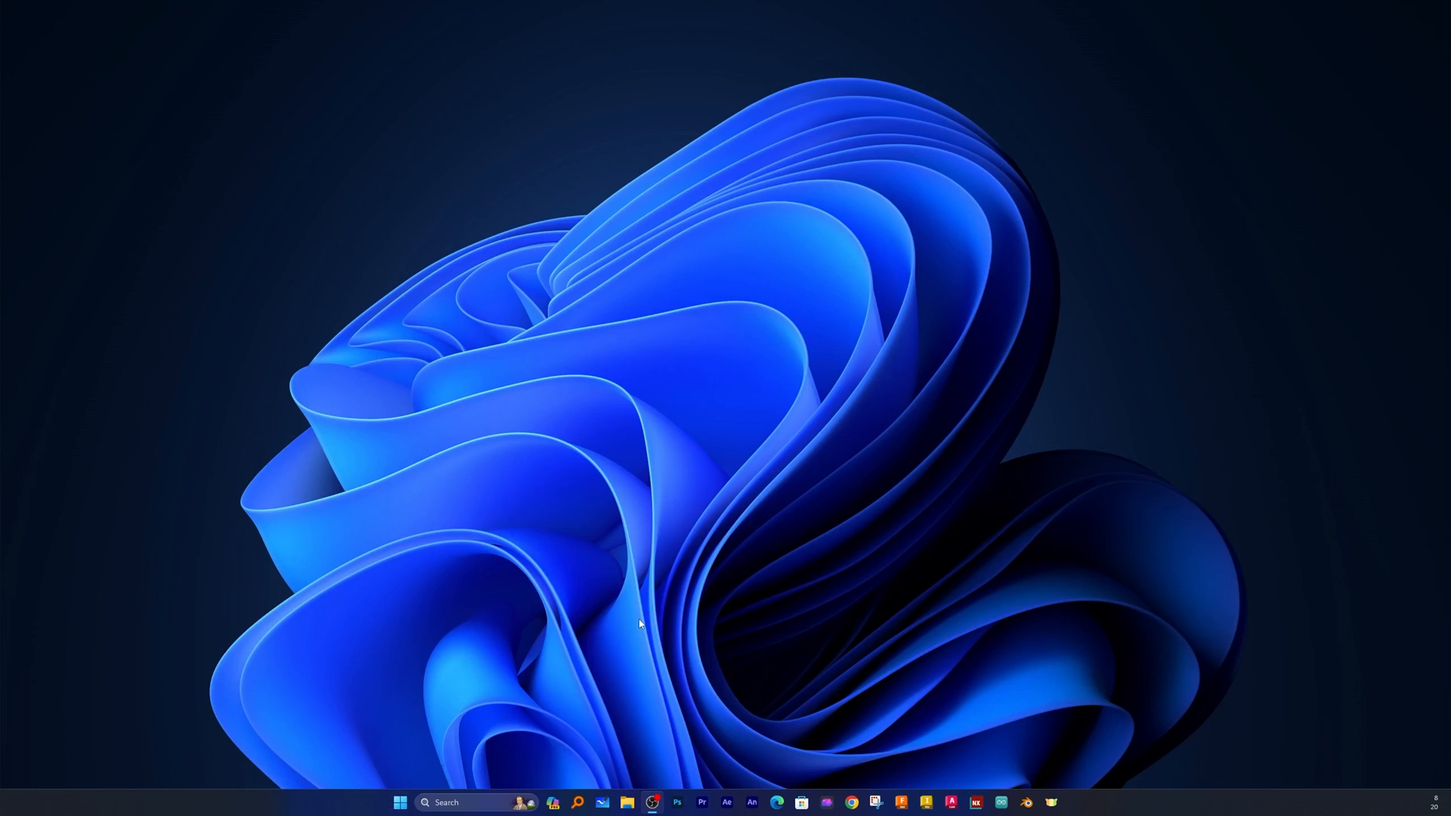
{"action": "mouse_move", "coordinate": [436, 731]}
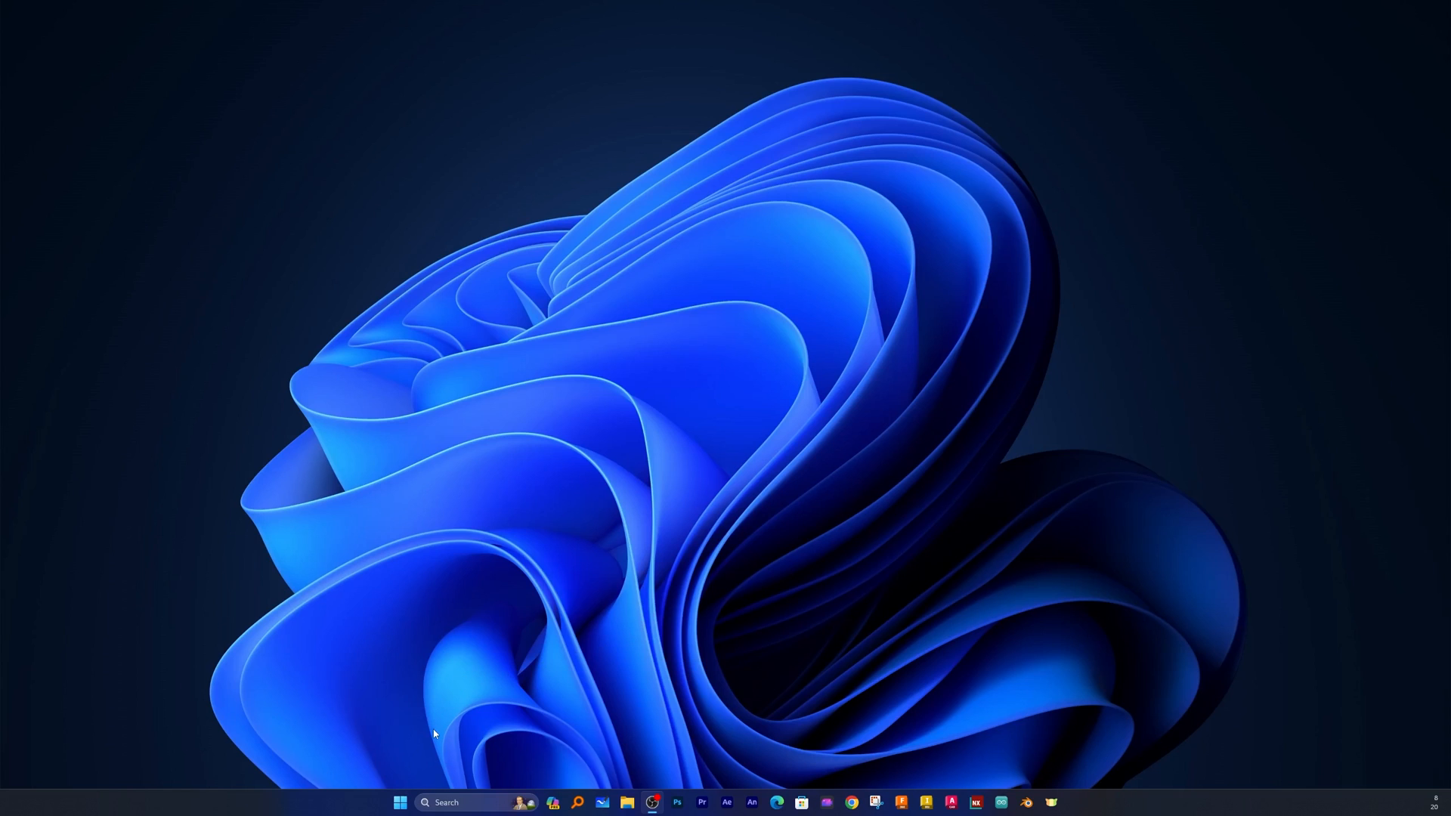
{"action": "mouse_move", "coordinate": [423, 732]}
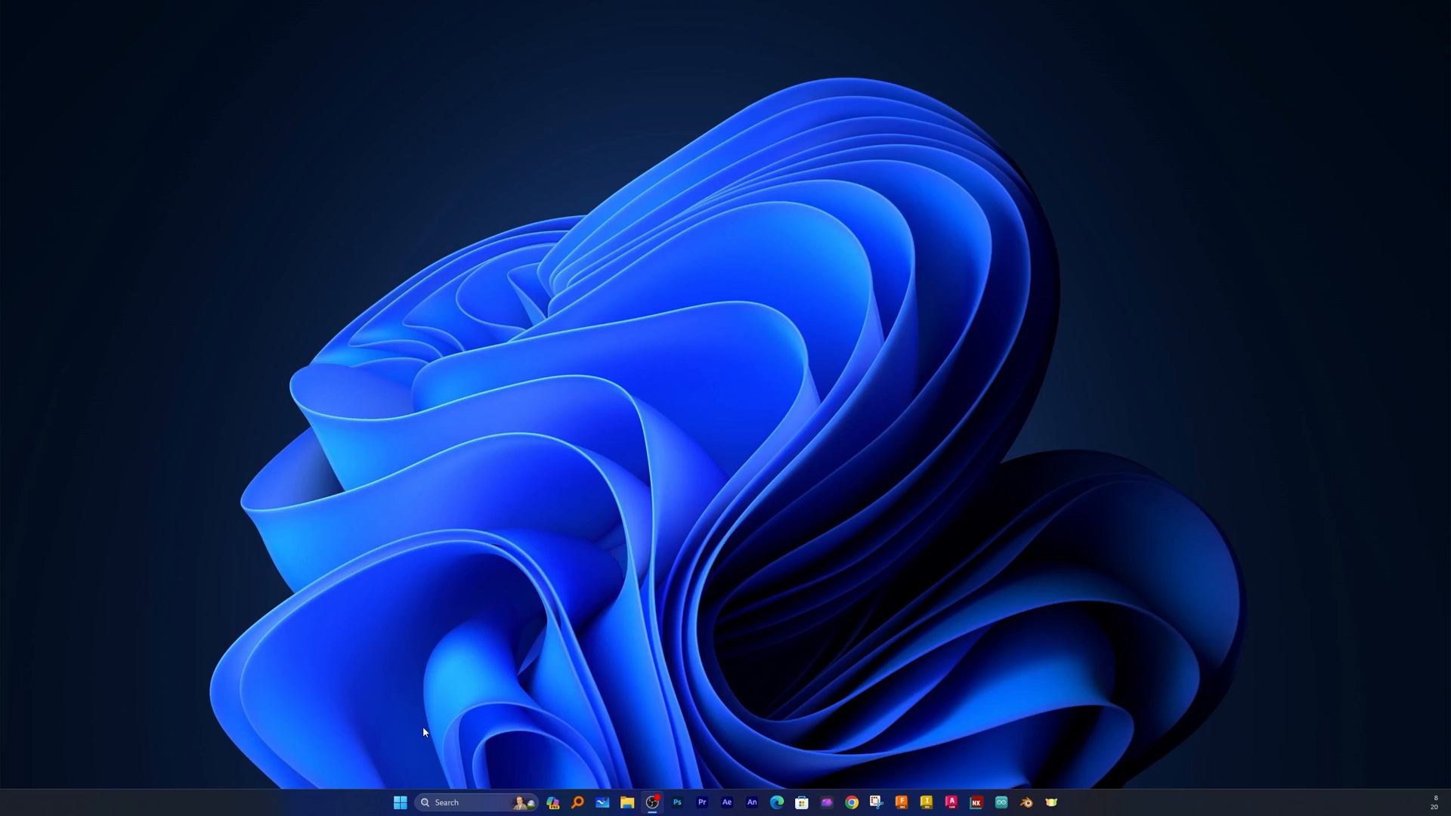
Step: Launch Settings from Start and search 'sto' to find the storage settings
{"action": "left_click", "coordinate": [401, 803]}
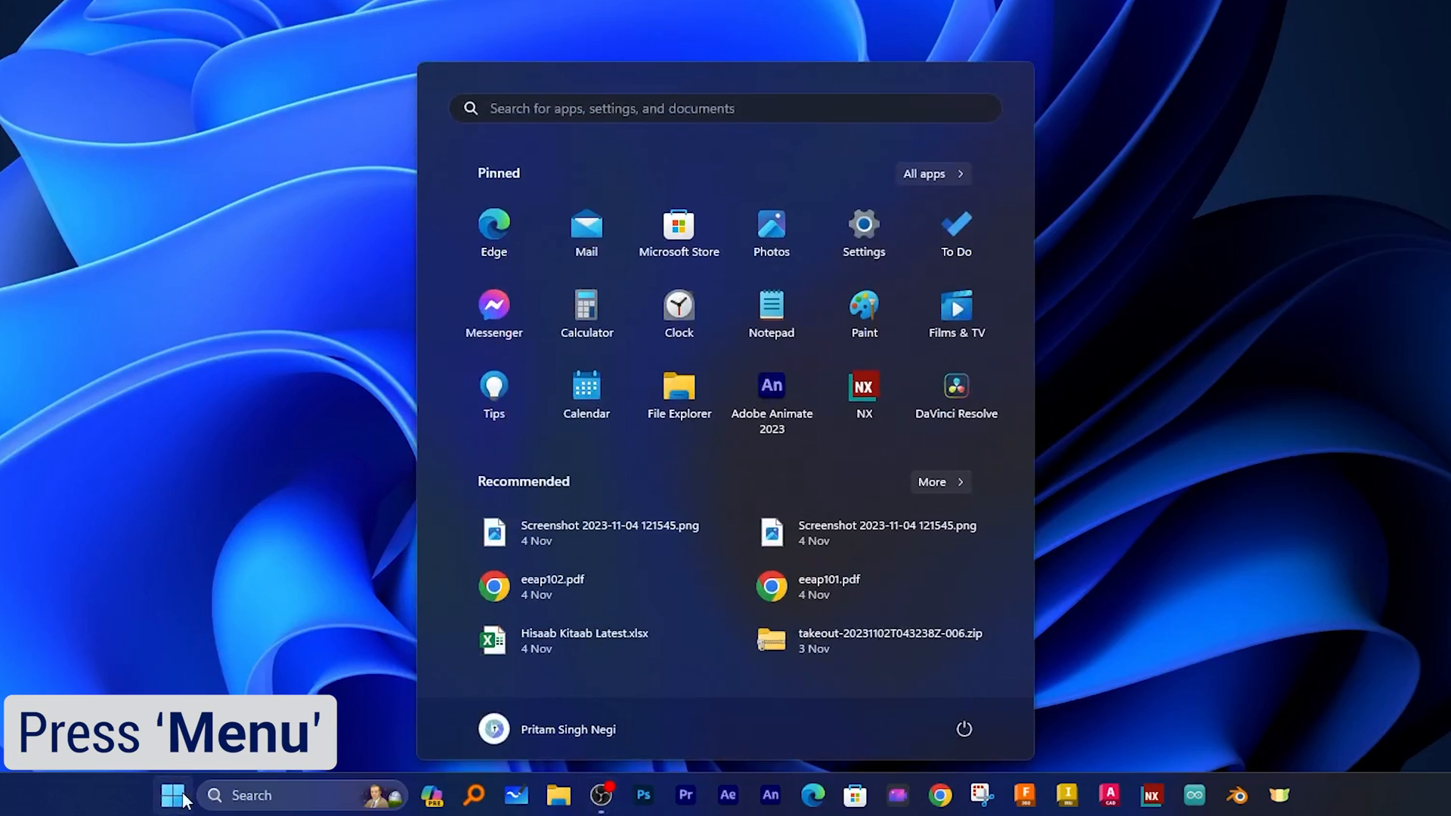
{"action": "left_click", "coordinate": [861, 224]}
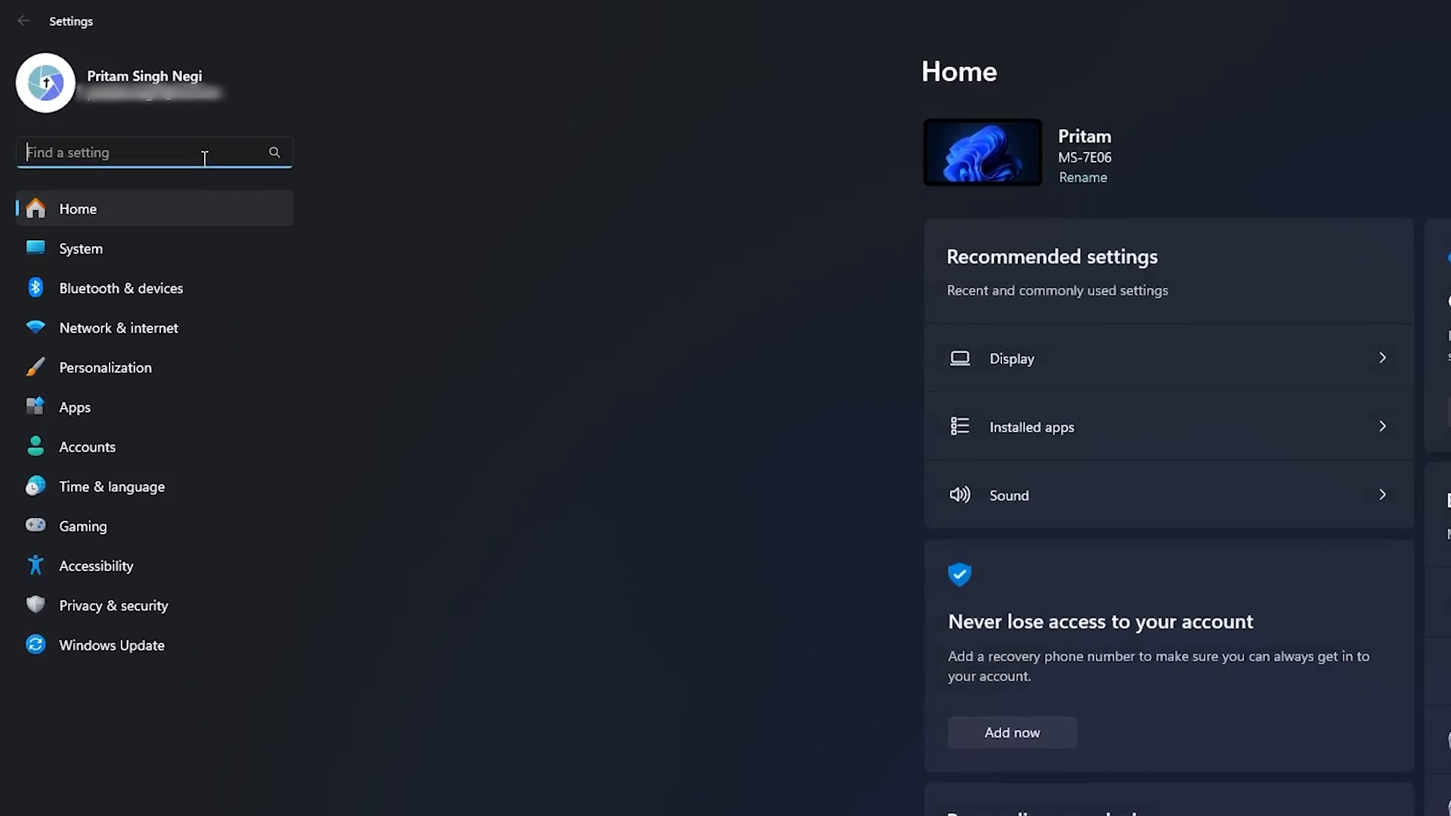
{"action": "type", "text": "sto"}
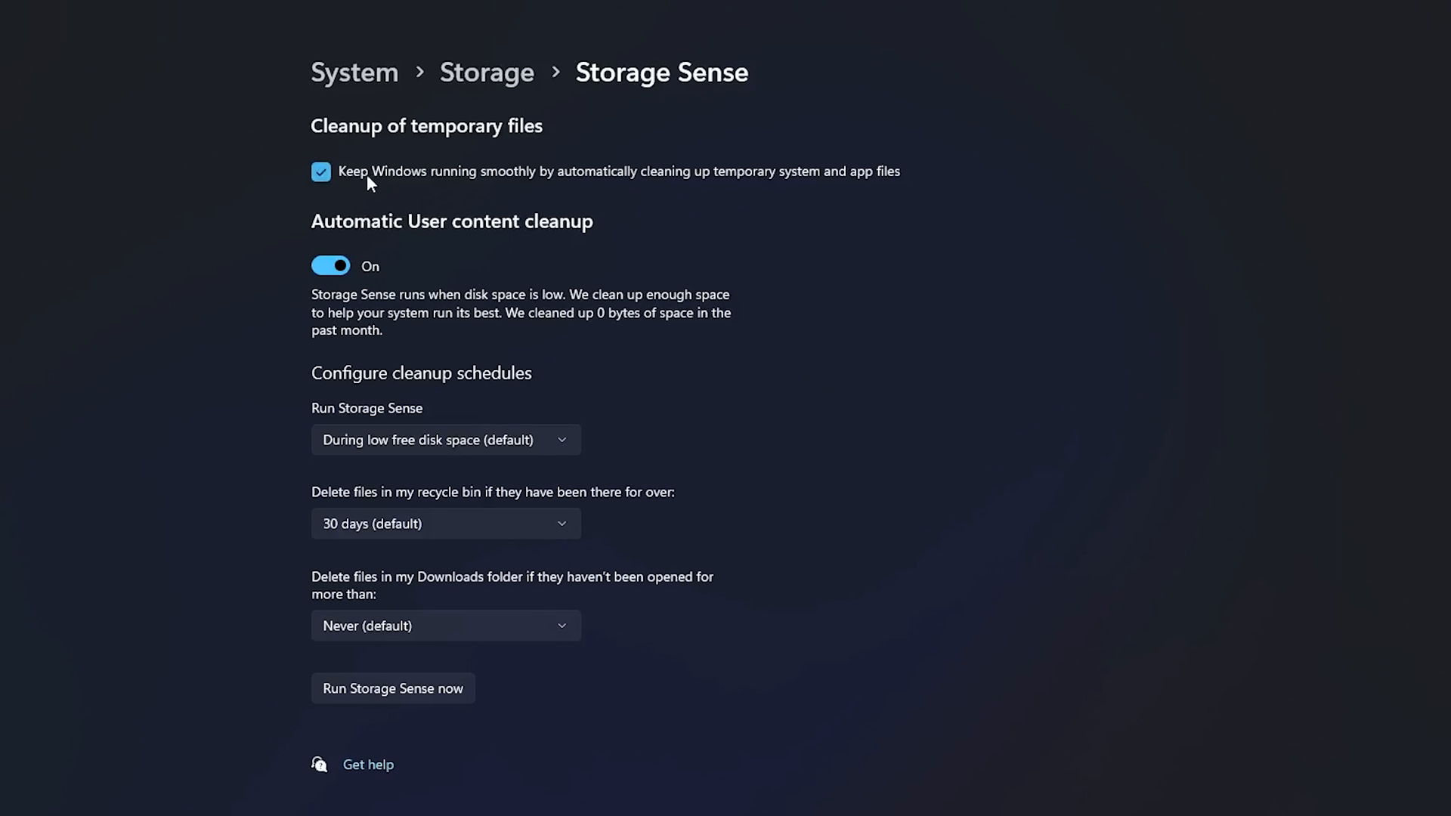
{"action": "mouse_move", "coordinate": [558, 187]}
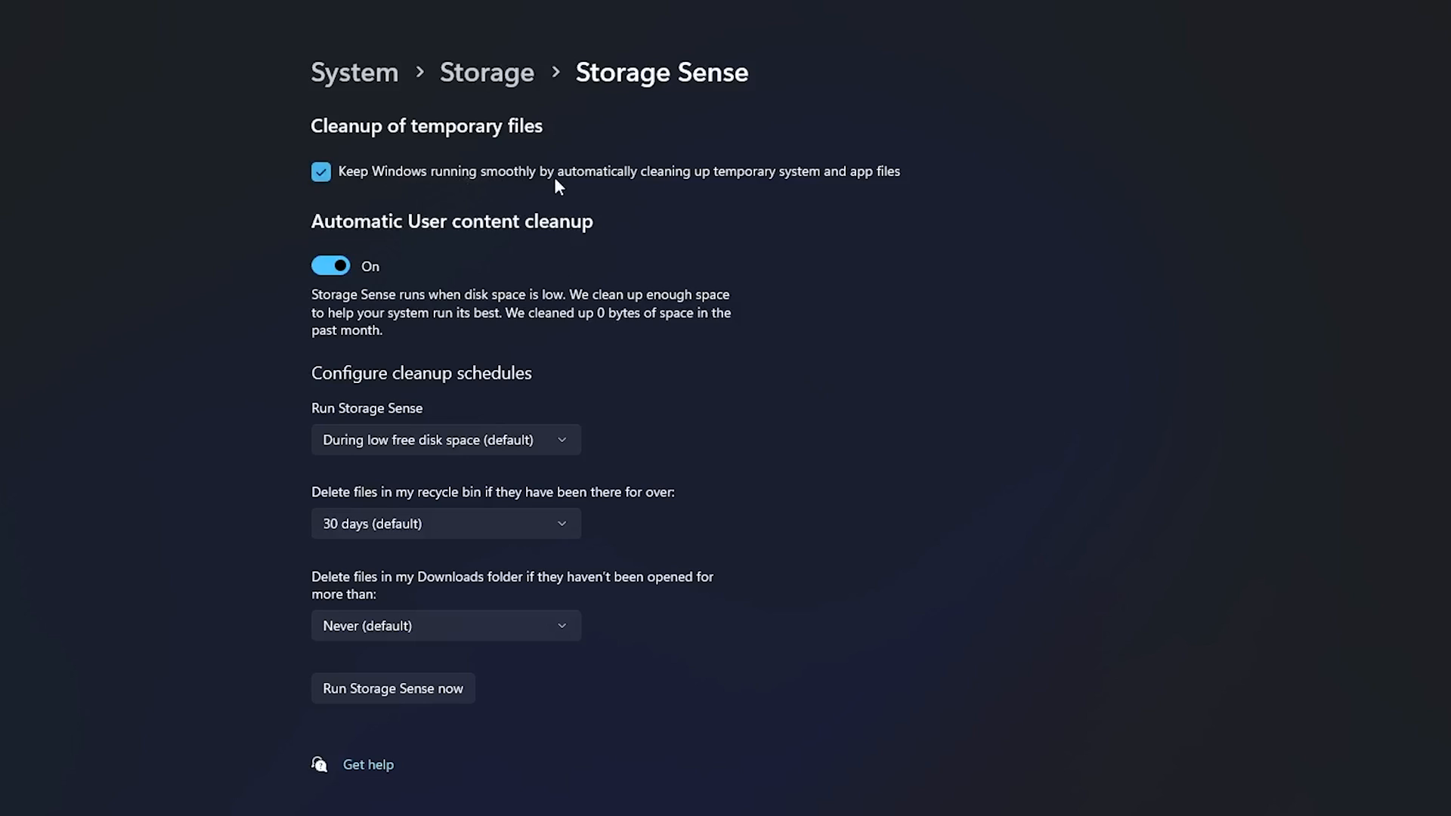
{"action": "mouse_move", "coordinate": [685, 180]}
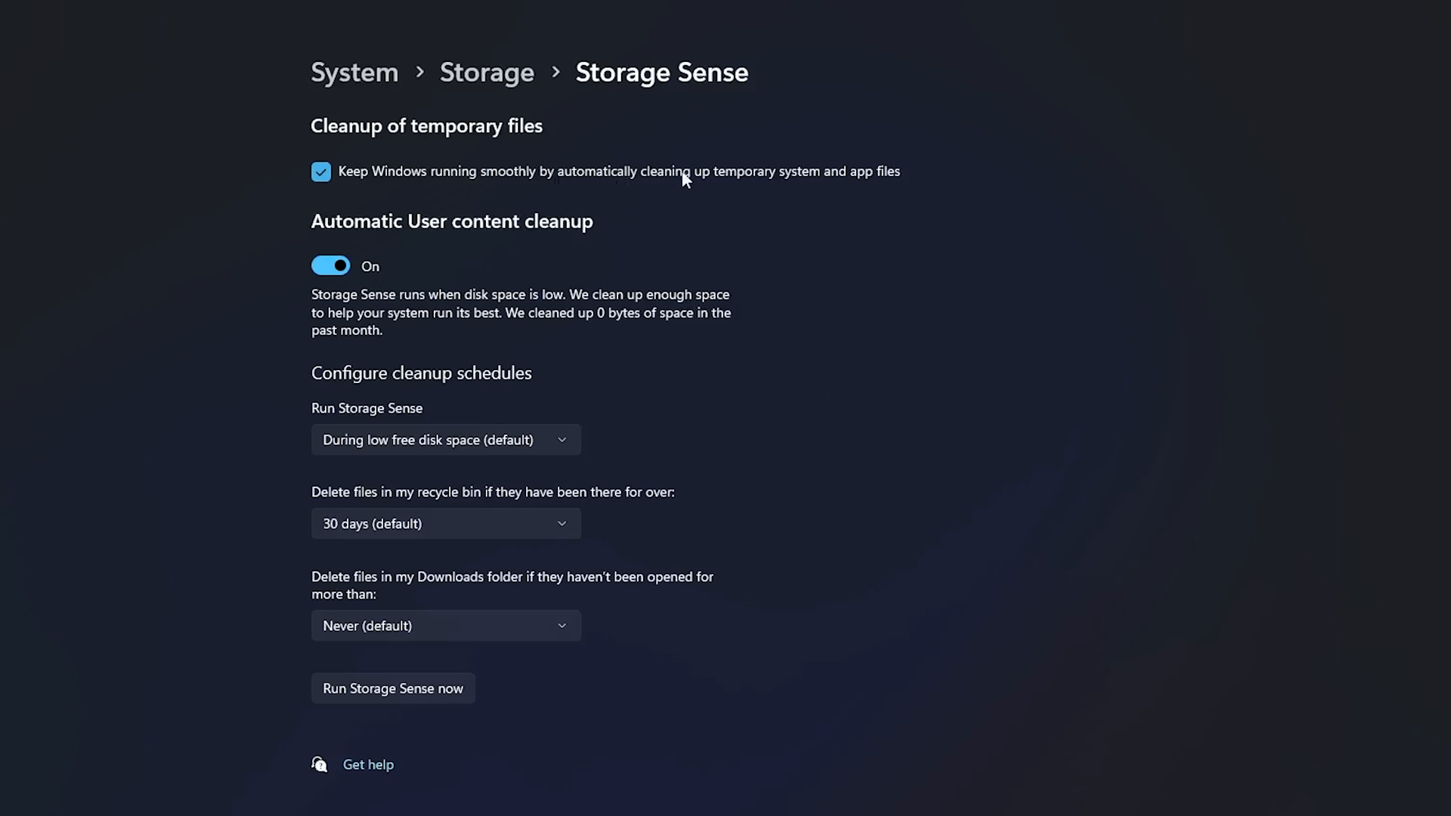
{"action": "mouse_move", "coordinate": [790, 188]}
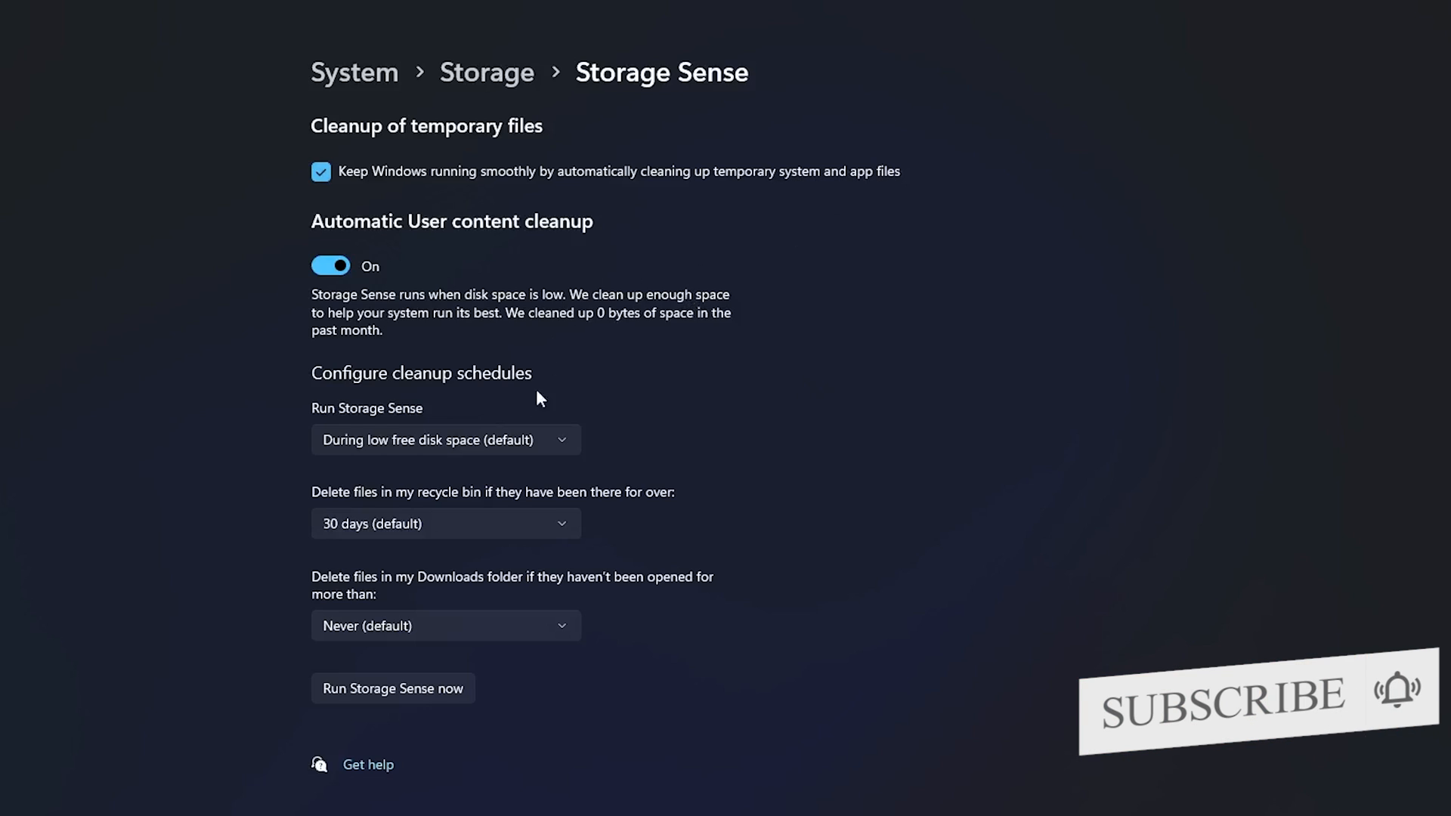
Step: Schedule Storage Sense to run every week instead of only on low free disk space
{"action": "left_click", "coordinate": [444, 440]}
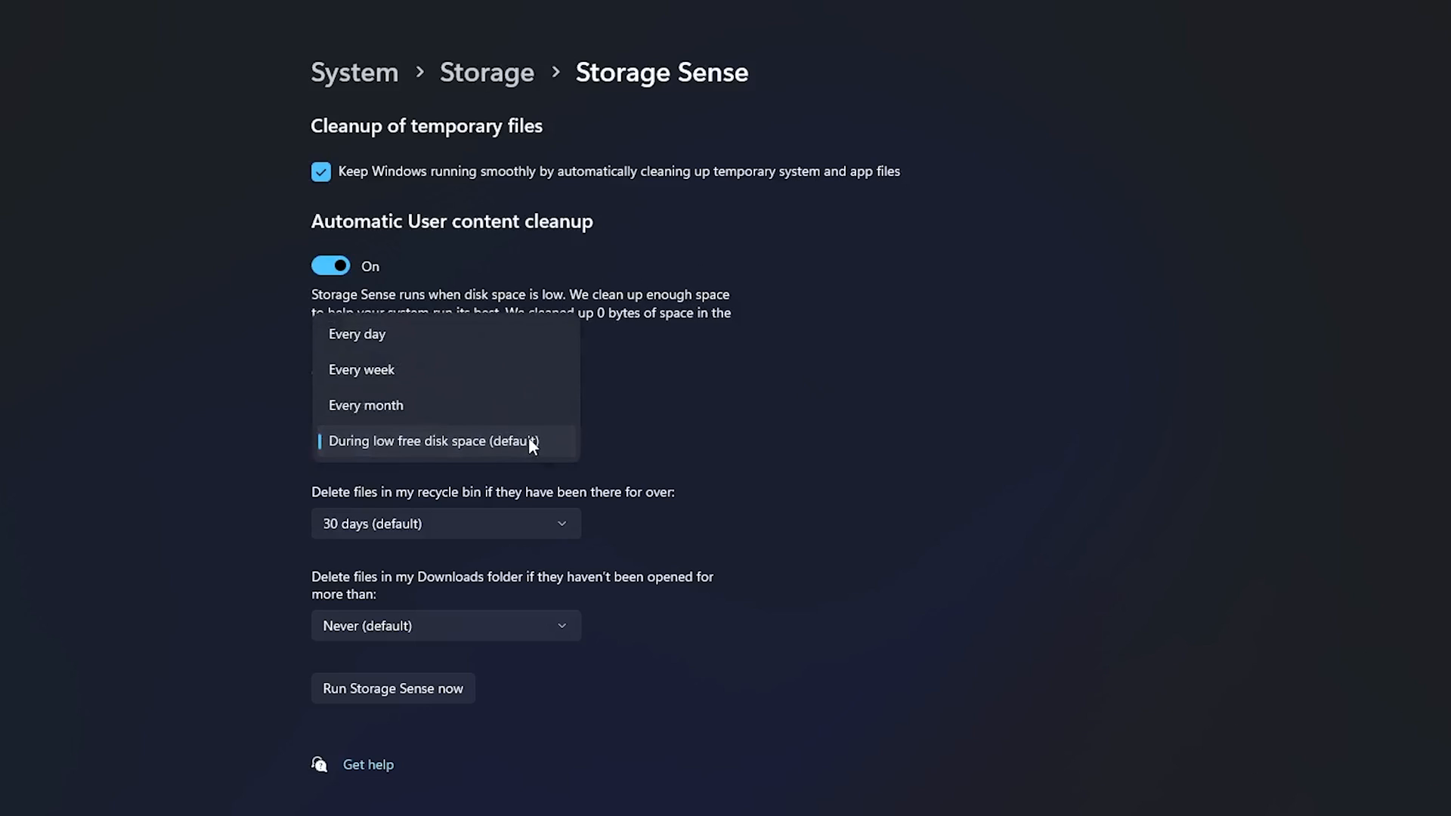
{"action": "left_click", "coordinate": [432, 441]}
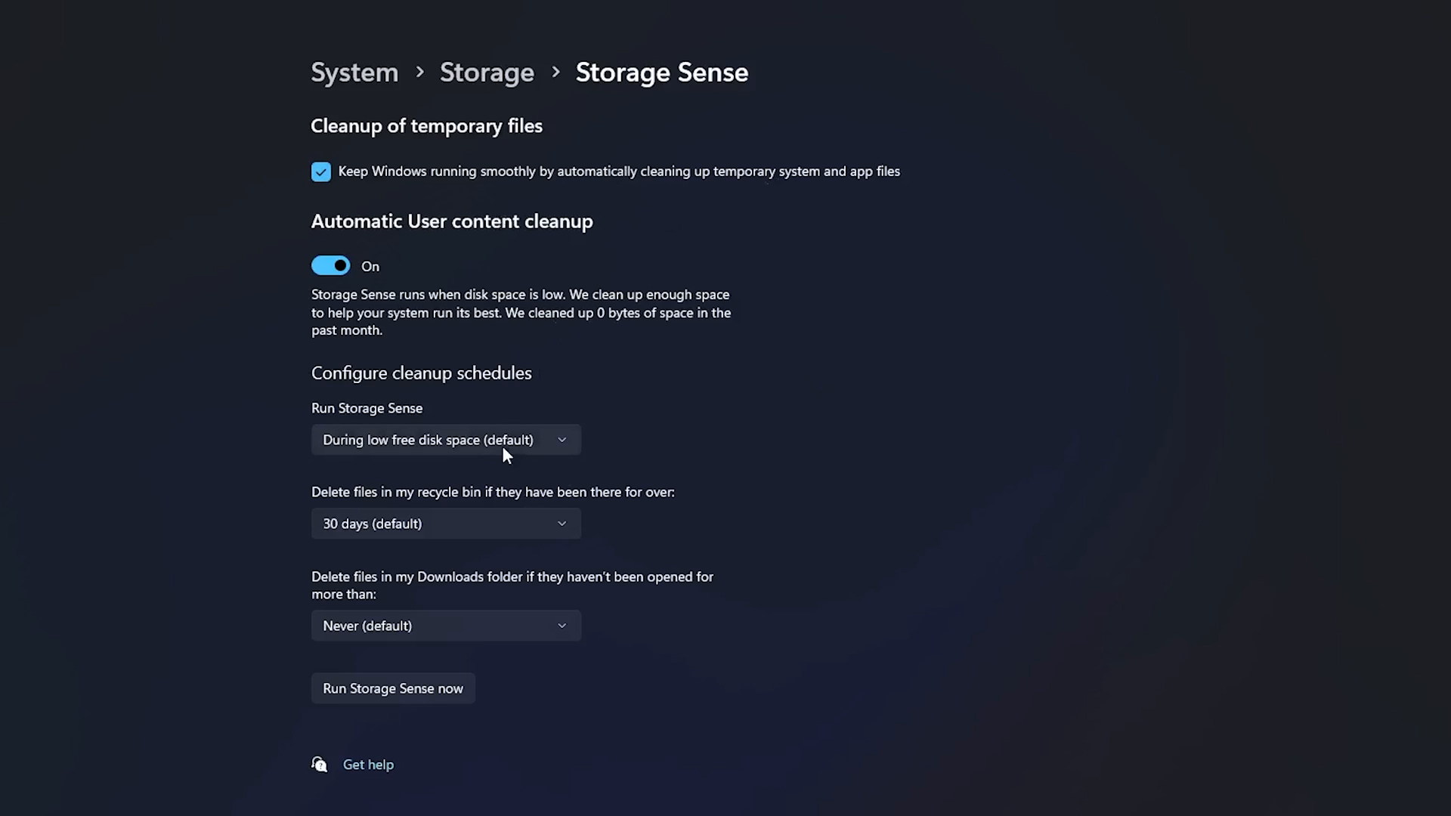
{"action": "mouse_move", "coordinate": [525, 448]}
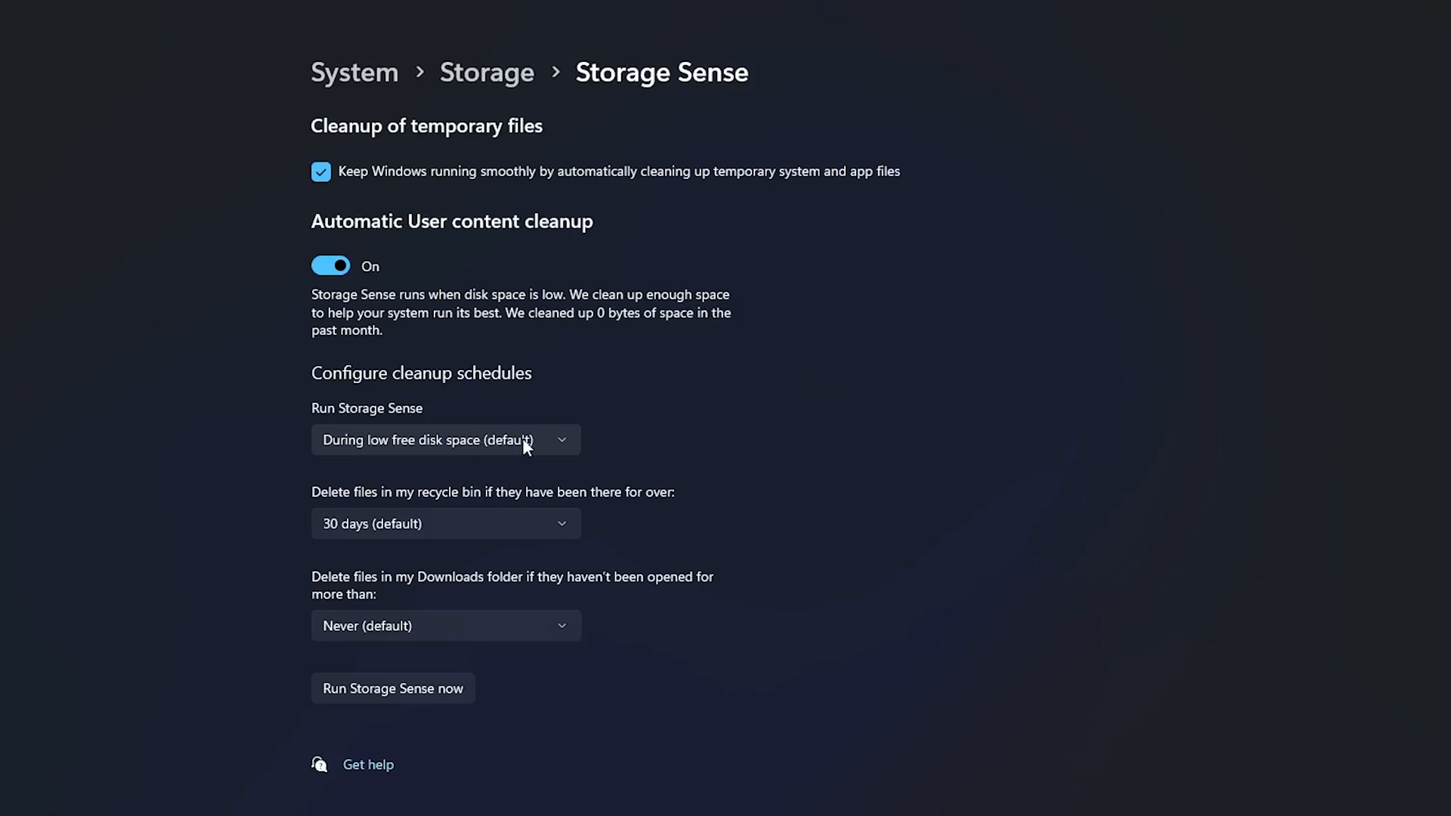
{"action": "left_click", "coordinate": [445, 440]}
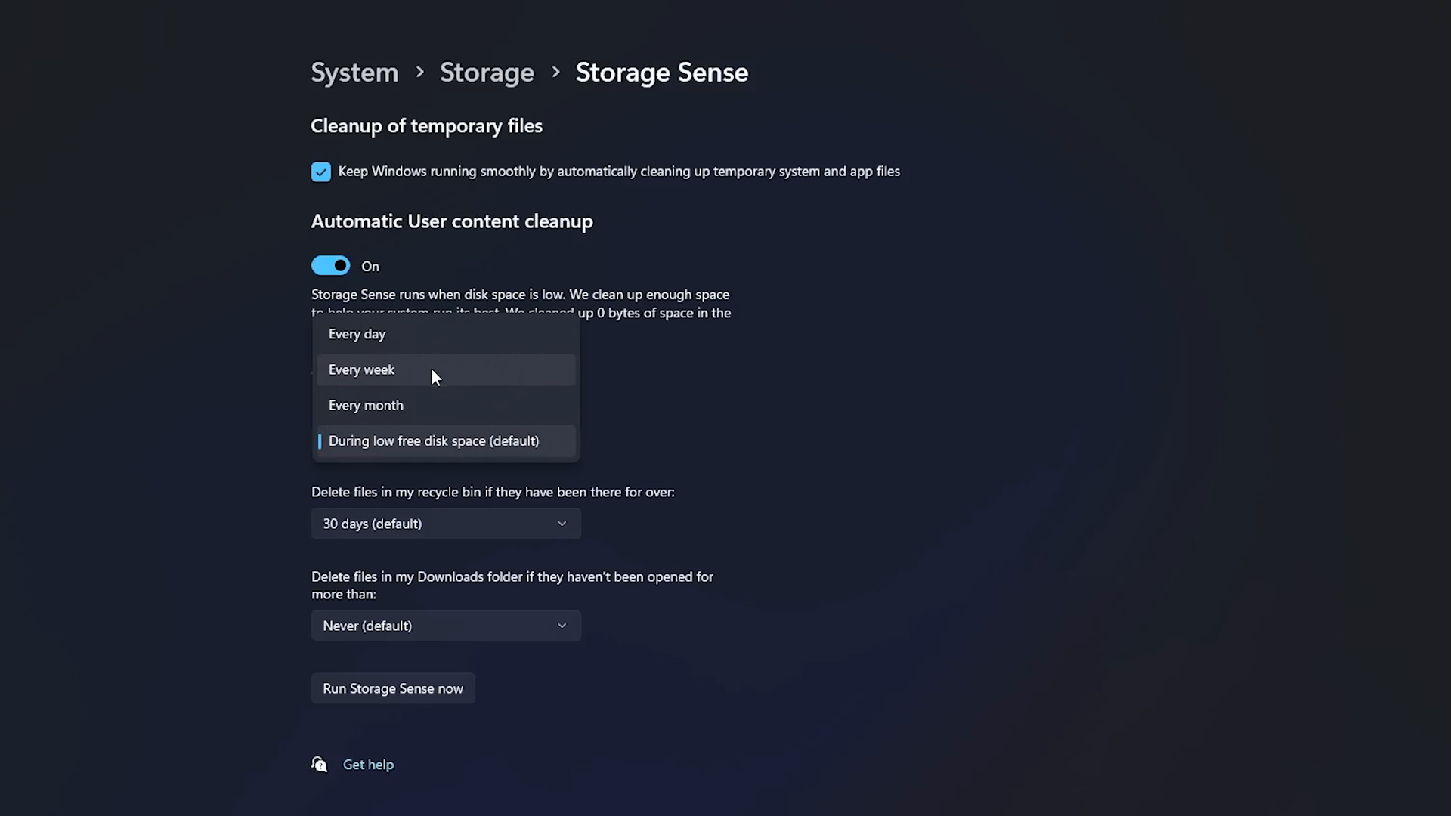
{"action": "left_click", "coordinate": [361, 369]}
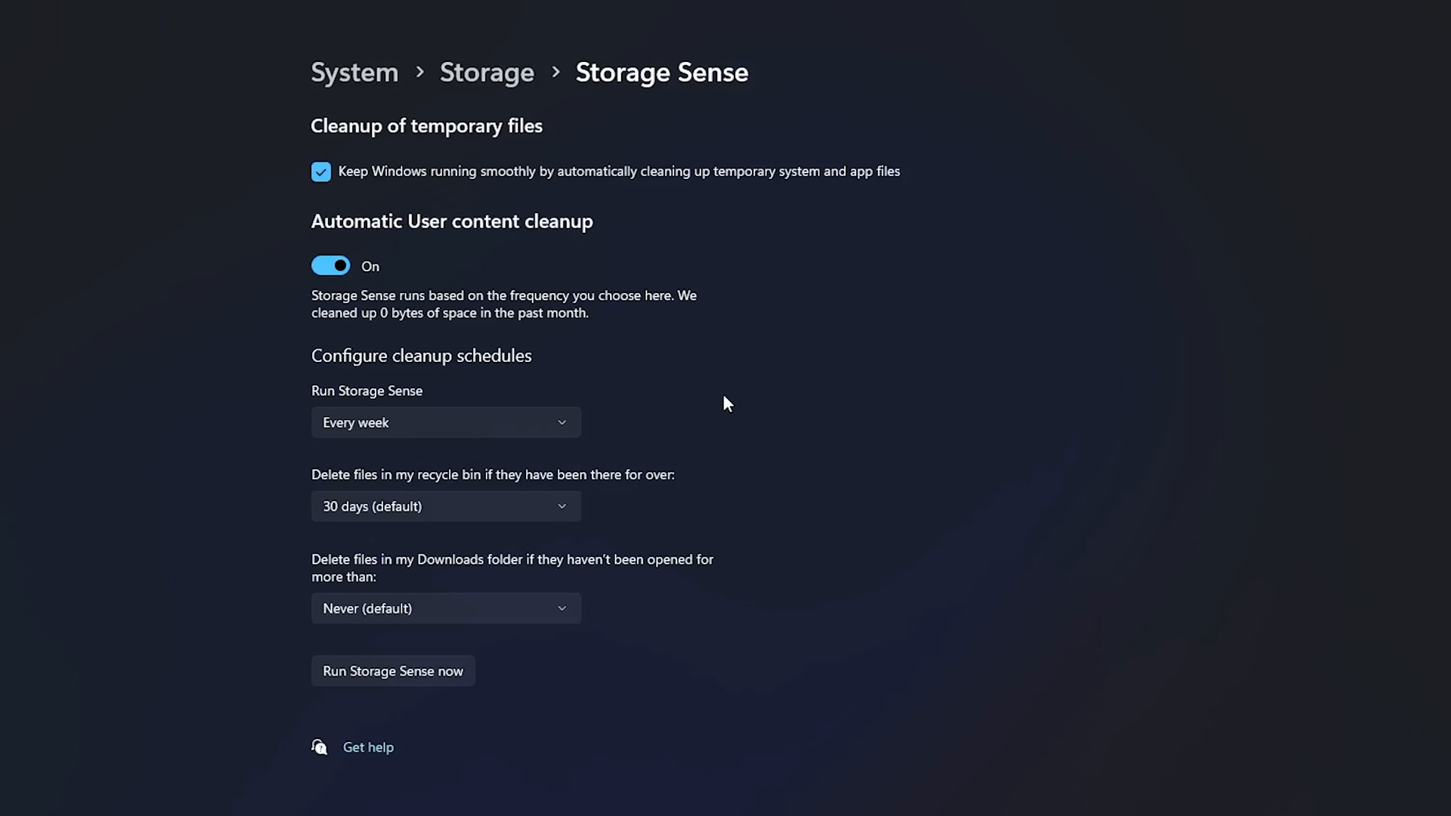
{"action": "mouse_move", "coordinate": [644, 380]}
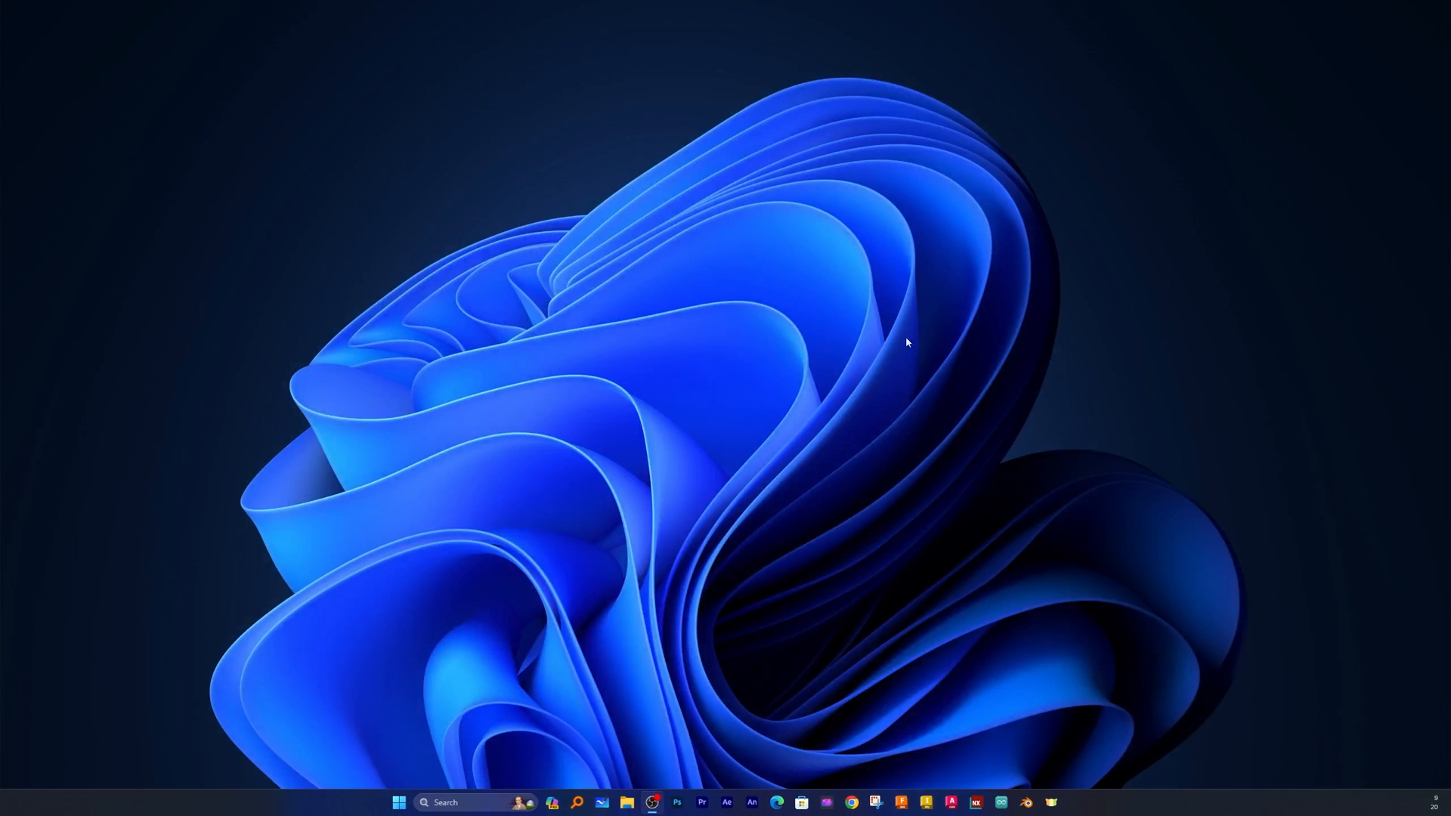
{"action": "mouse_move", "coordinate": [454, 747]}
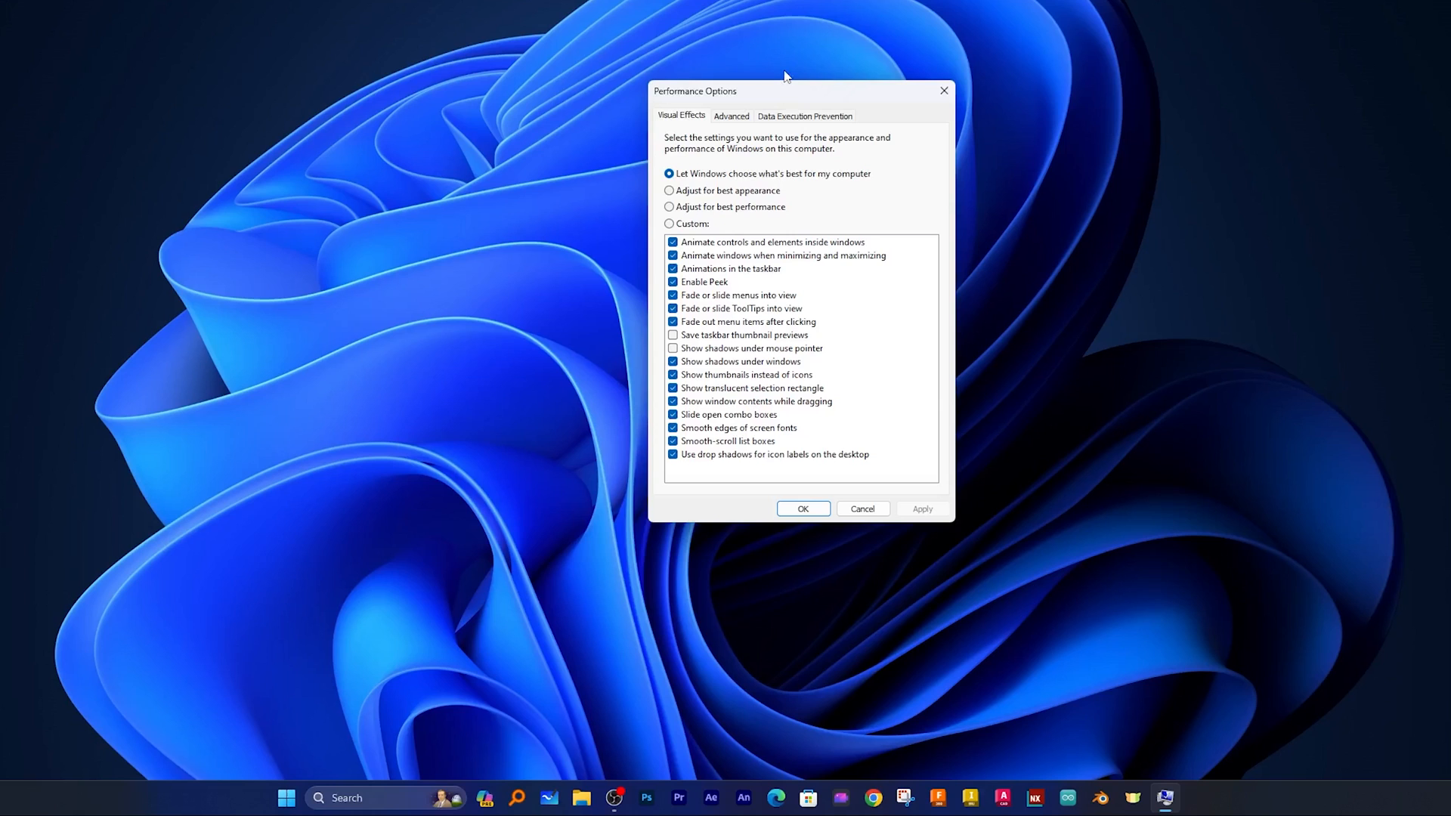
{"action": "mouse_move", "coordinate": [592, 207]}
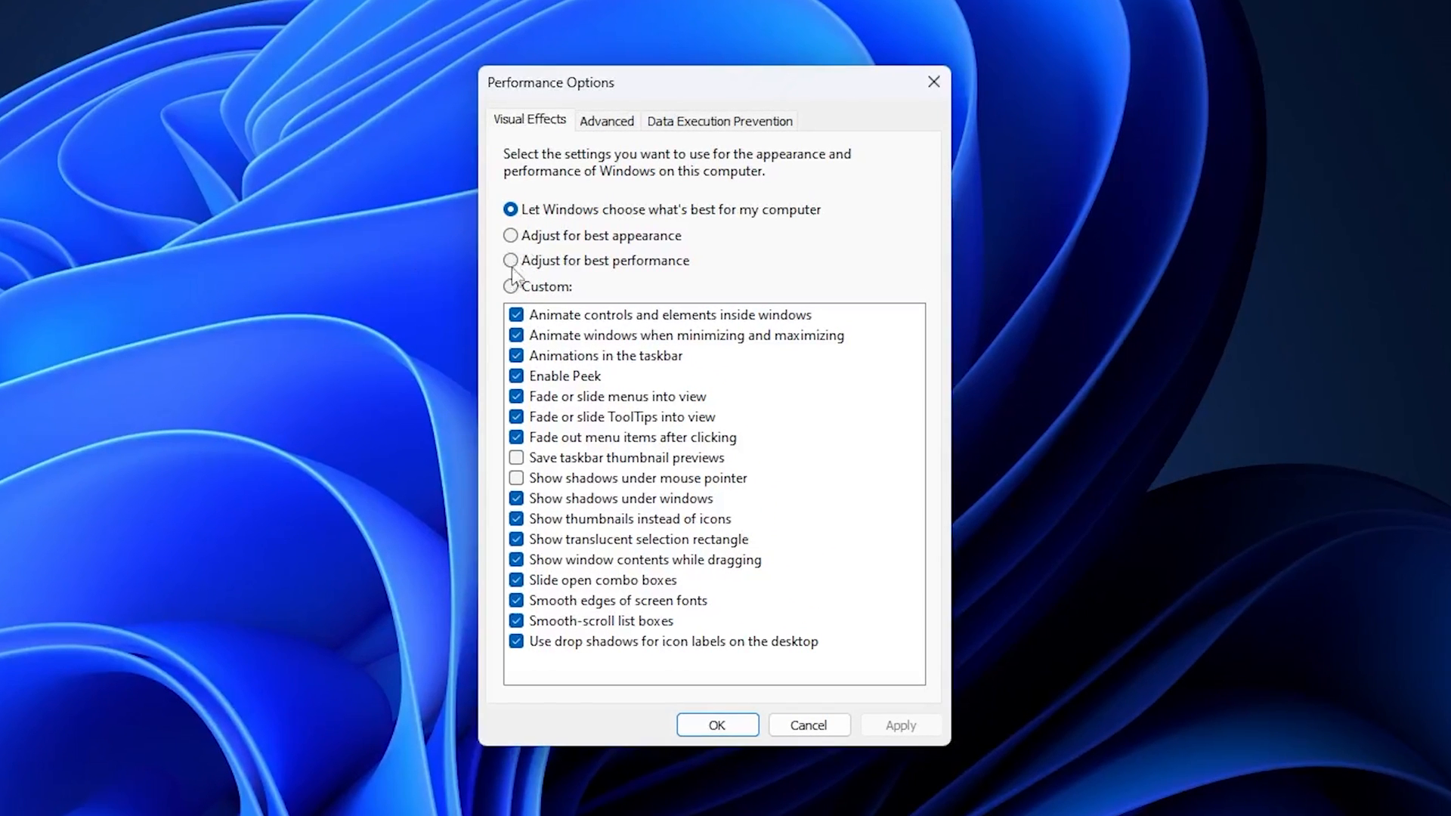
Step: Choose 'Adjust for best performance' for visual effects and apply it
{"action": "left_click", "coordinate": [509, 260]}
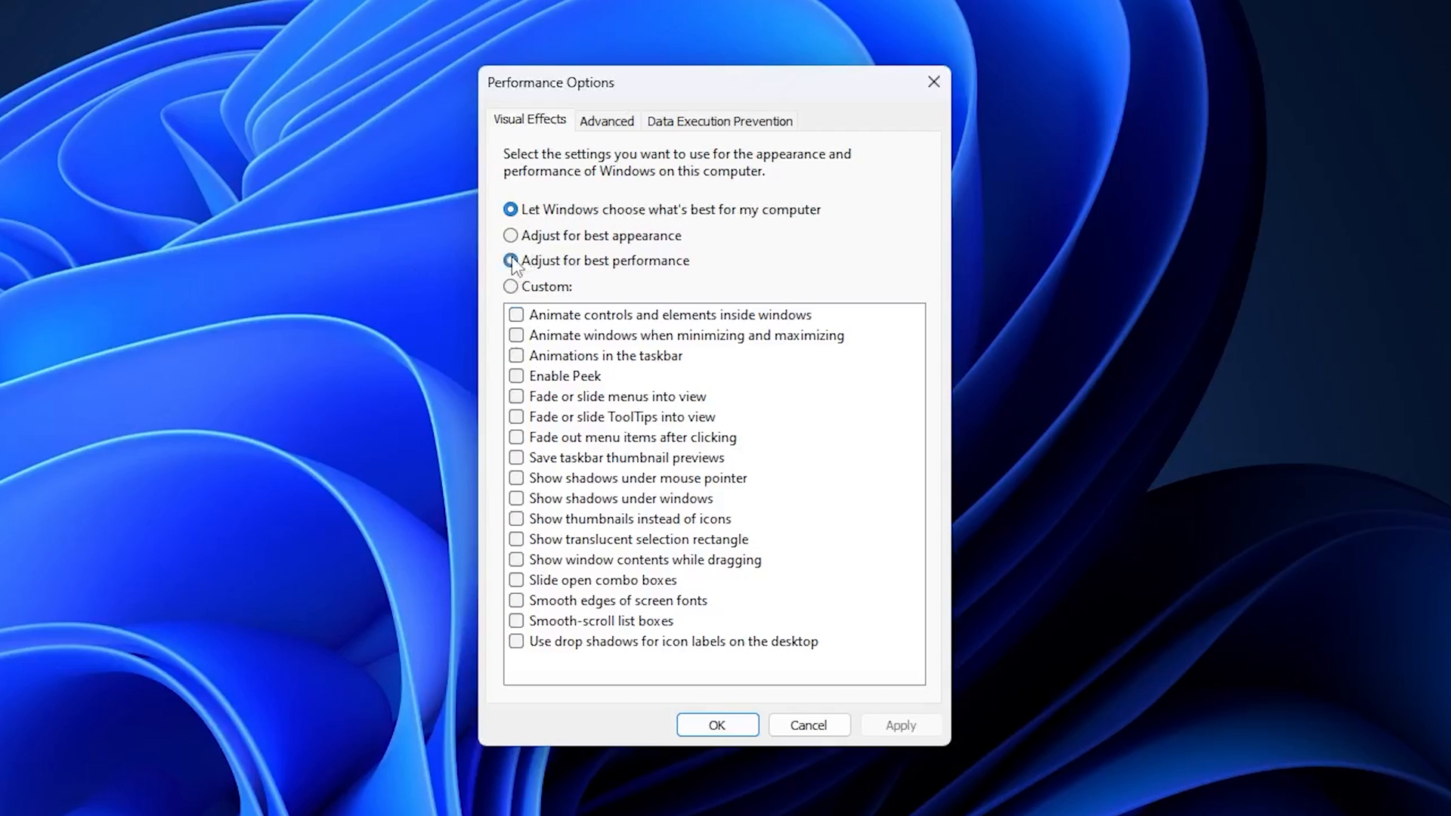
{"action": "left_click", "coordinate": [510, 260]}
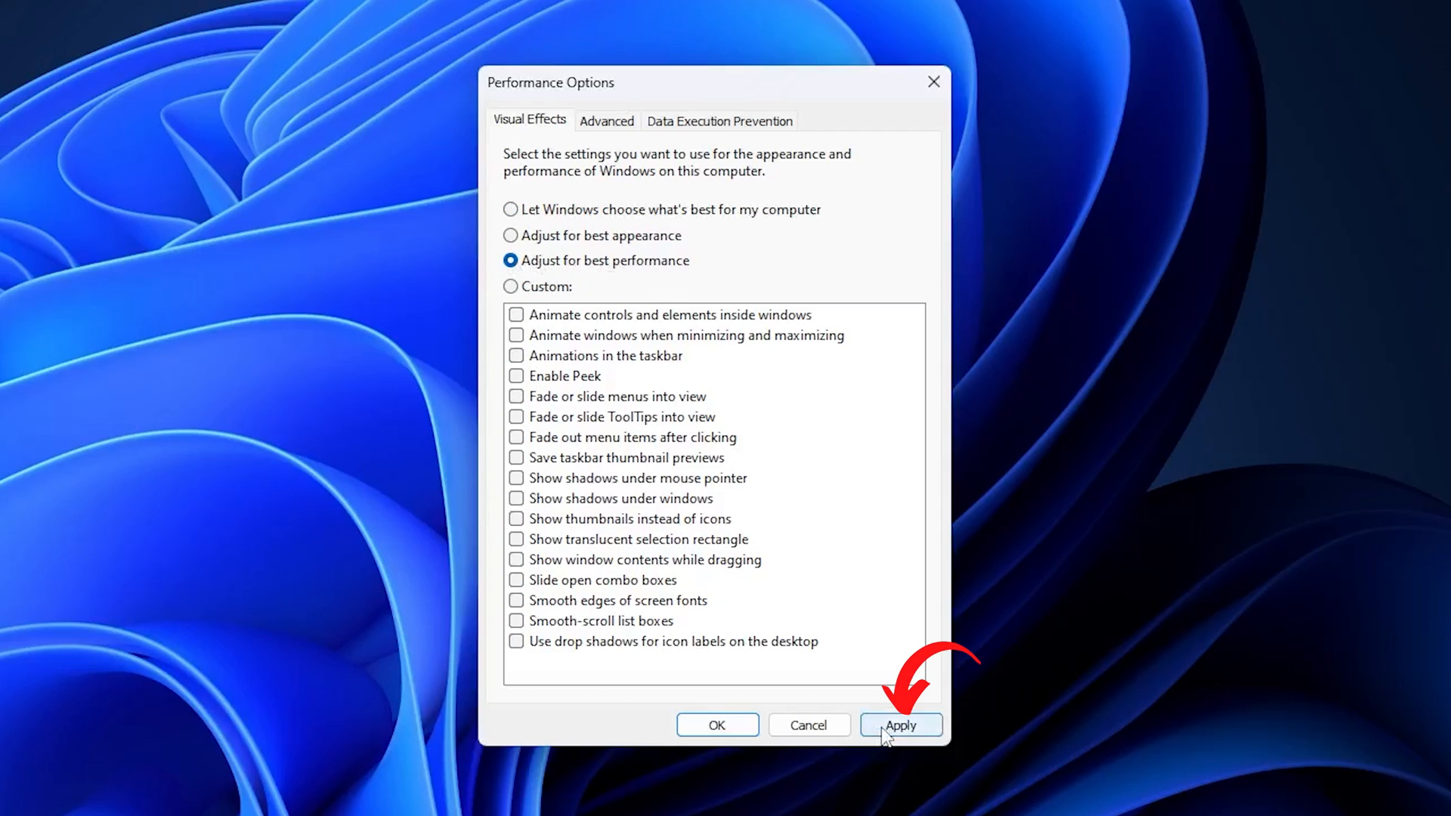
{"action": "left_click", "coordinate": [899, 724]}
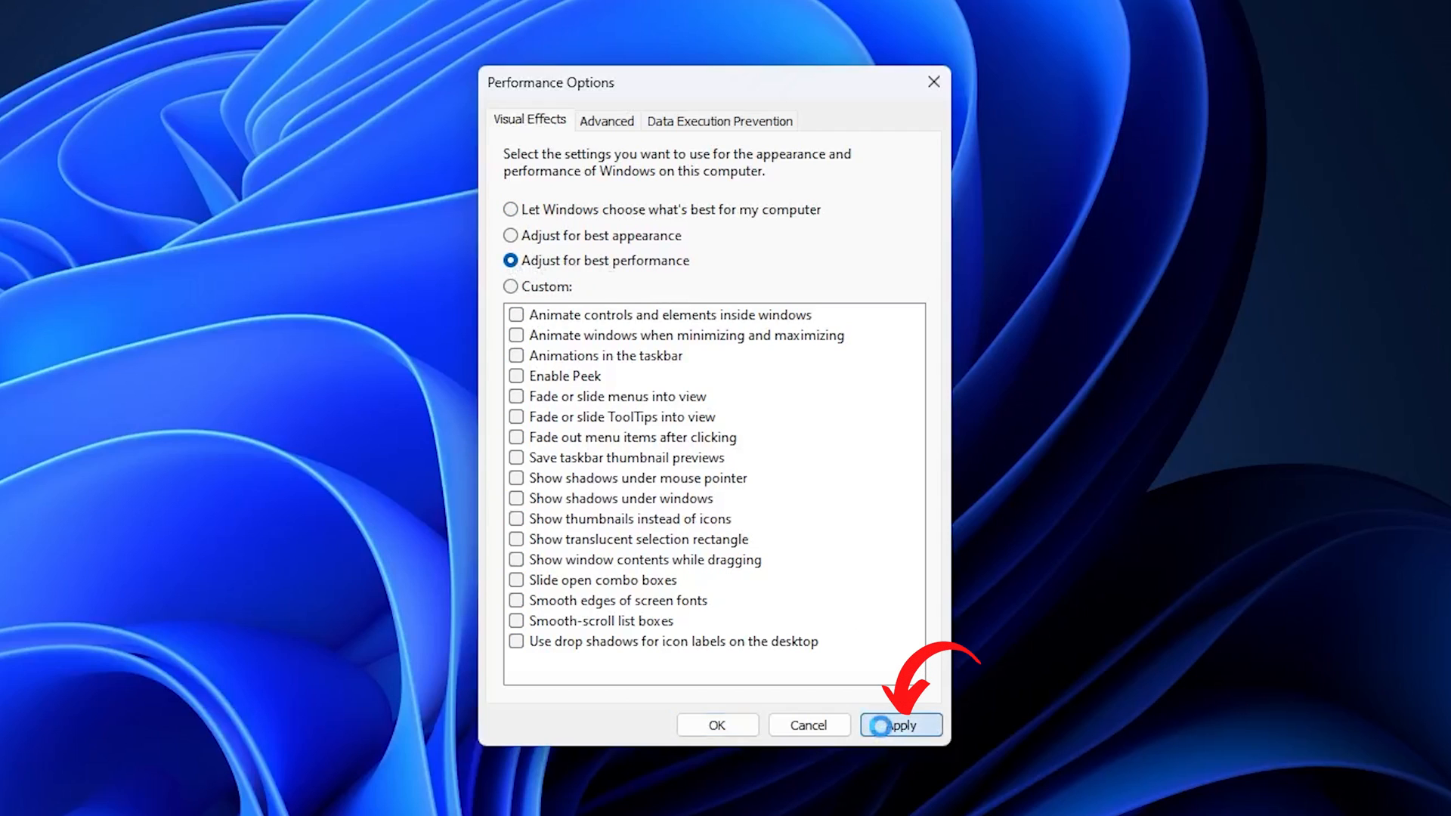
{"action": "left_click", "coordinate": [901, 724]}
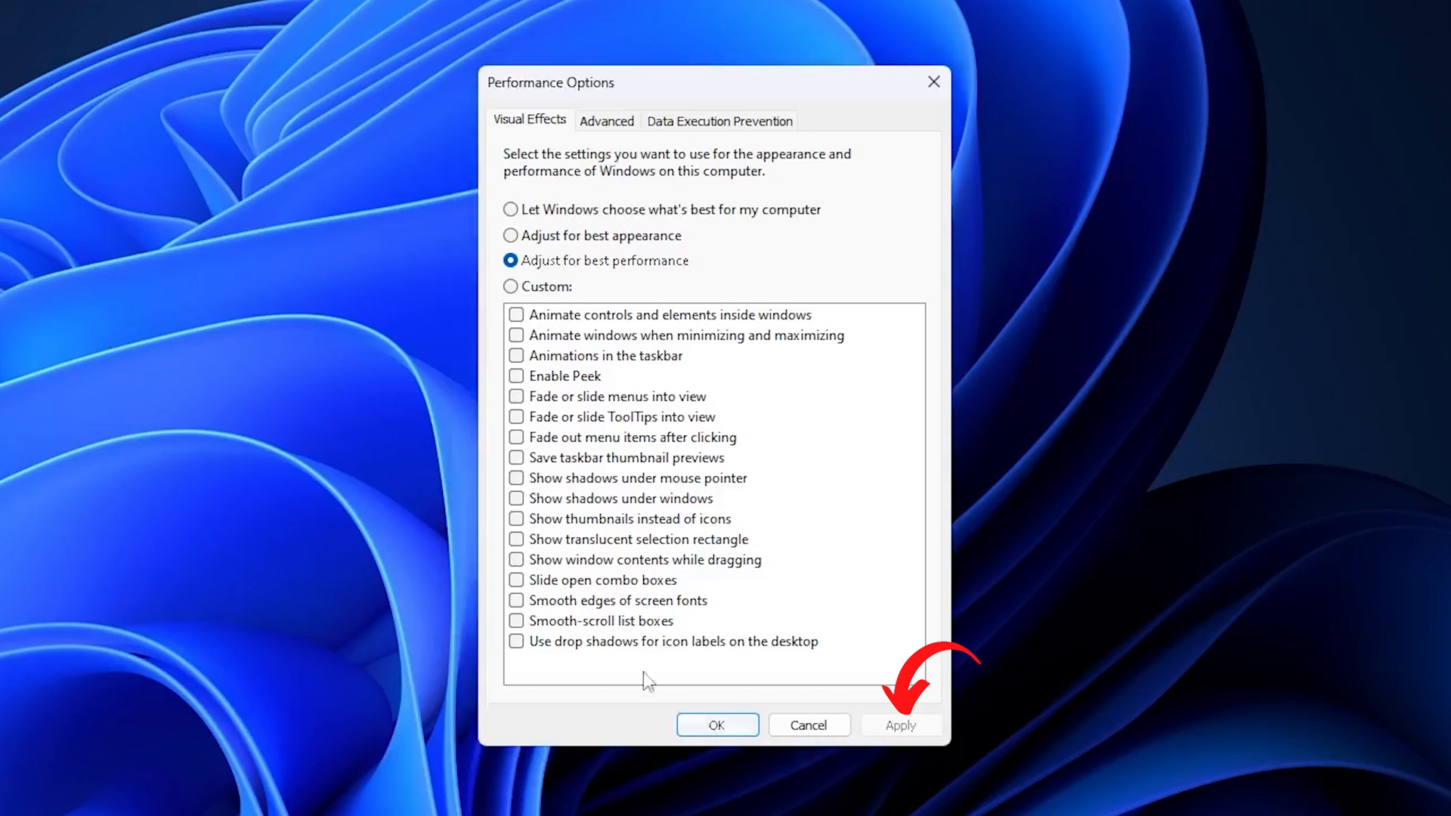
{"action": "left_click", "coordinate": [898, 724]}
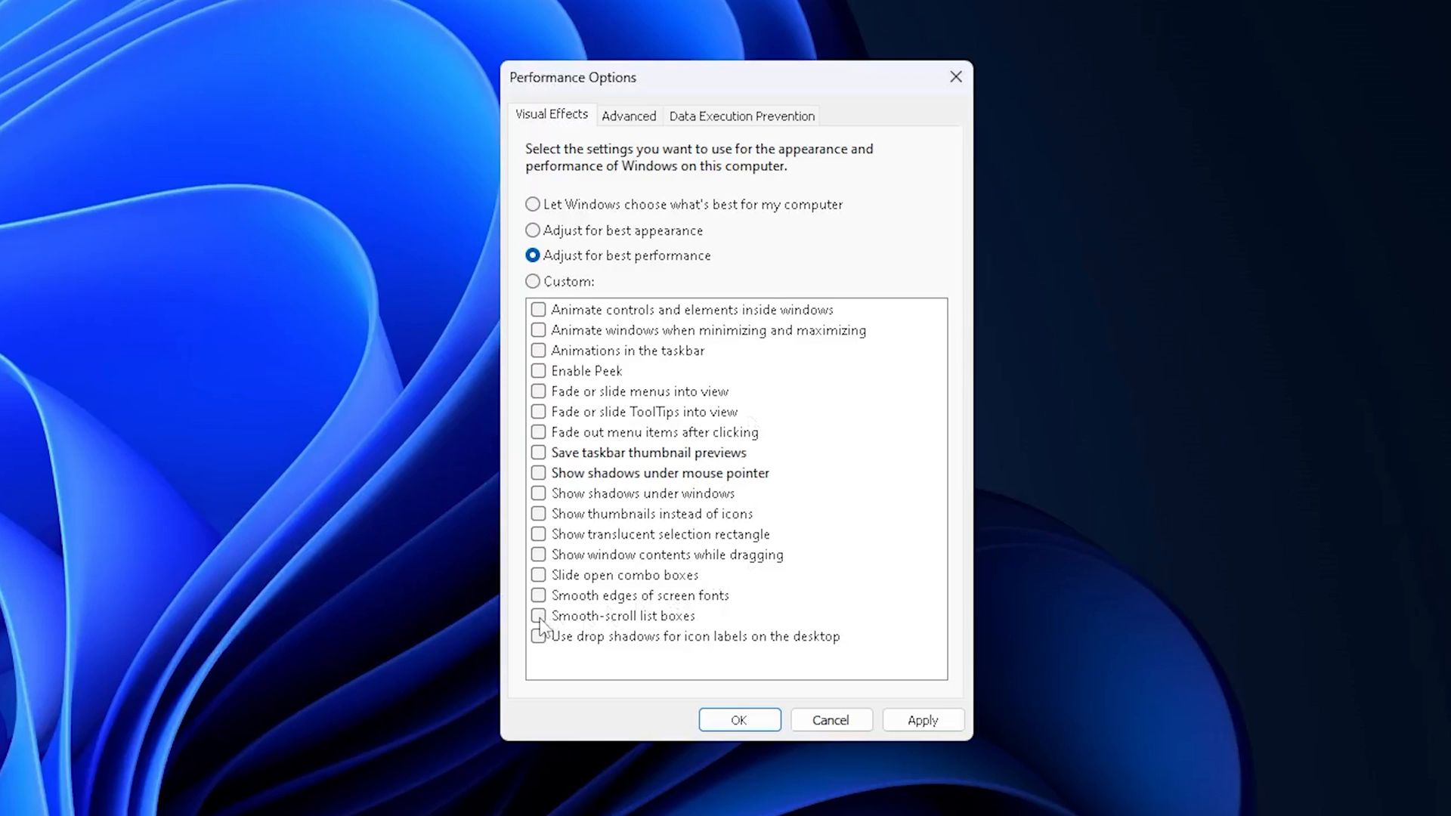
Step: Toggle smooth-scroll and font-smoothing effects, then select 'Let Windows choose what's best for my computer'
{"action": "left_click", "coordinate": [539, 617]}
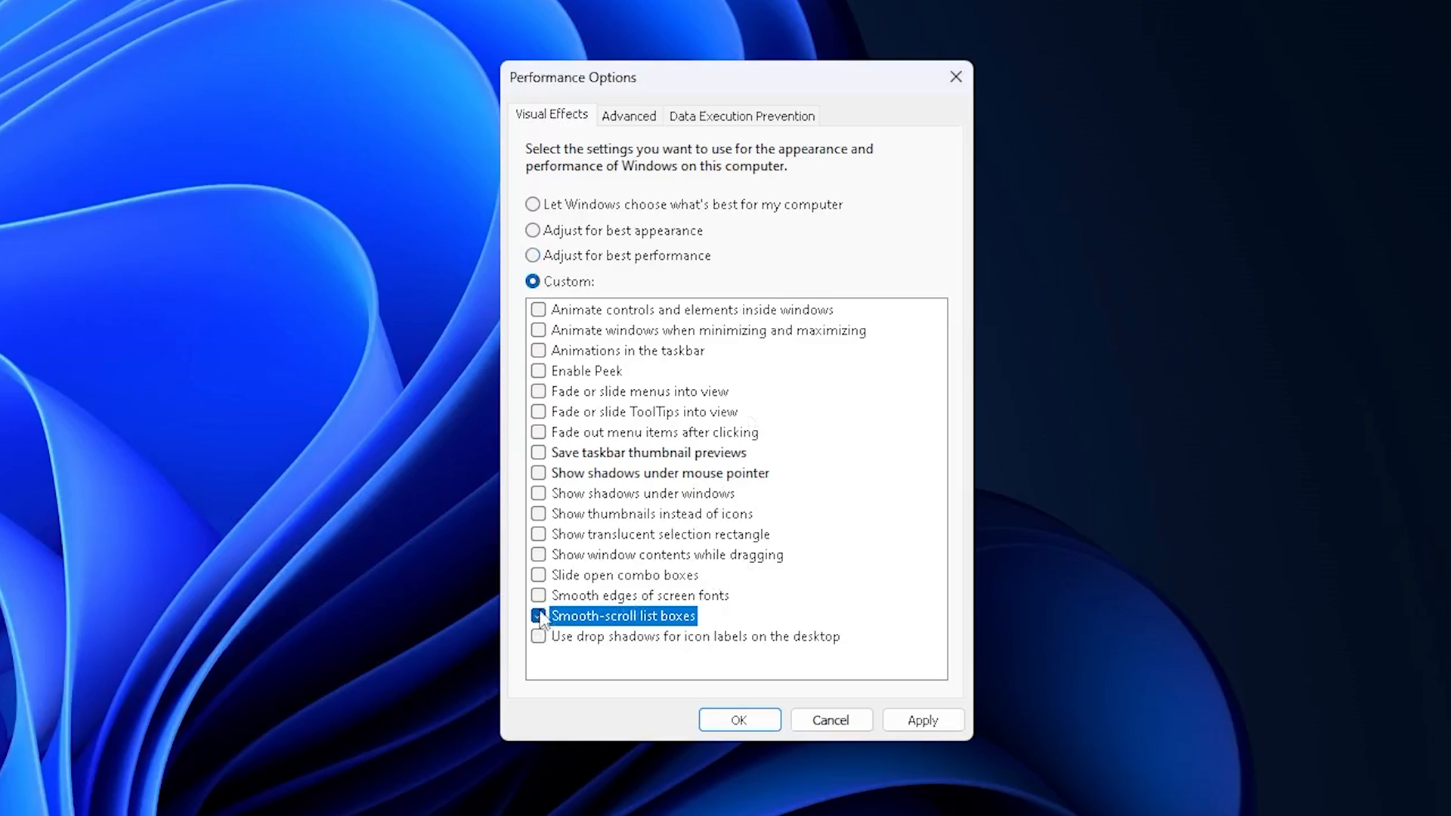
{"action": "left_click", "coordinate": [538, 615]}
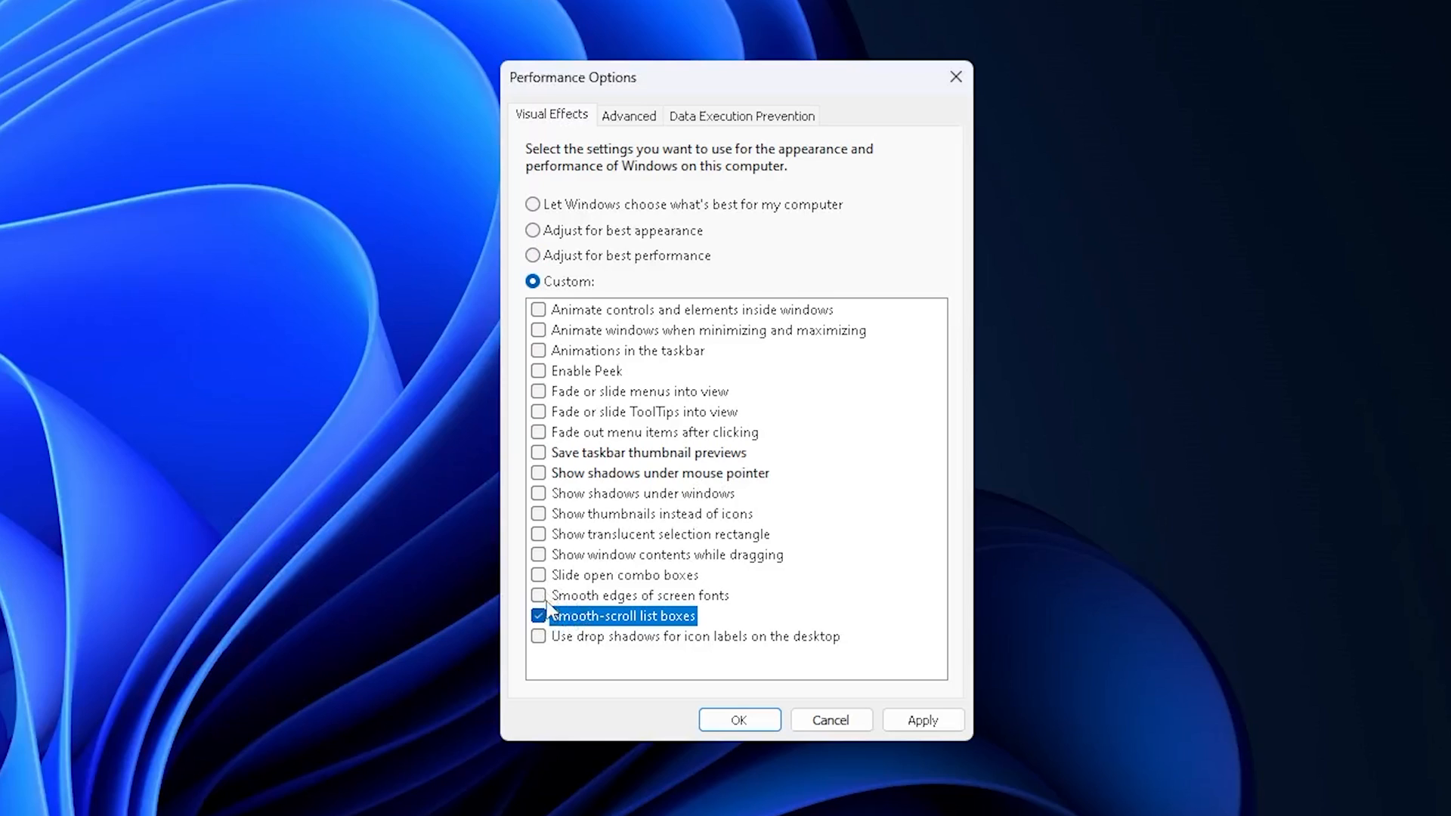
{"action": "left_click", "coordinate": [538, 596]}
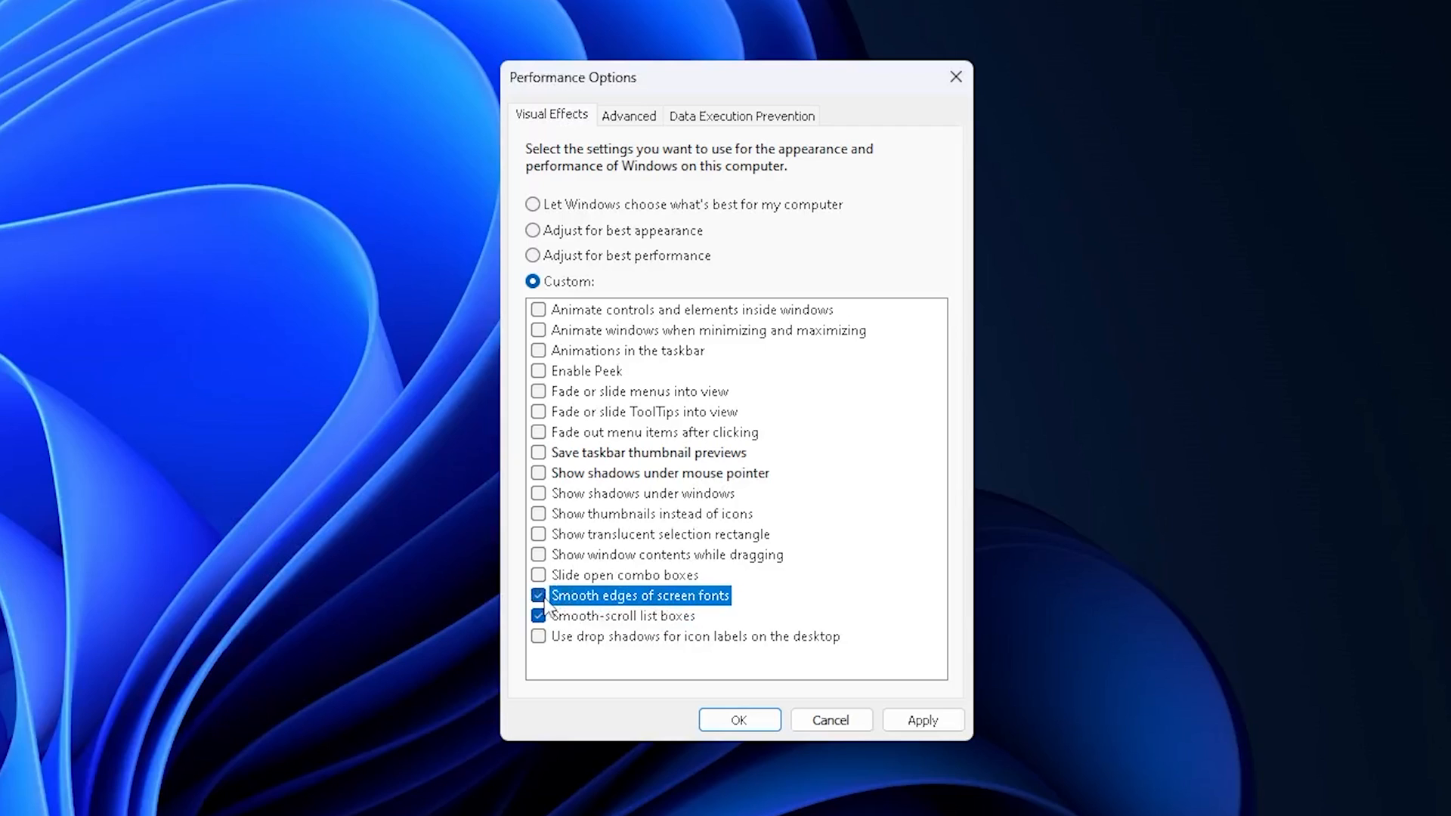
{"action": "left_click", "coordinate": [538, 616]}
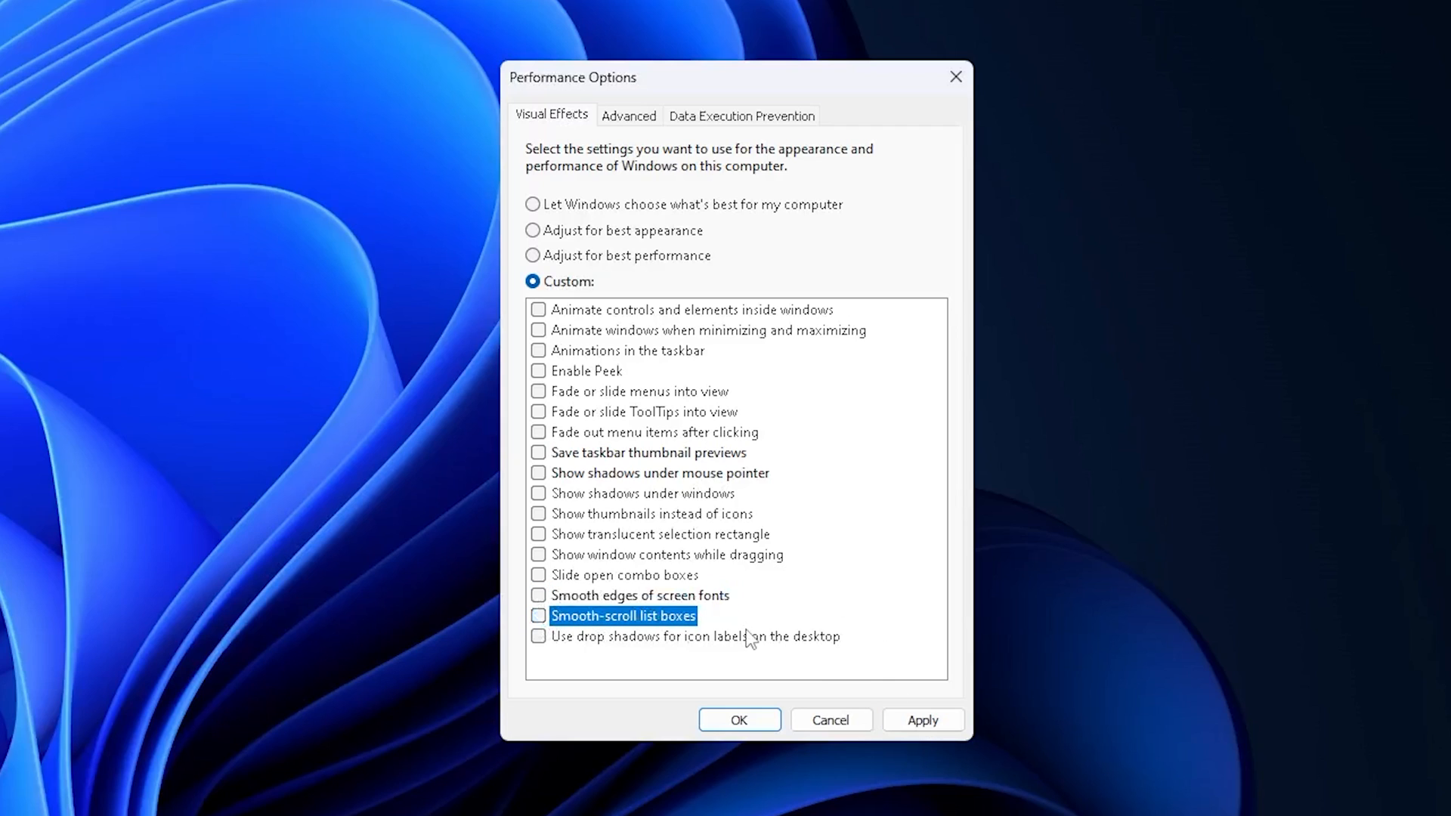
{"action": "mouse_move", "coordinate": [570, 467]}
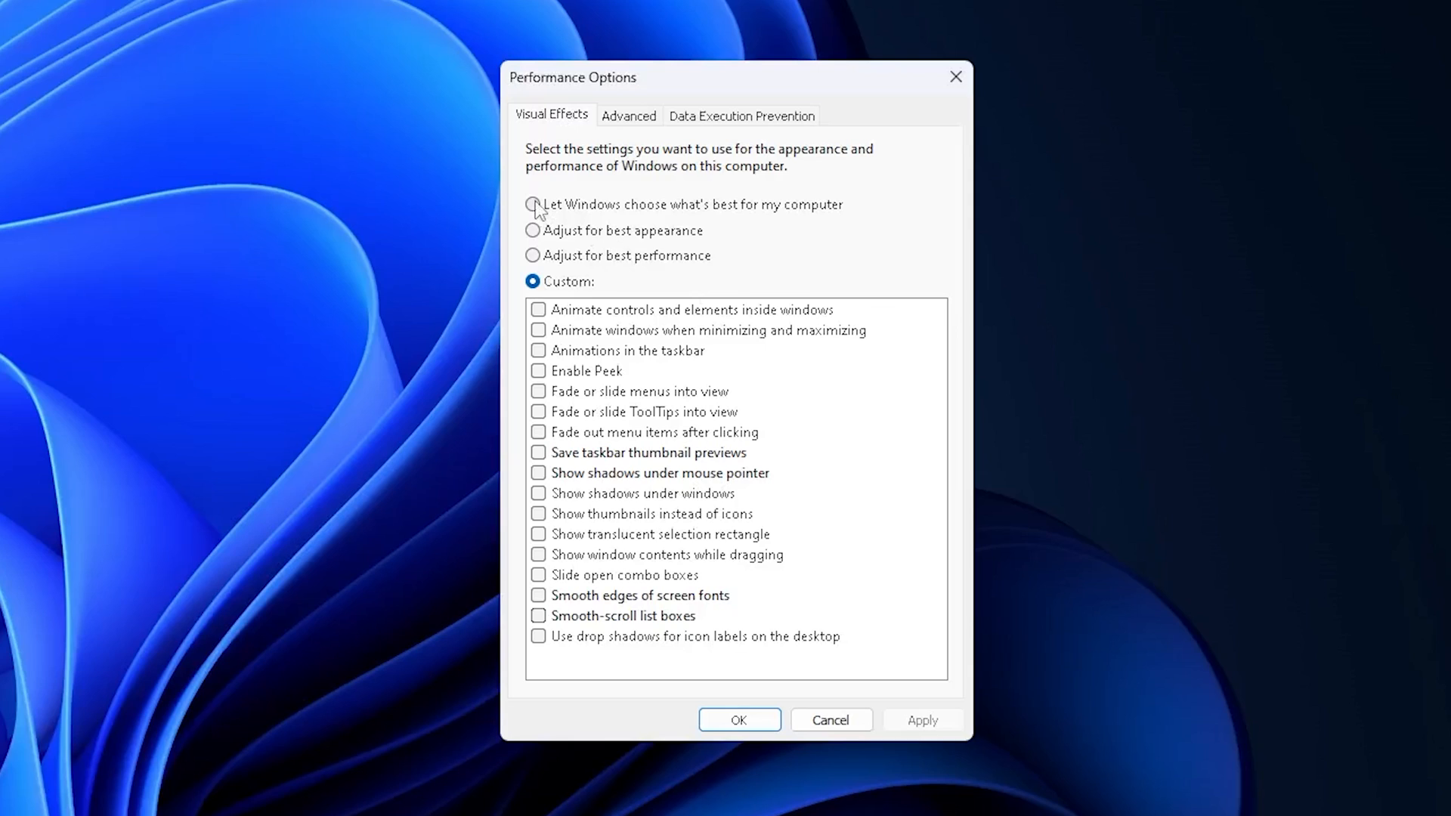
{"action": "left_click", "coordinate": [534, 204]}
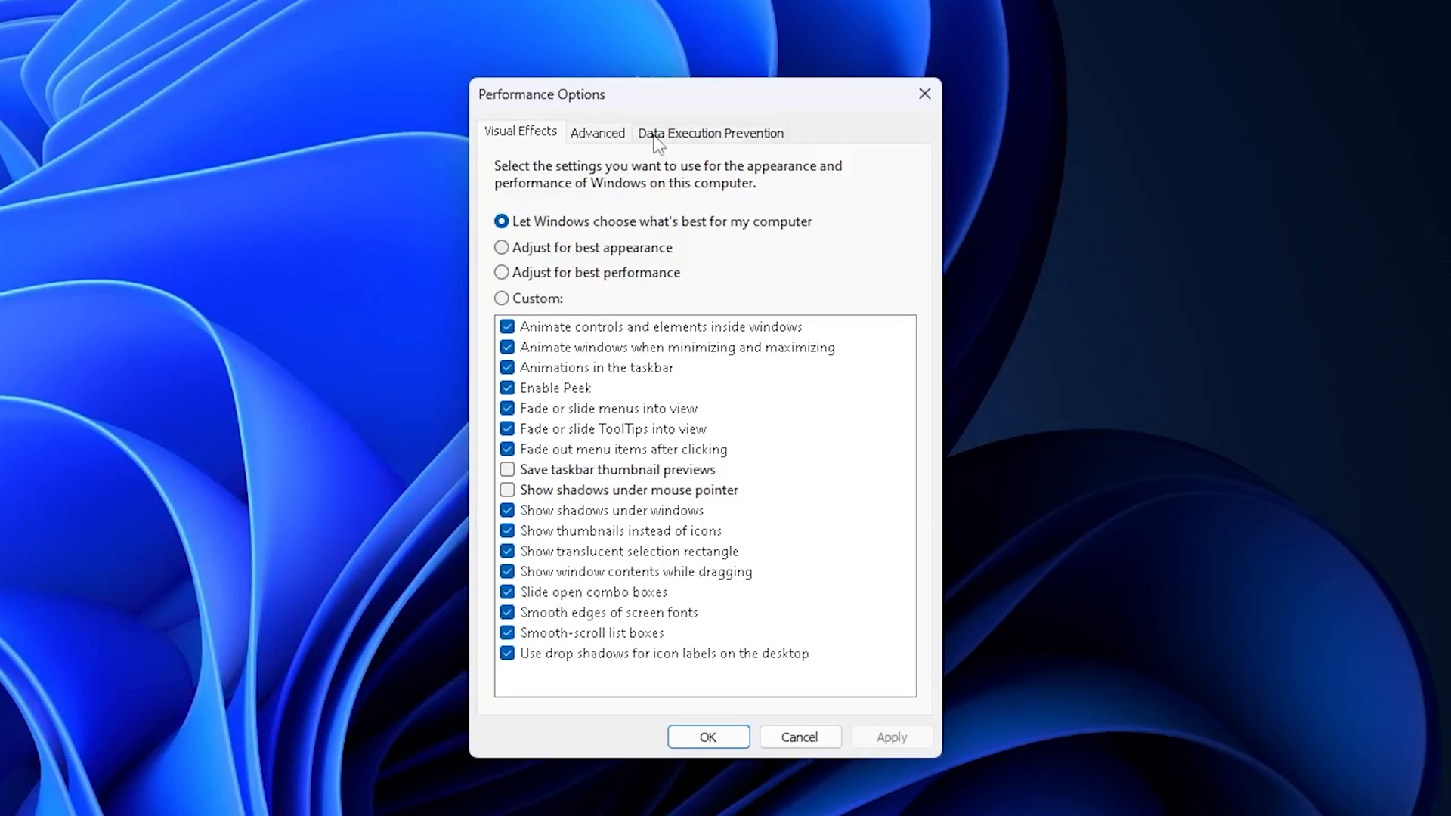
Step: On the Advanced performance tab, keep Programs scheduling and bring up Virtual Memory via Change
{"action": "left_click", "coordinate": [597, 133]}
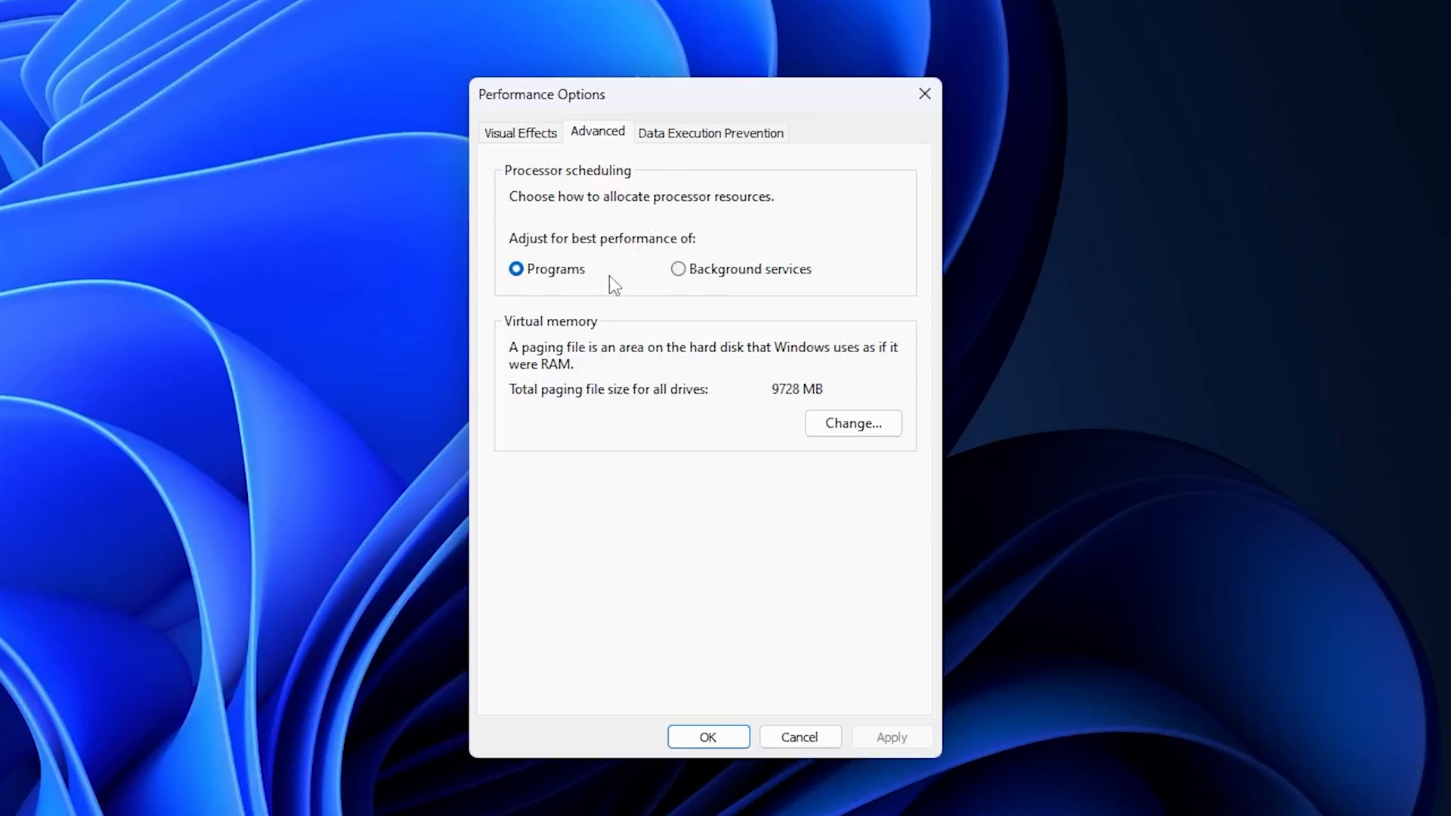
{"action": "mouse_move", "coordinate": [756, 281]}
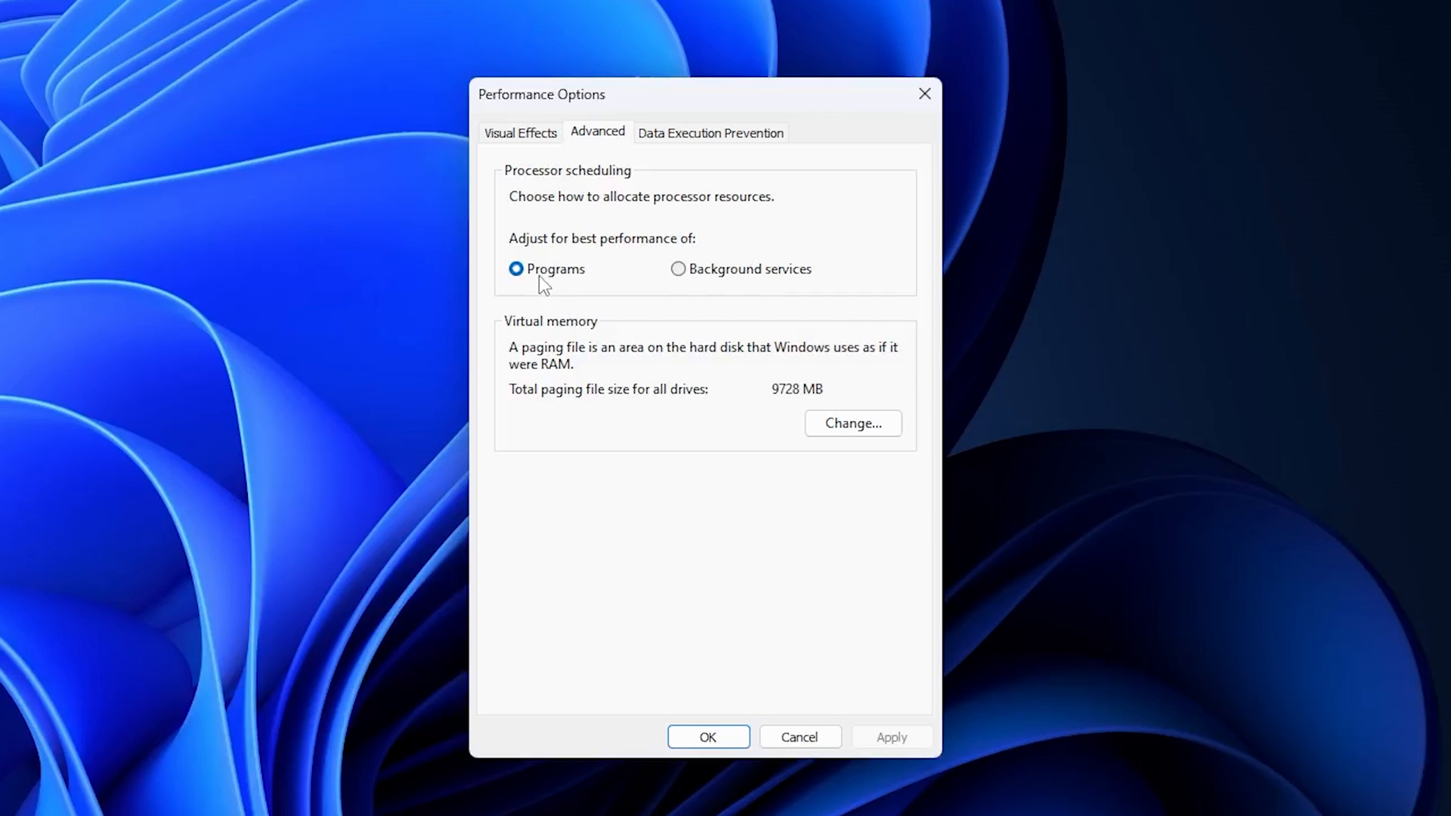
{"action": "left_click", "coordinate": [517, 269]}
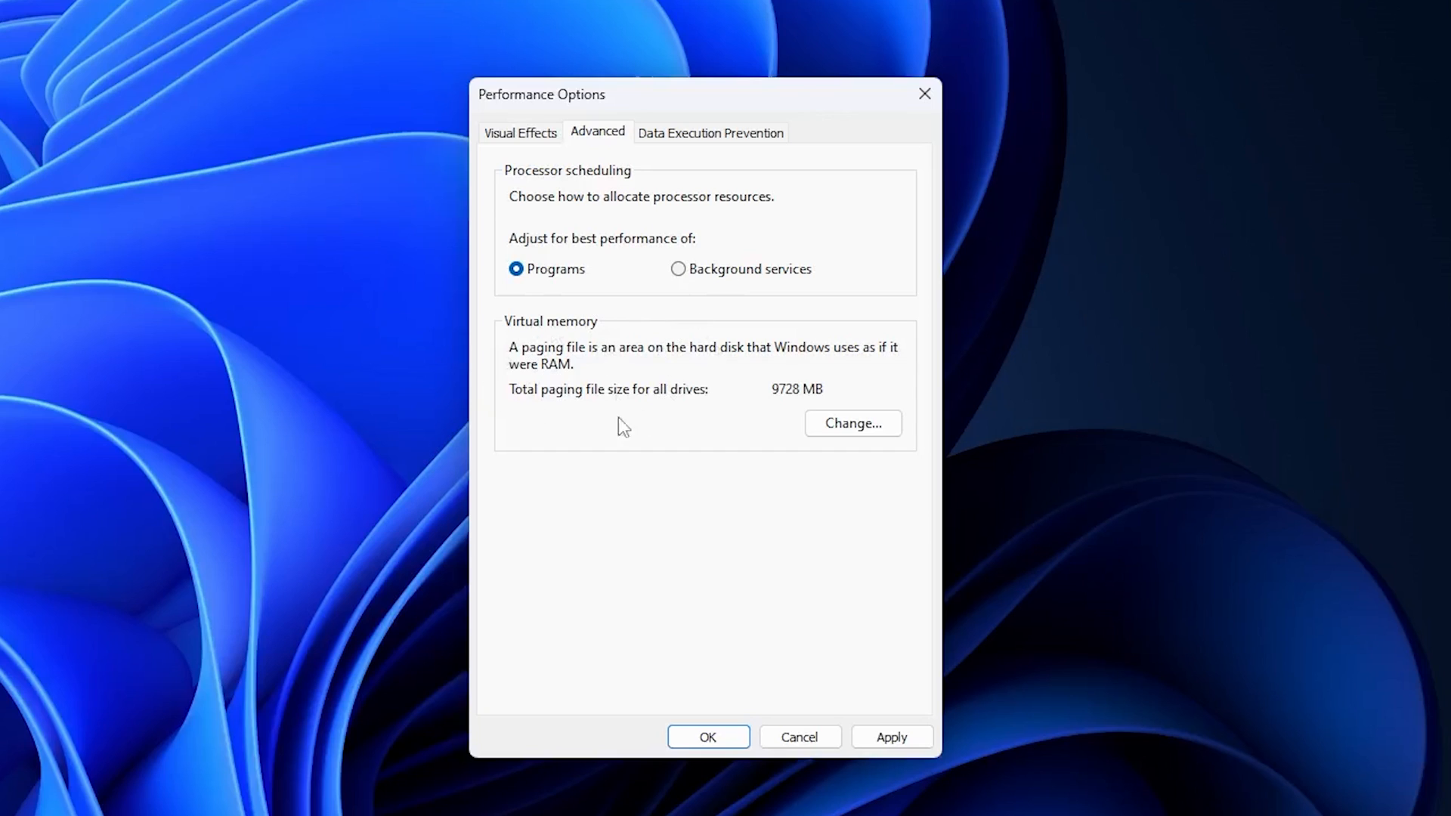
{"action": "left_click", "coordinate": [851, 423]}
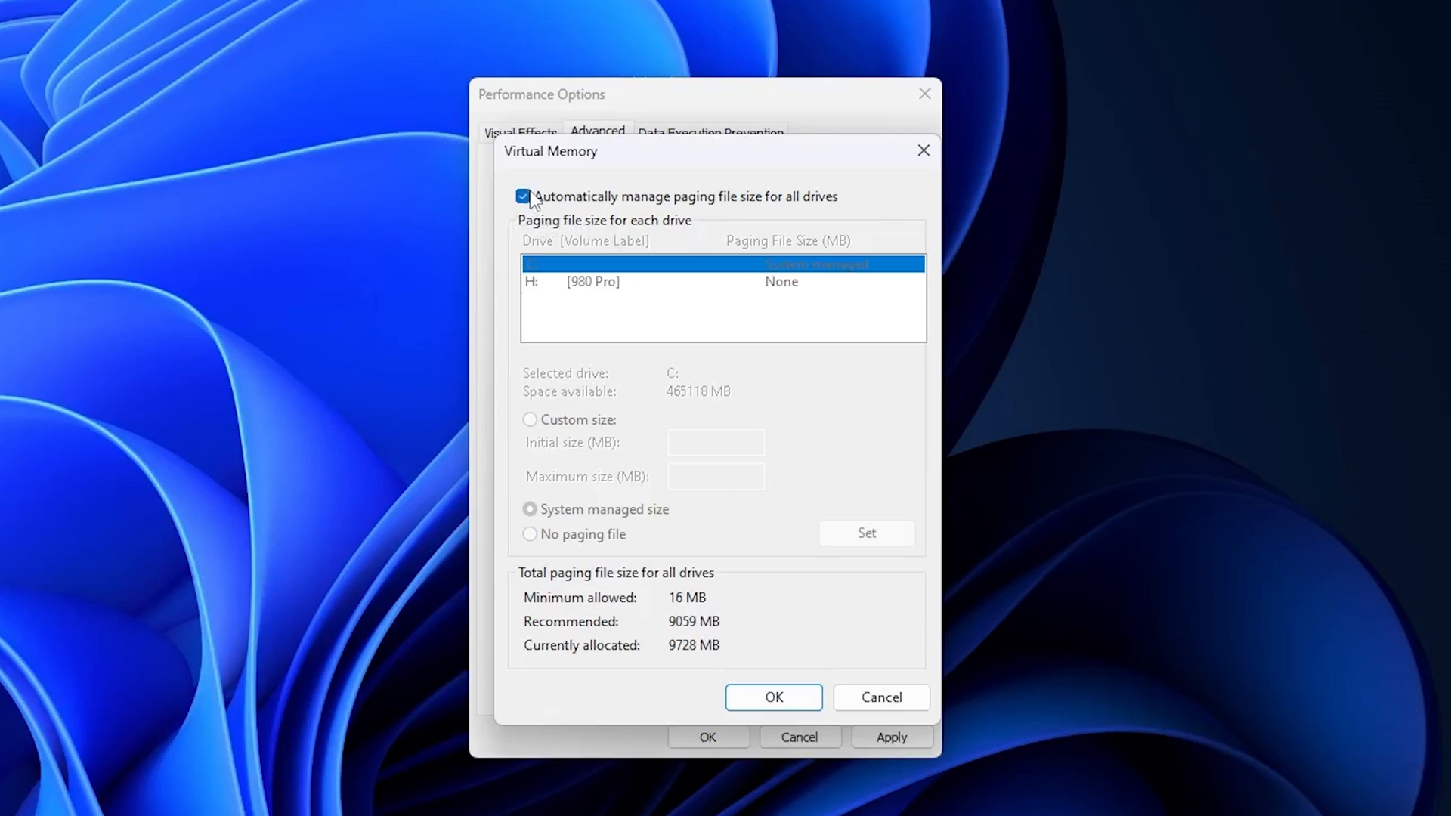
Step: Give drive C a custom paging file of 16000 MB initial and 18000 MB maximum, set it and confirm
{"action": "left_click", "coordinate": [523, 196]}
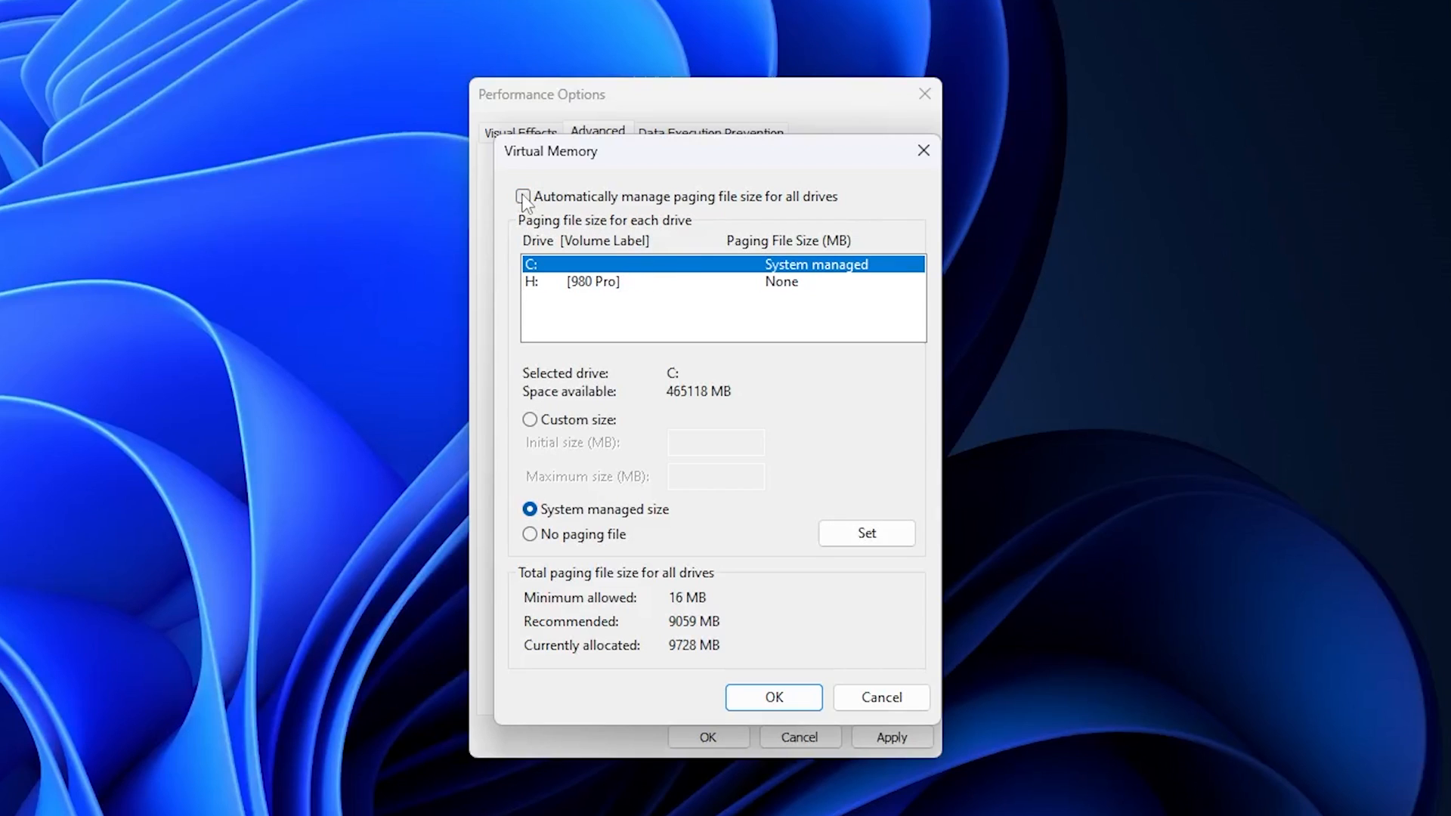
{"action": "left_click", "coordinate": [531, 419]}
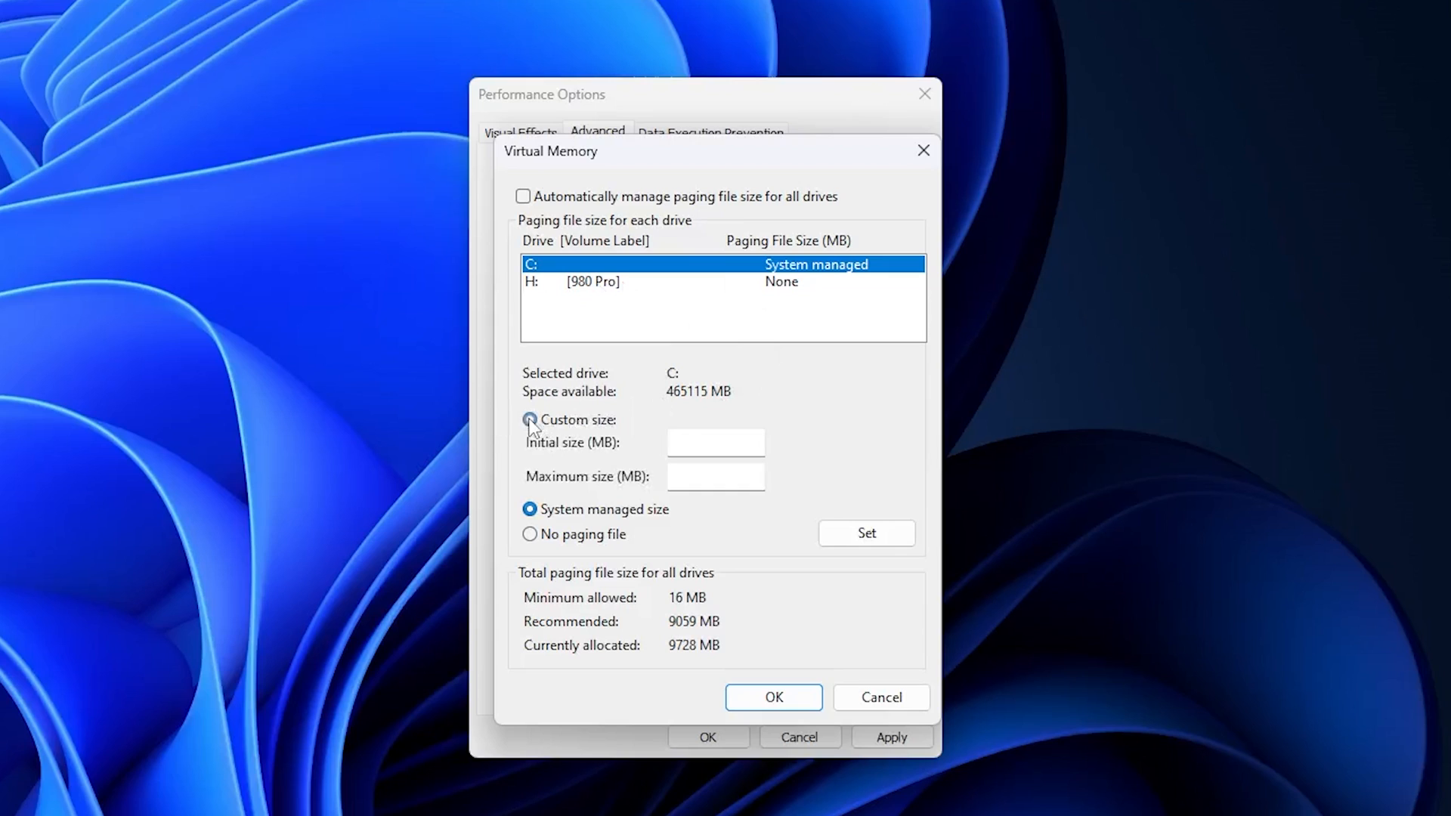
{"action": "left_click", "coordinate": [530, 418]}
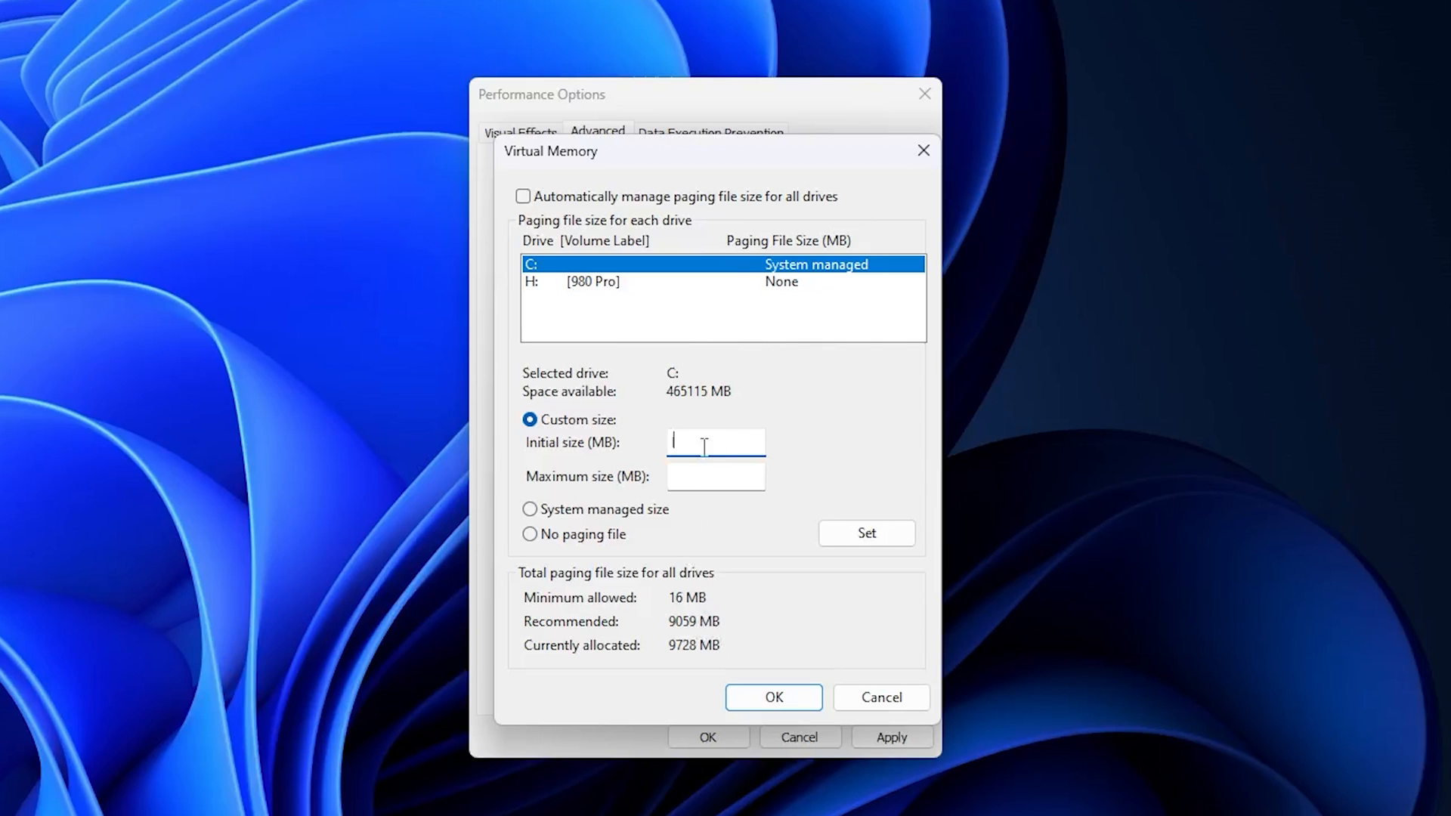
{"action": "type", "text": "16000"}
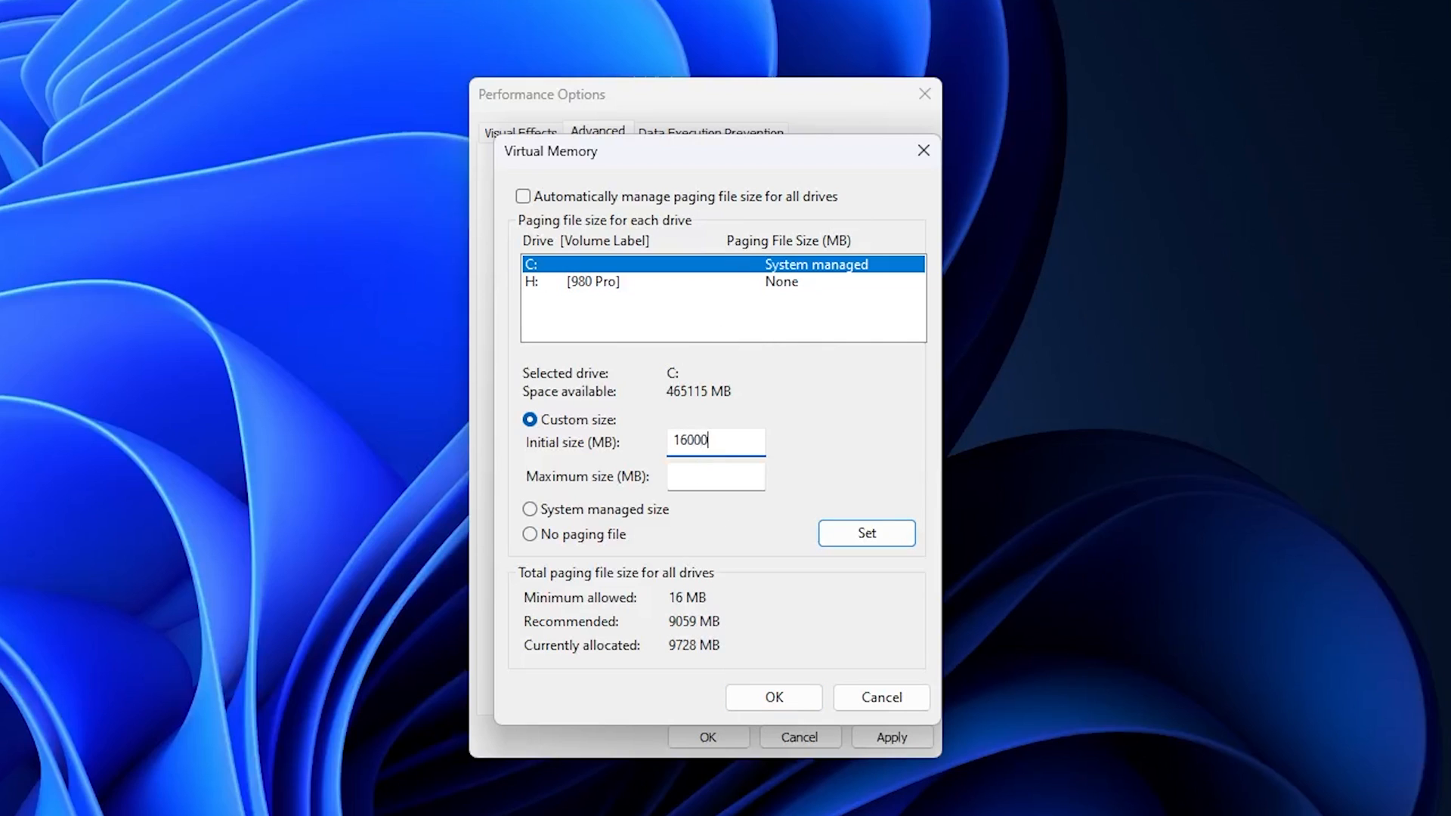
{"action": "left_click", "coordinate": [715, 476]}
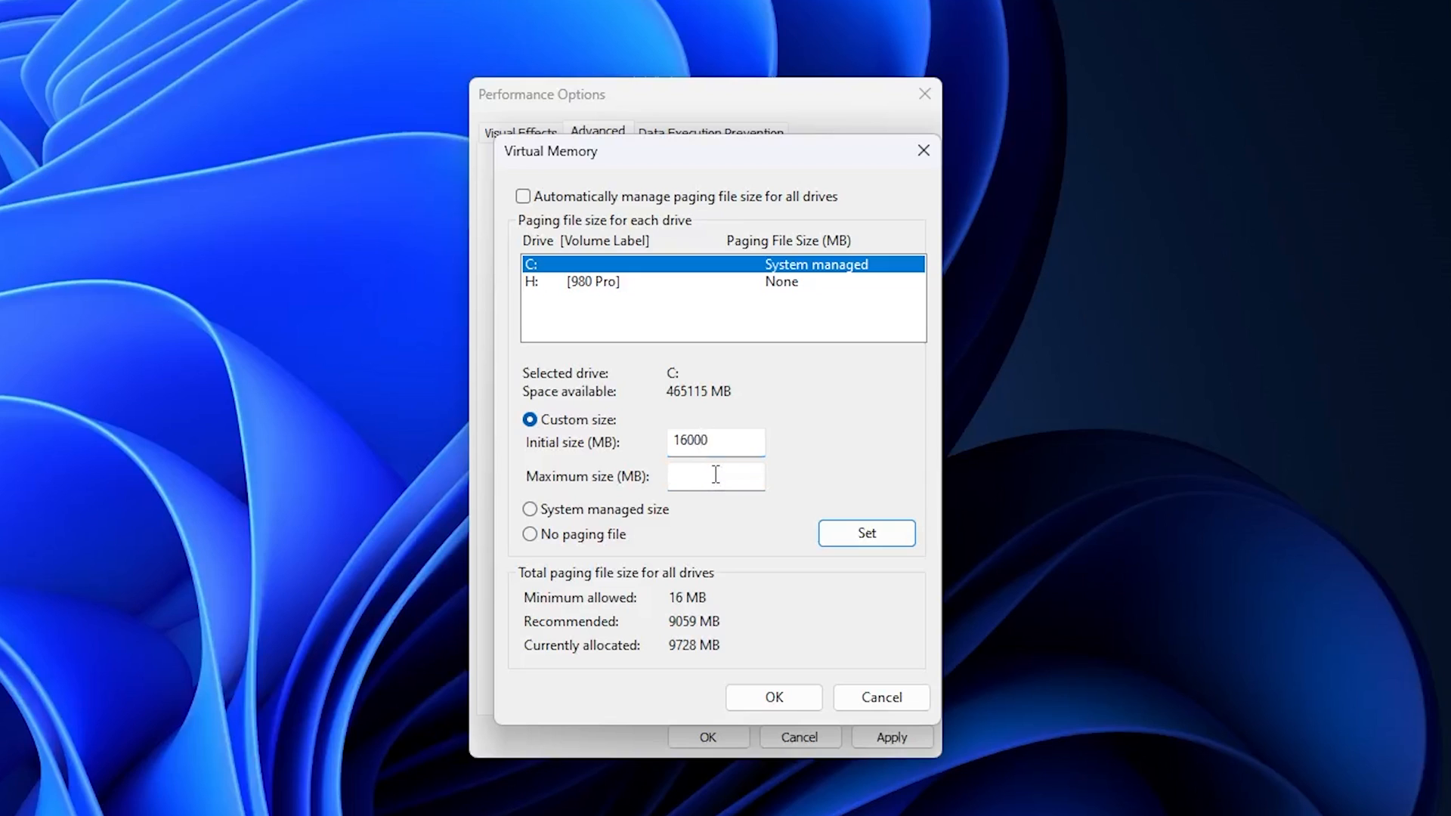
{"action": "left_click", "coordinate": [715, 475]}
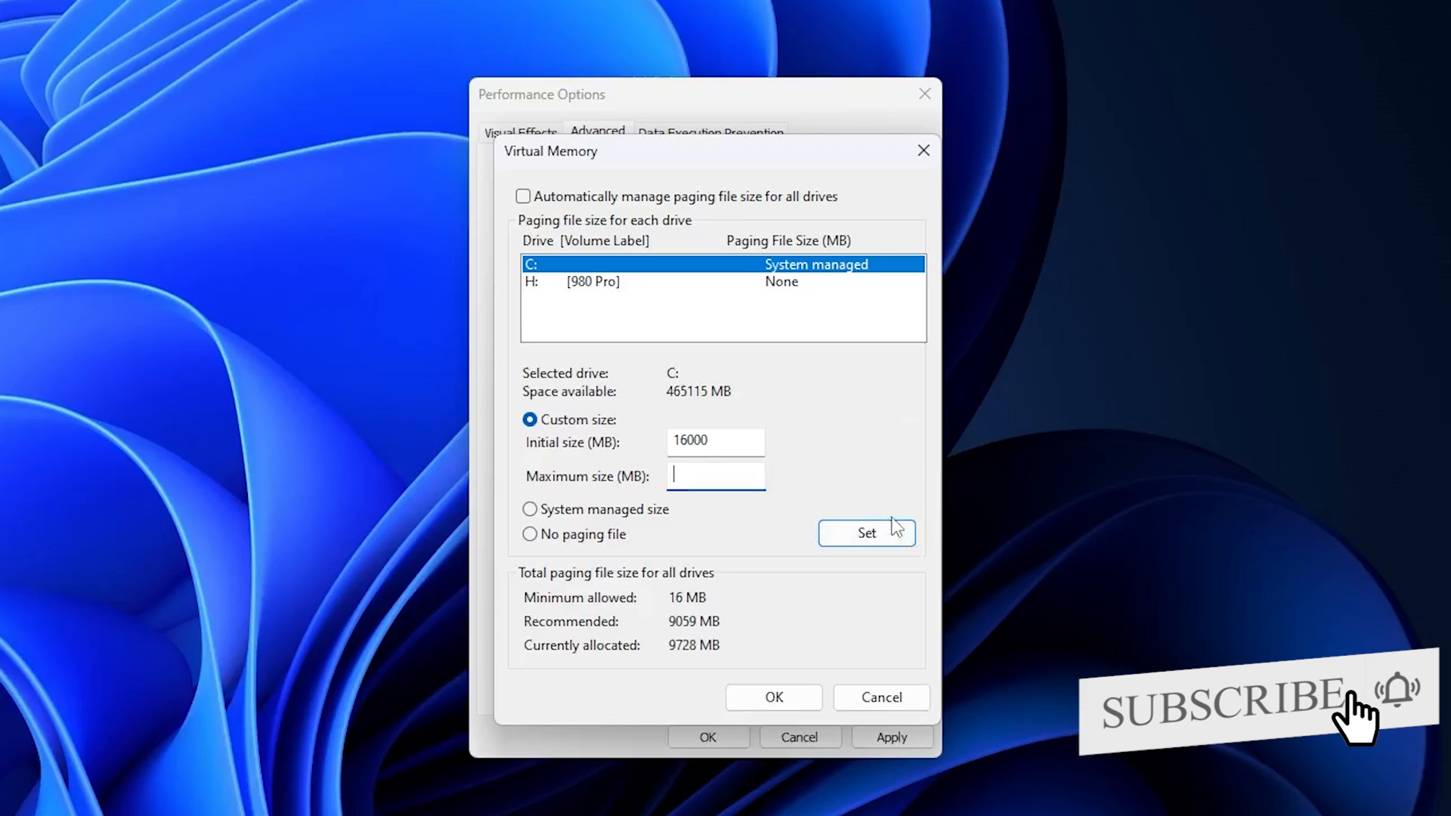
{"action": "left_click", "coordinate": [865, 533]}
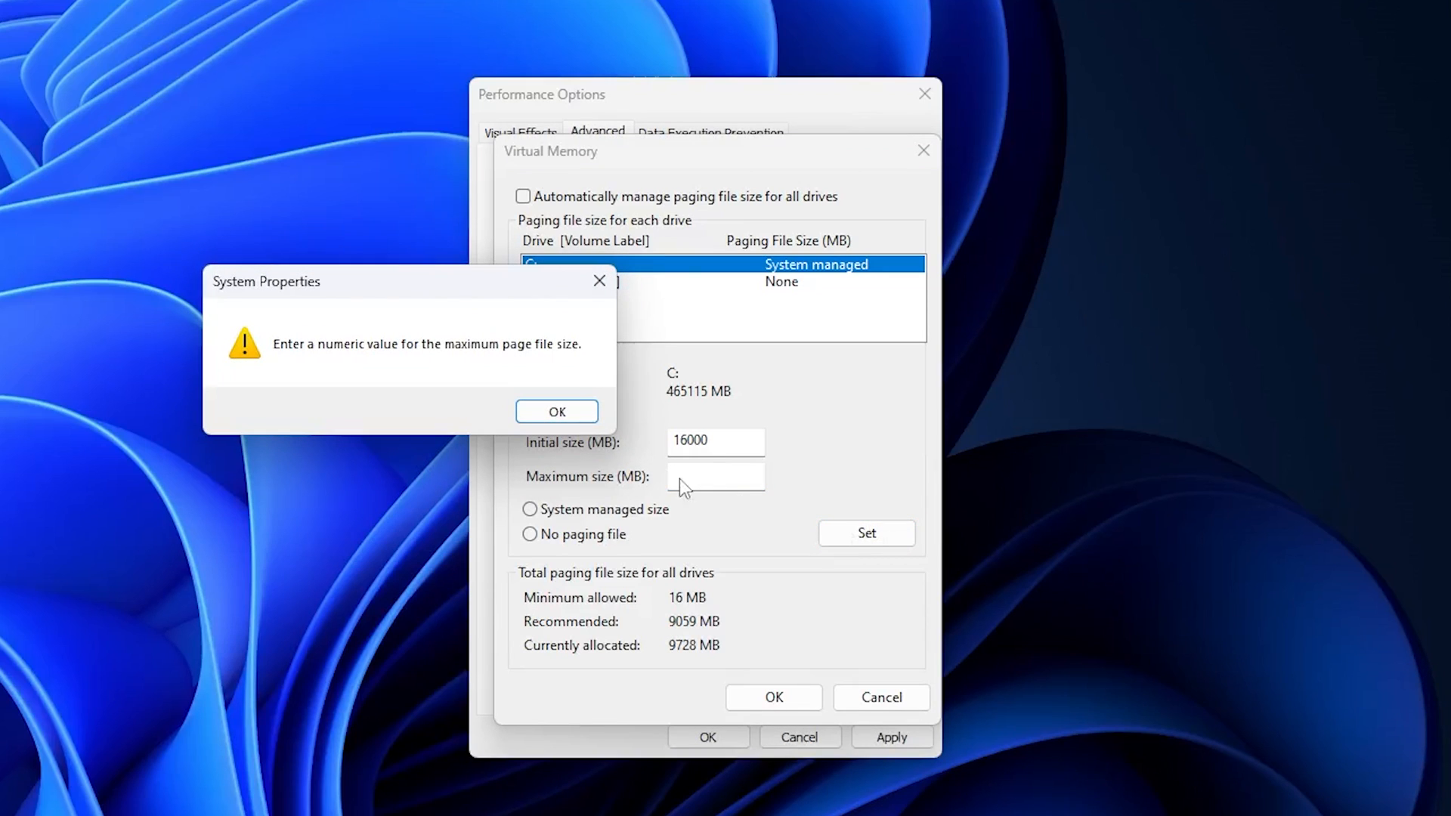
{"action": "left_click", "coordinate": [556, 411]}
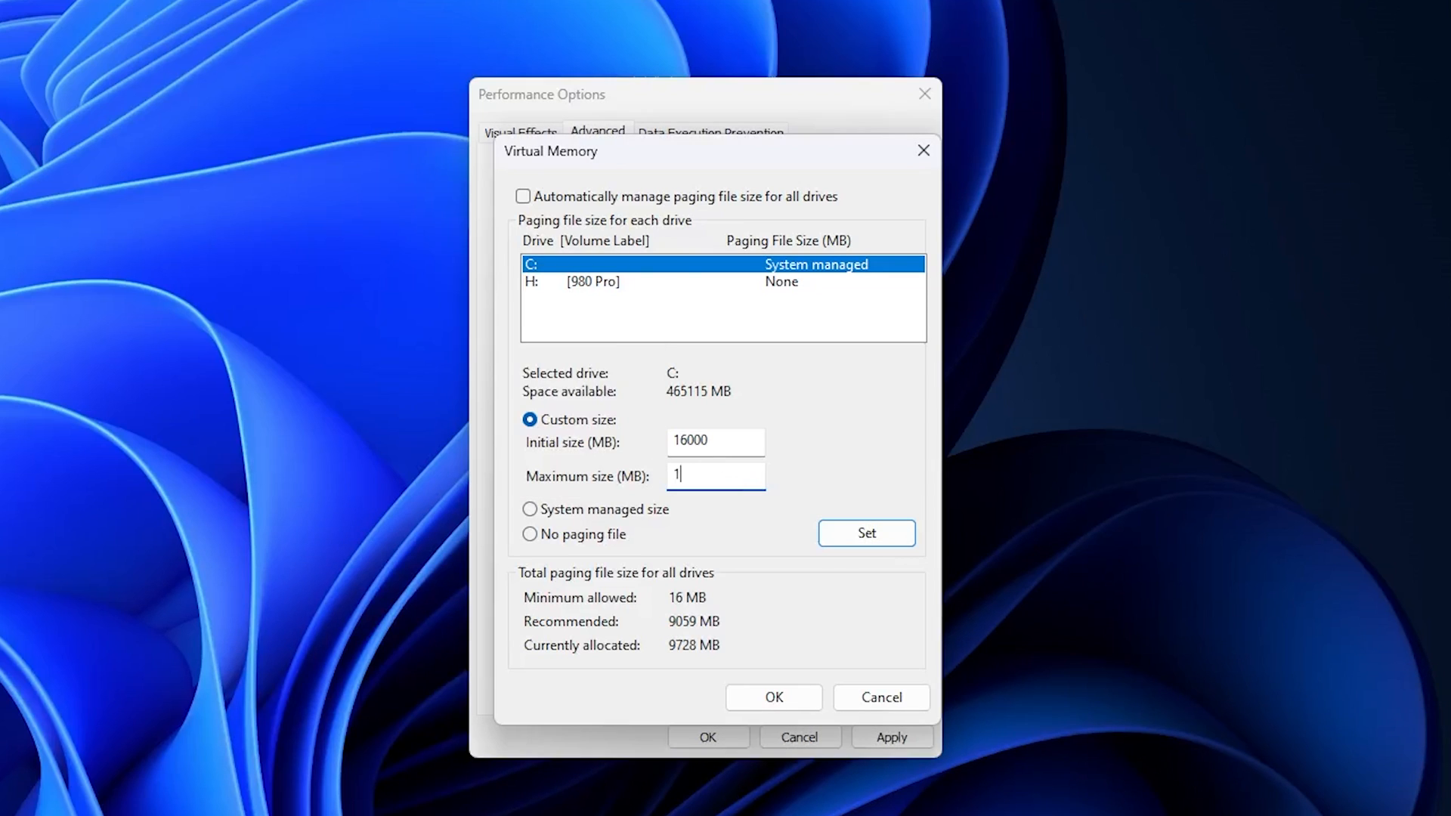
{"action": "type", "text": "8000"}
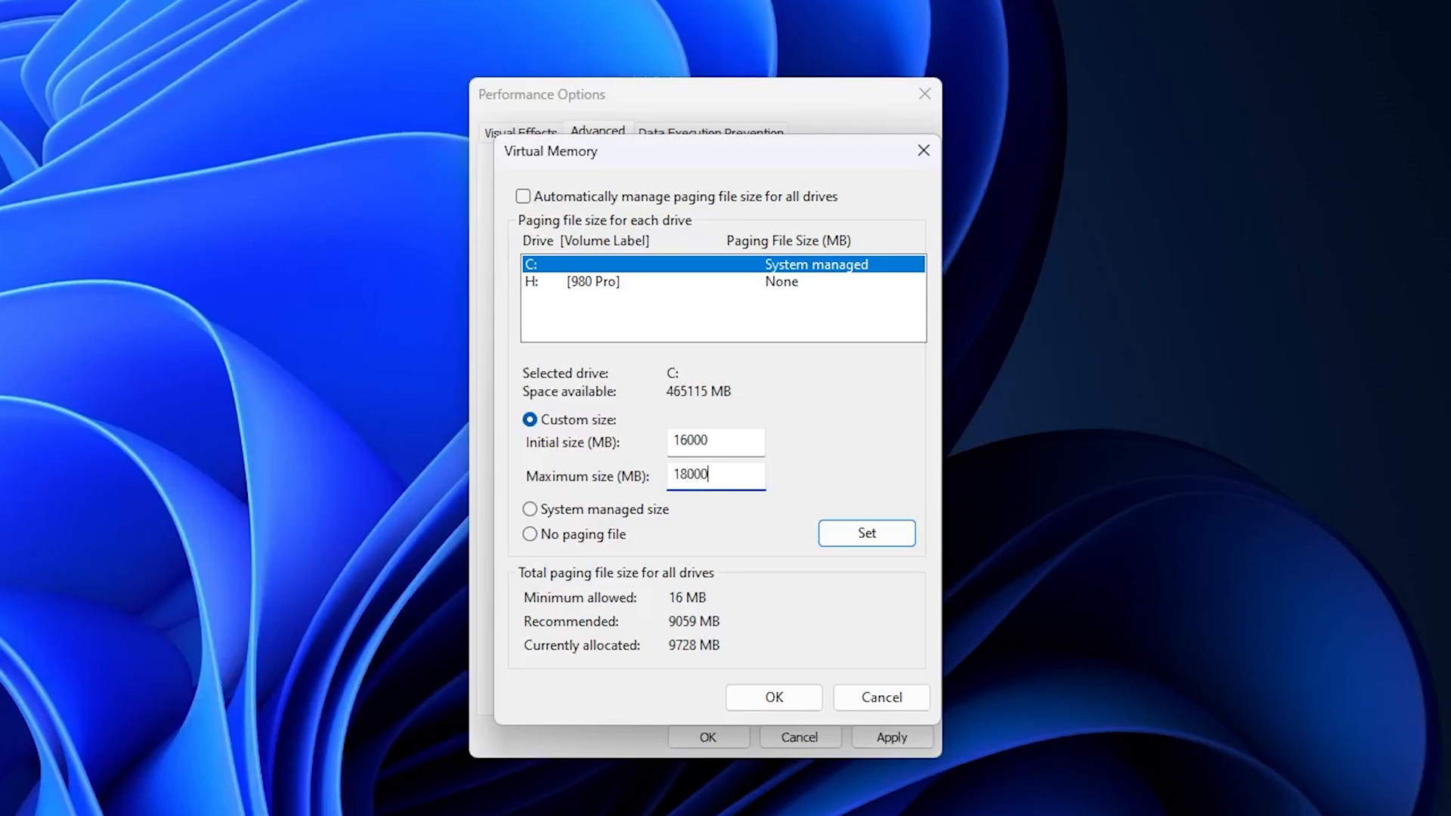
{"action": "left_click", "coordinate": [865, 533]}
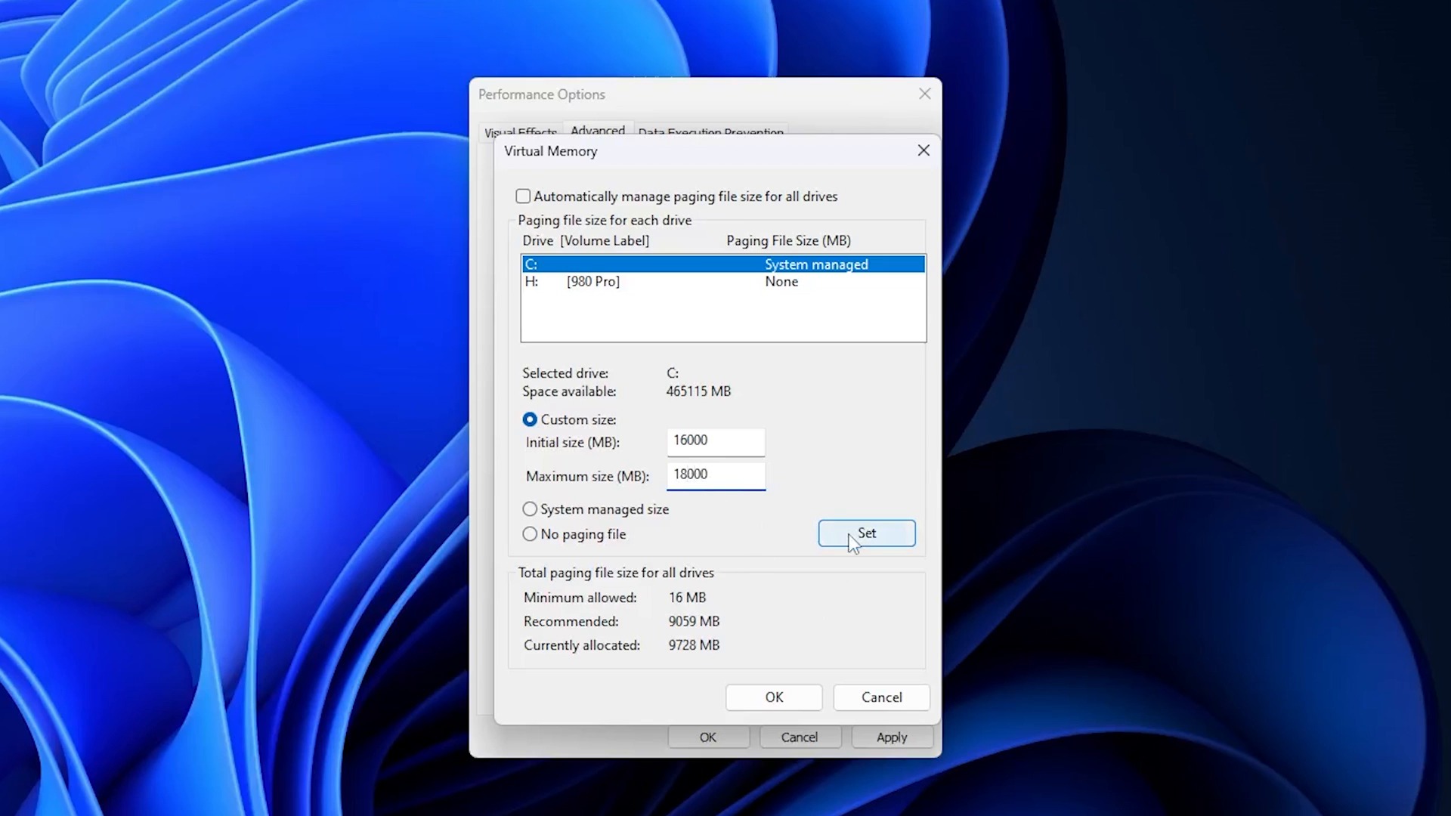
{"action": "left_click", "coordinate": [865, 534]}
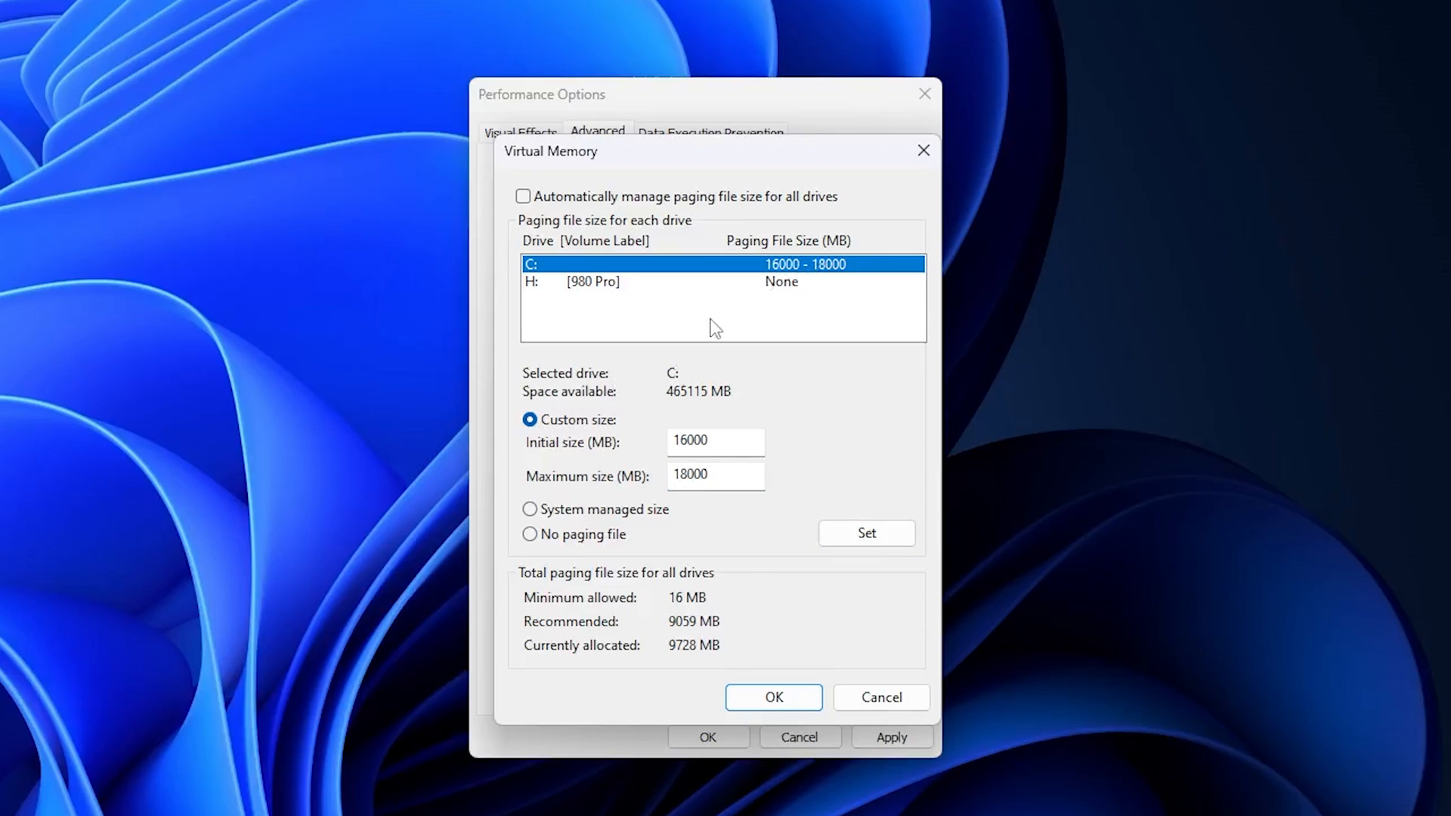
{"action": "mouse_move", "coordinate": [774, 310]}
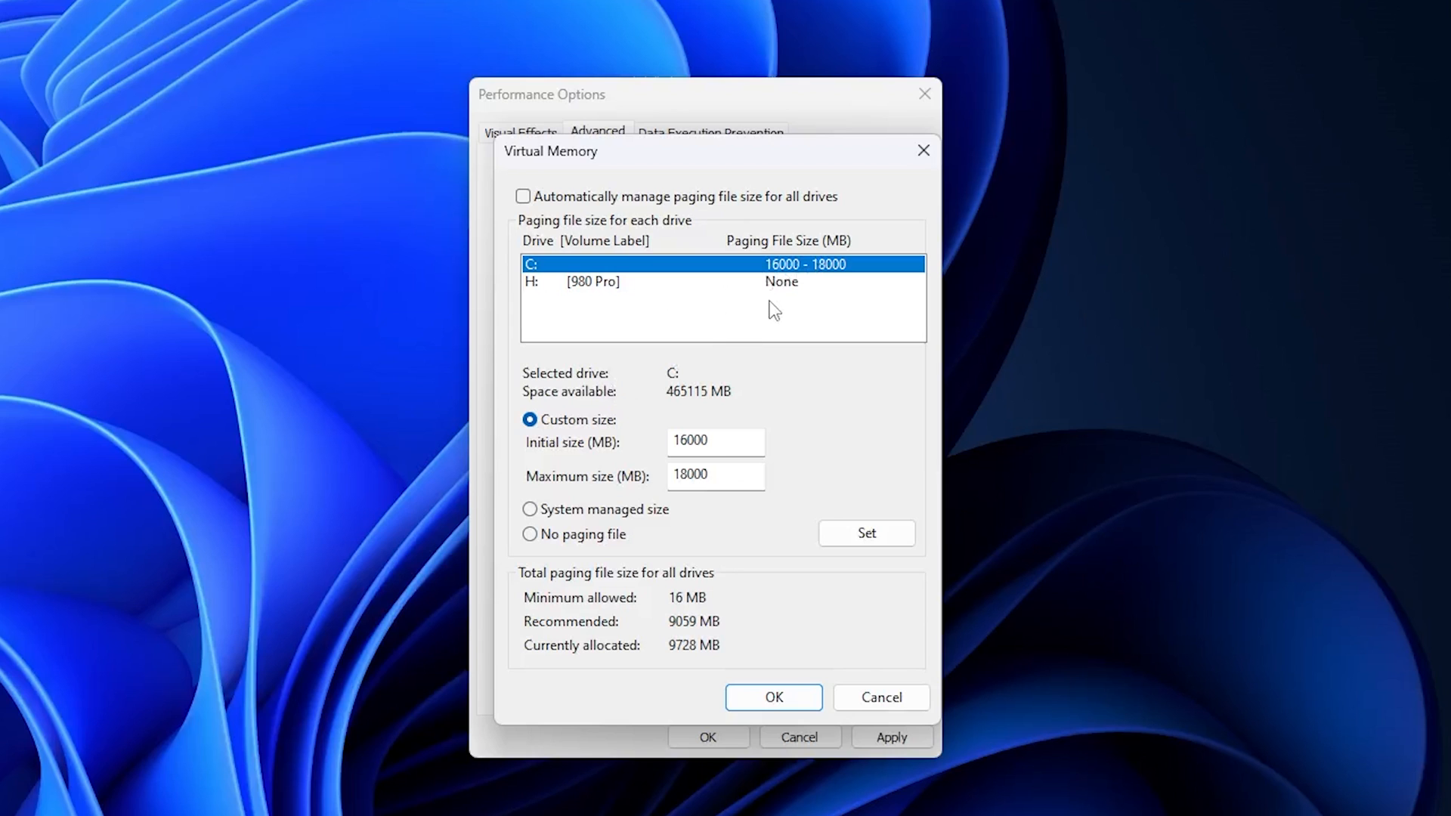
{"action": "left_click", "coordinate": [525, 196]}
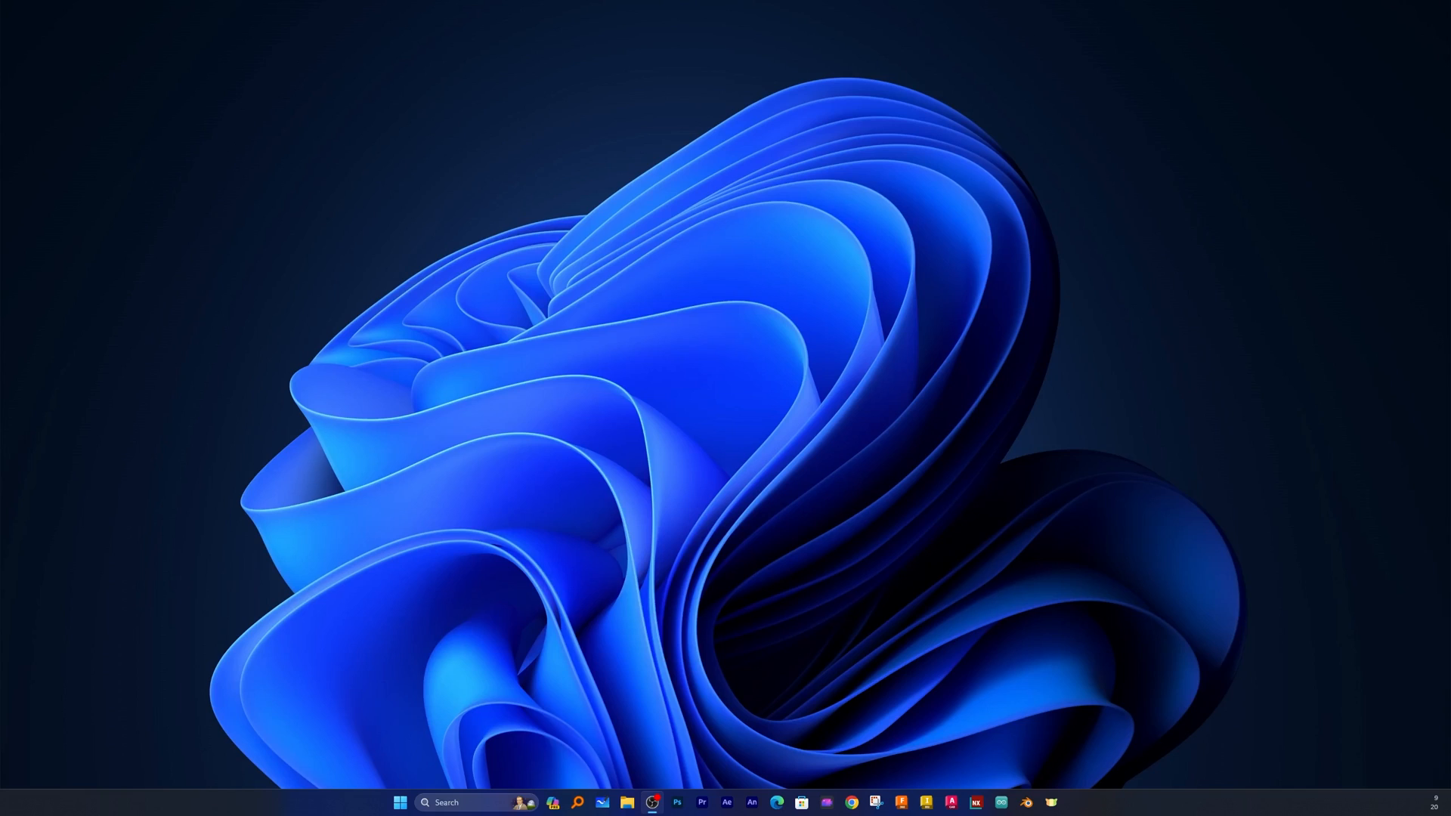
{"action": "mouse_move", "coordinate": [1324, 371]}
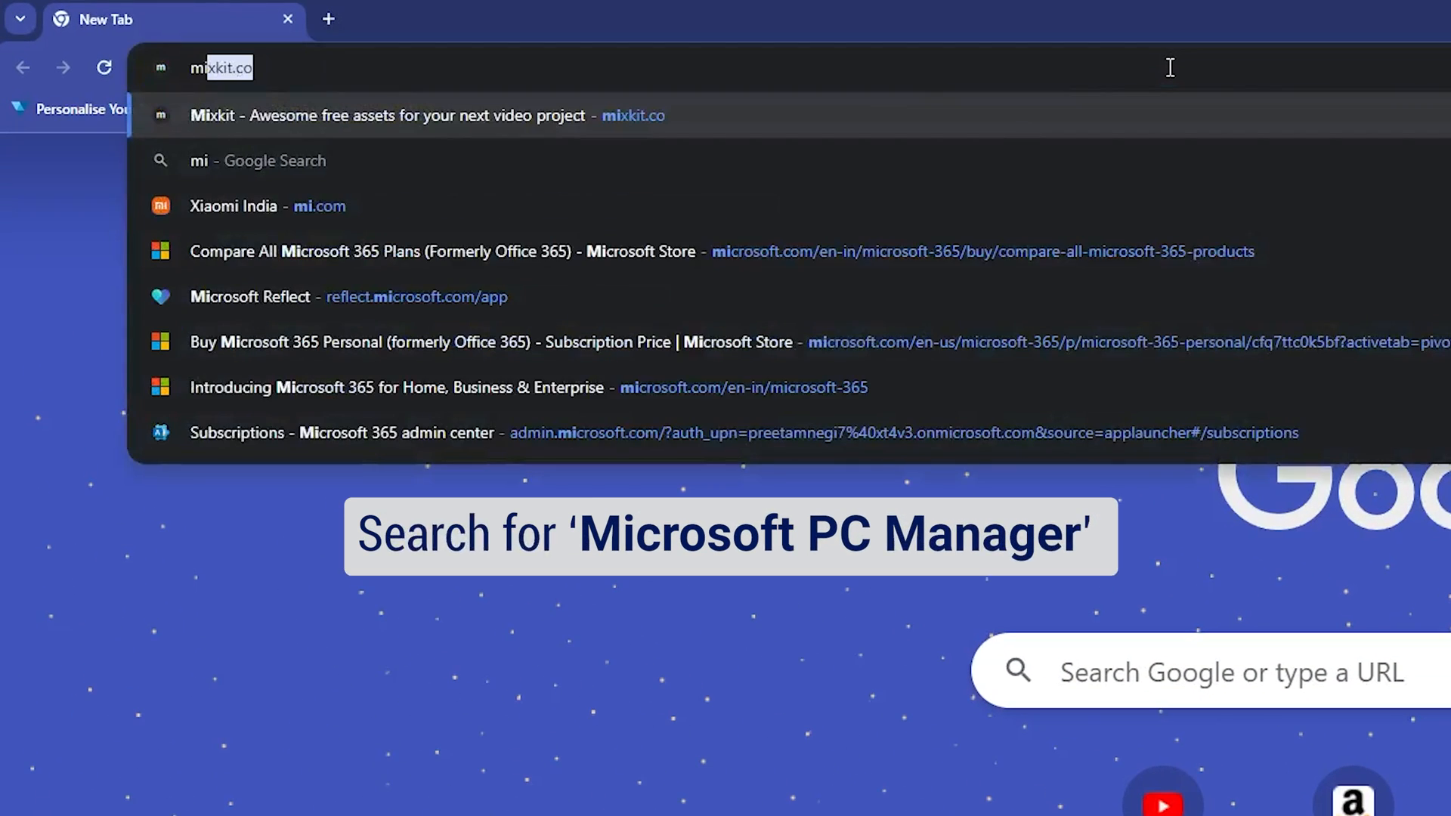
Step: Search Google for Microsoft PC Manager, open pcmanager.microsoft.com and download the installer
{"action": "type", "text": "microsoft p"}
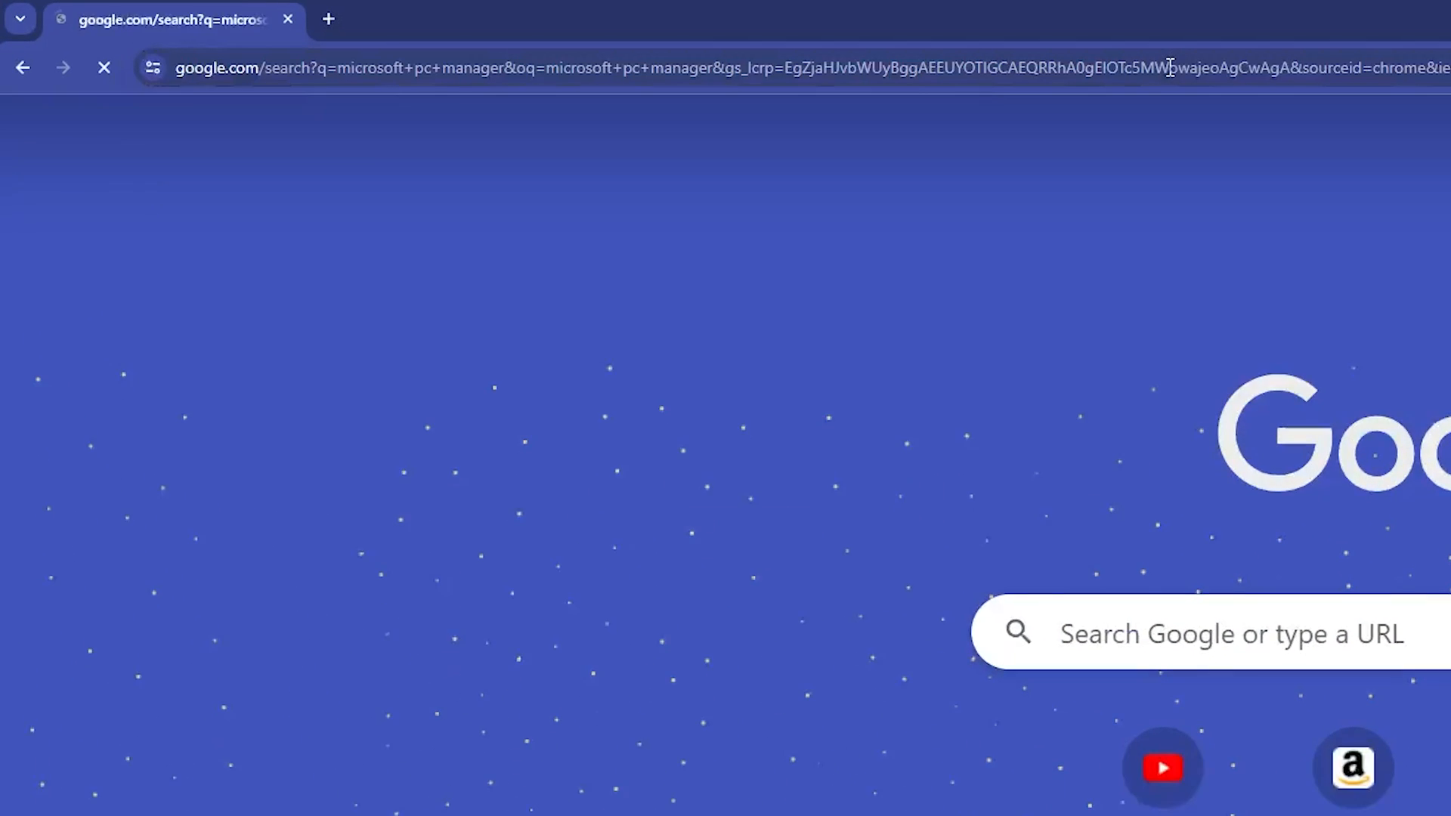
{"action": "left_click", "coordinate": [629, 390]}
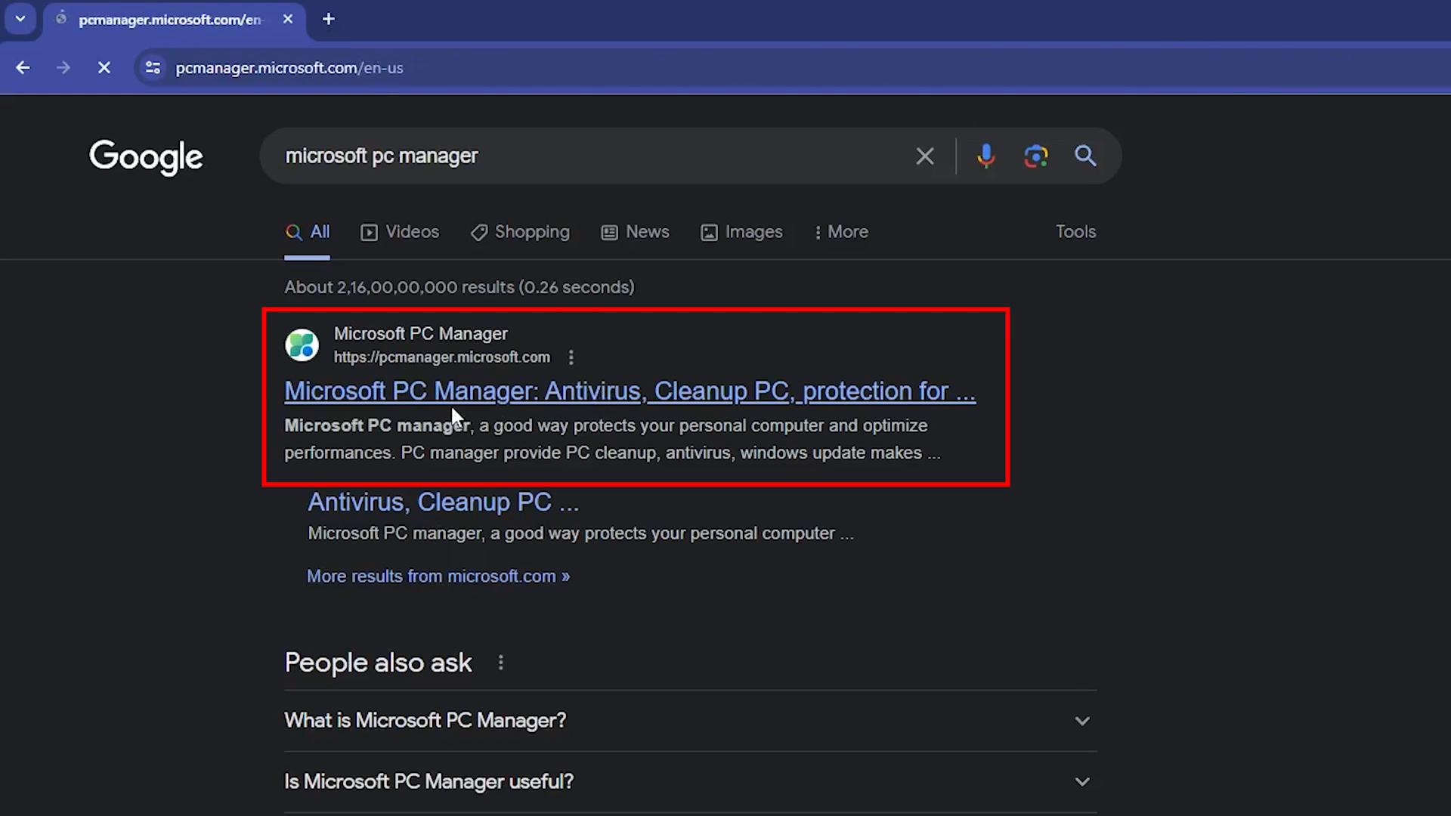
{"action": "left_click", "coordinate": [630, 390]}
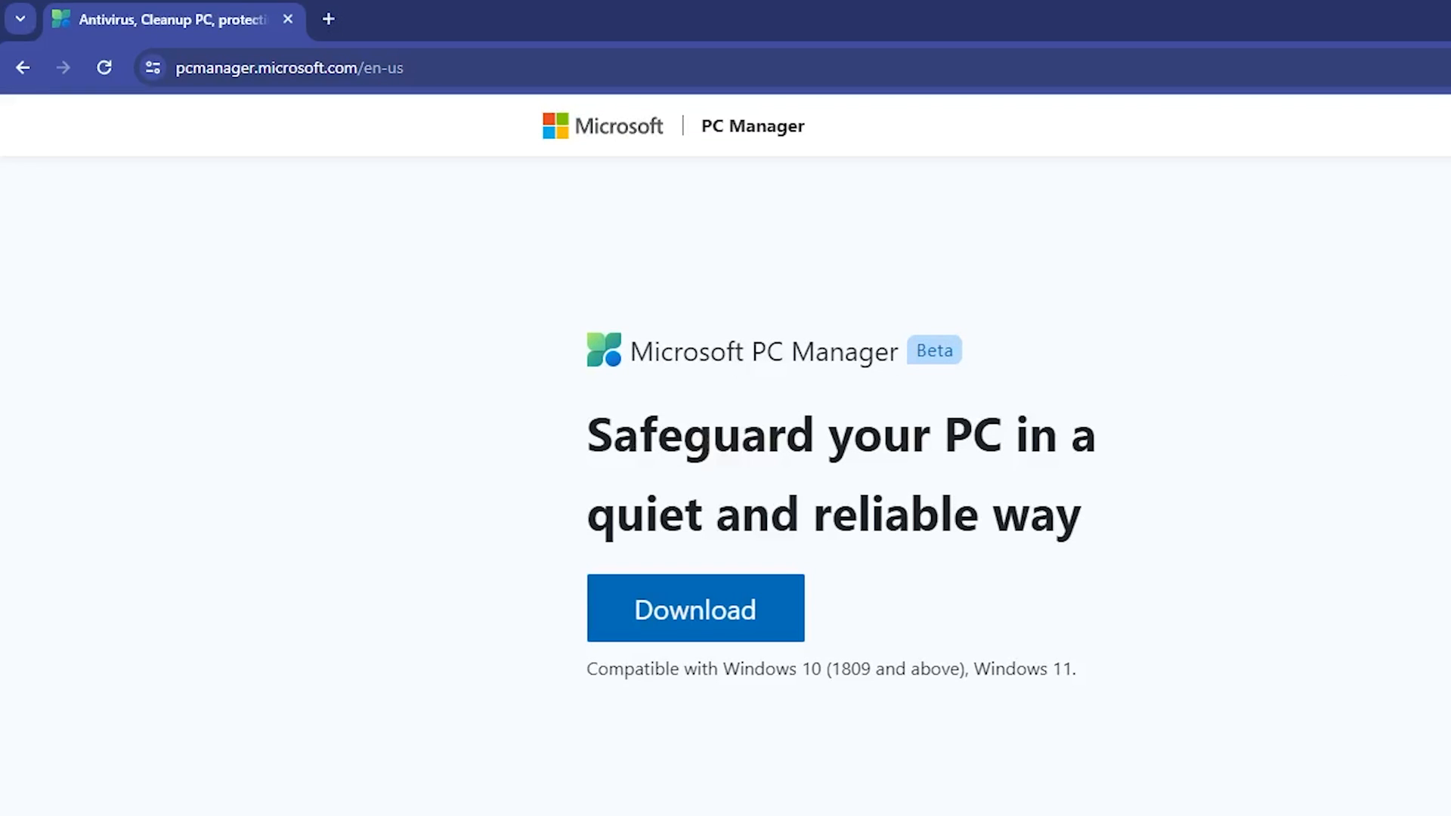
{"action": "left_click", "coordinate": [694, 609]}
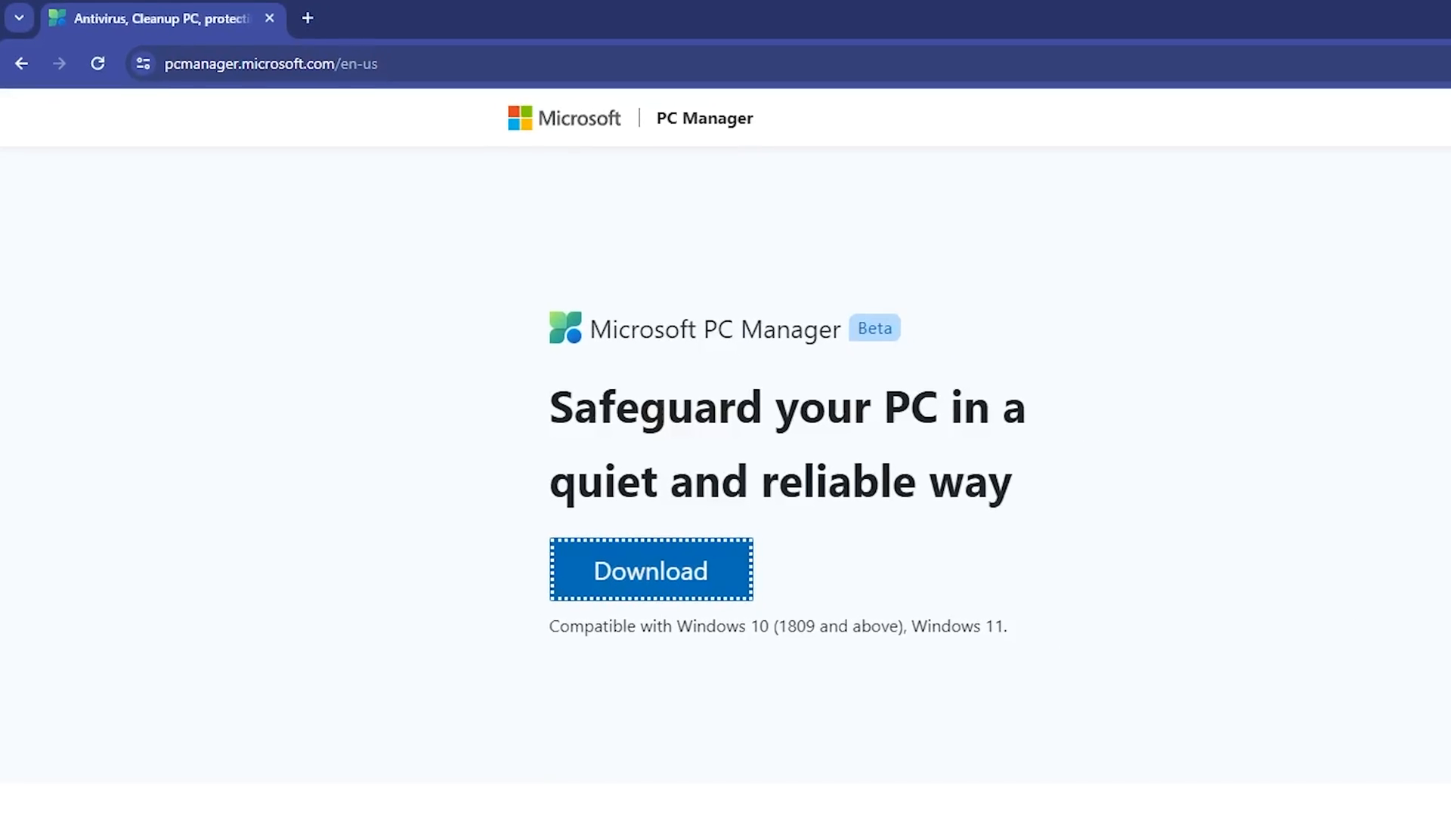
{"action": "left_click", "coordinate": [650, 570]}
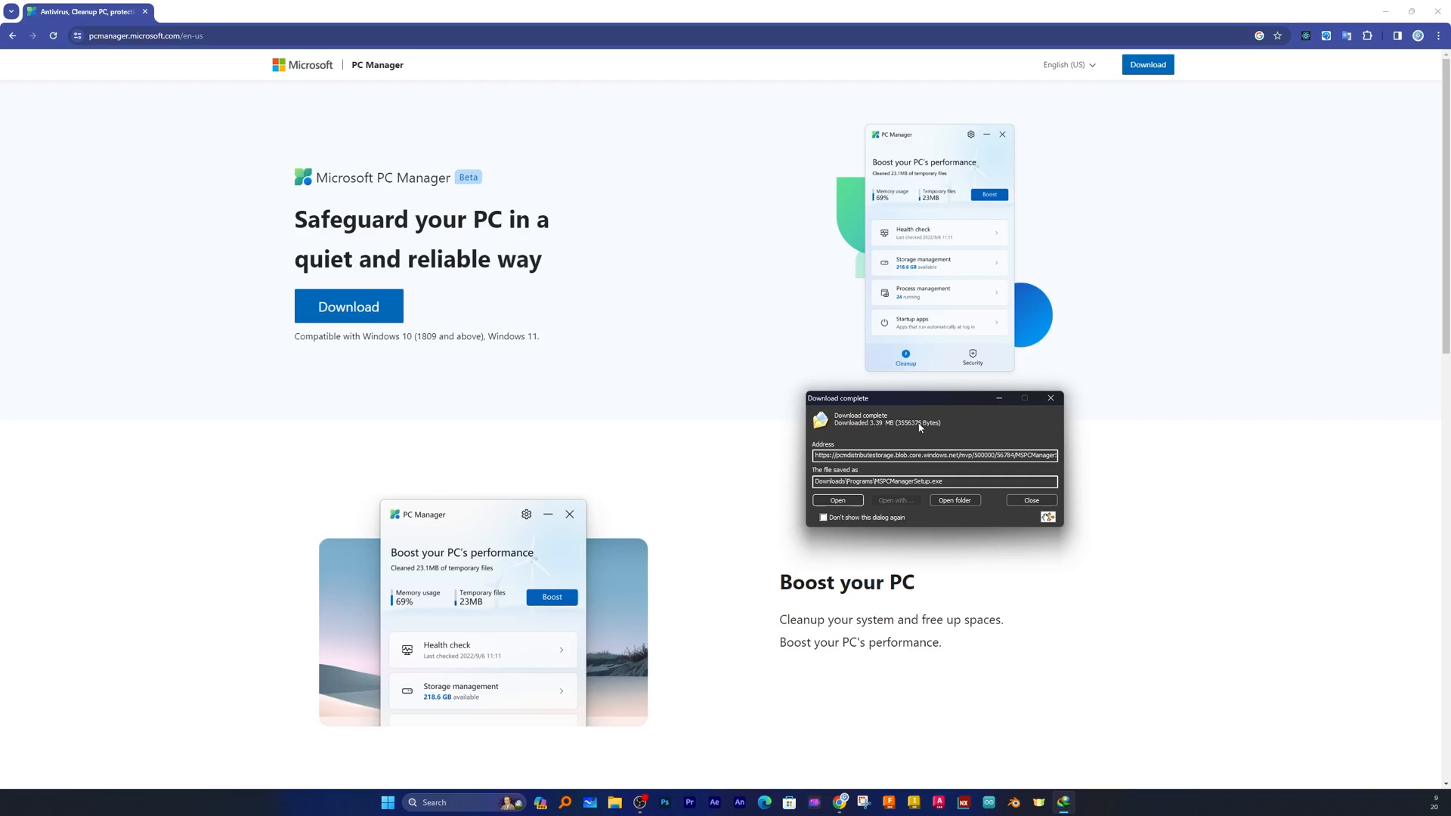
Step: Run the downloaded installer, install Microsoft PC Manager and launch it to its Boost home screen
{"action": "left_click", "coordinate": [836, 500]}
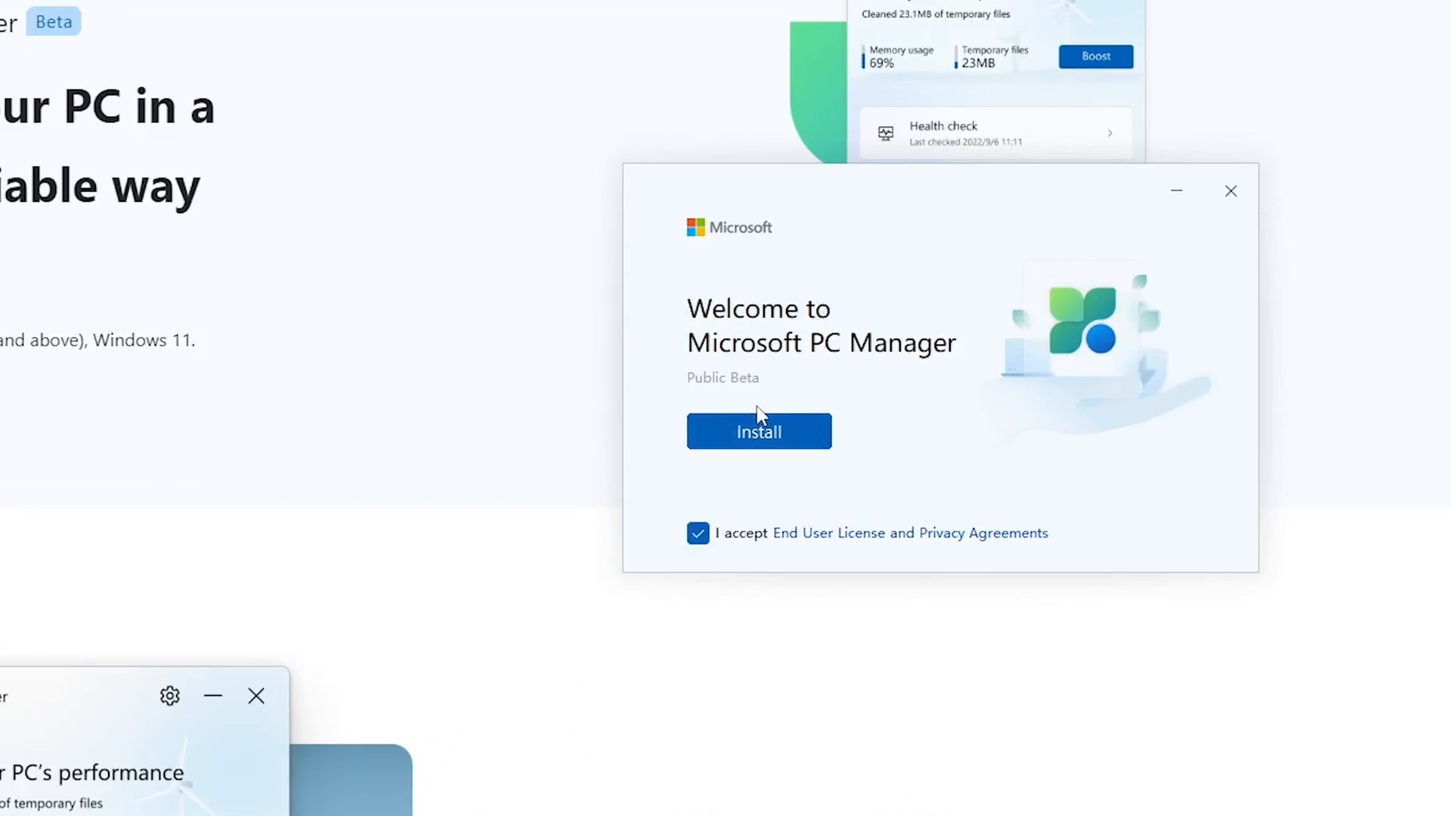
{"action": "left_click", "coordinate": [757, 430]}
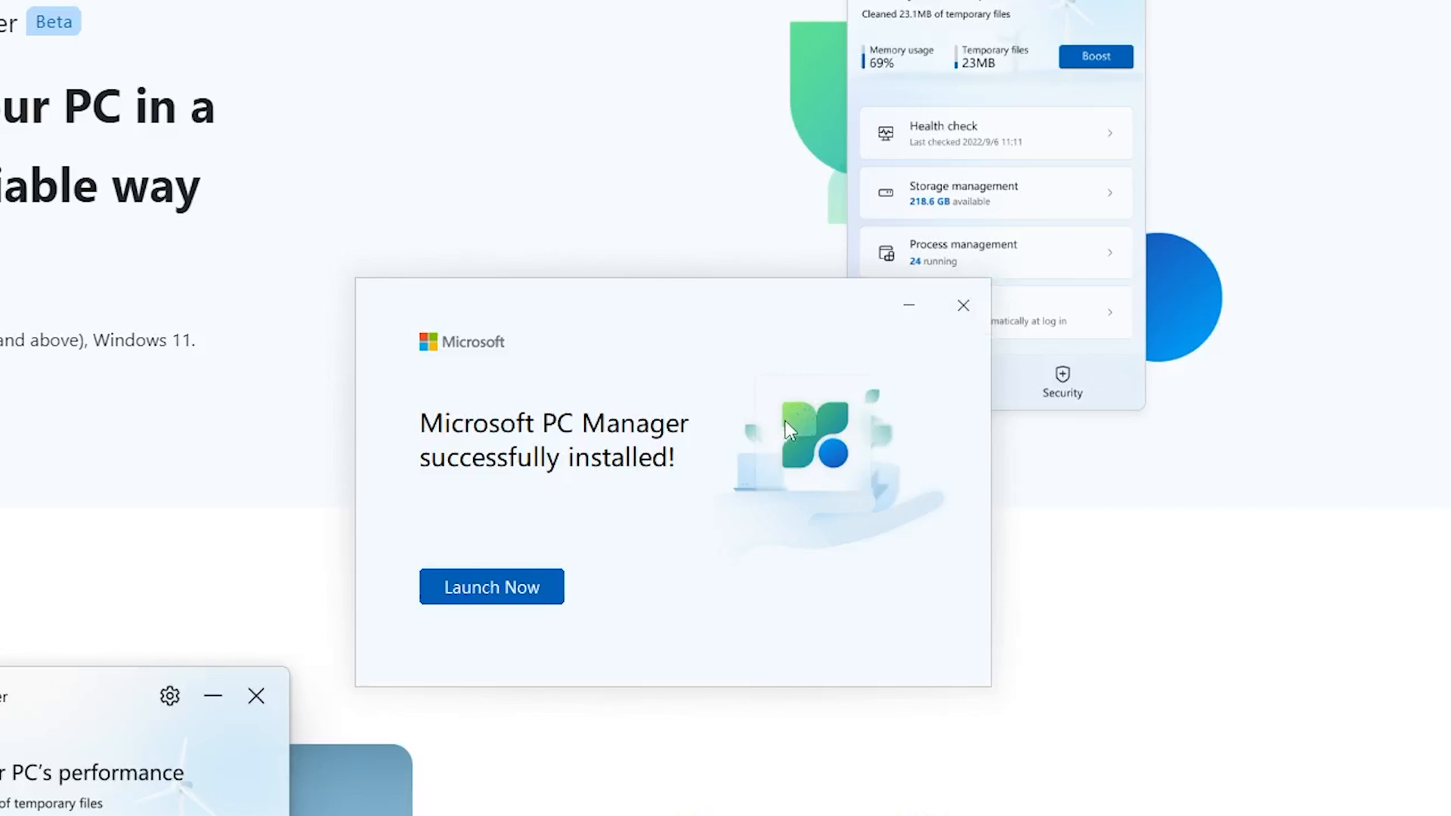
{"action": "left_click", "coordinate": [489, 587]}
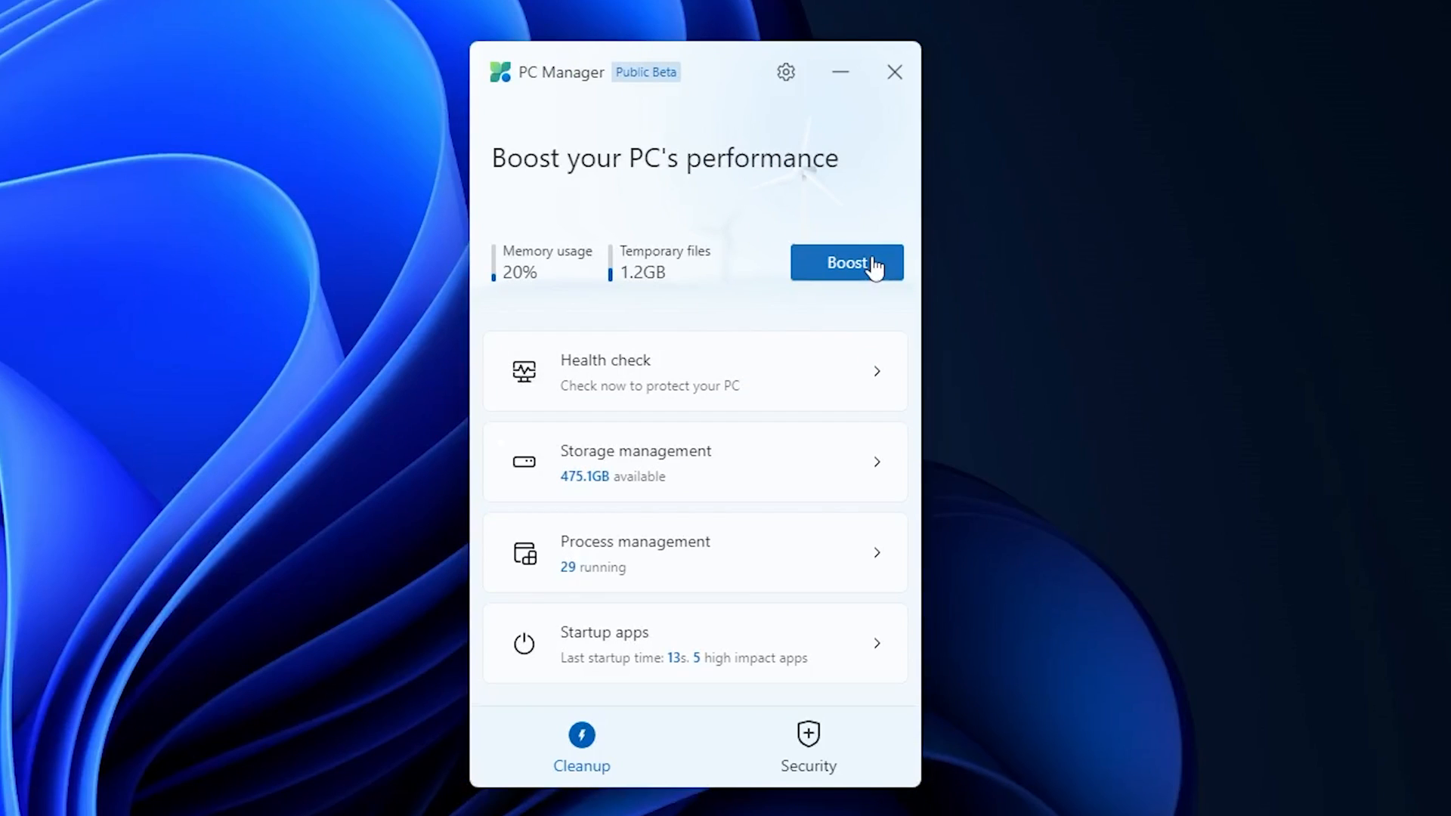
Step: Boost the PC, clearing 1.2GB of temporary files, then bring up PC Manager's Settings
{"action": "left_click", "coordinate": [845, 263]}
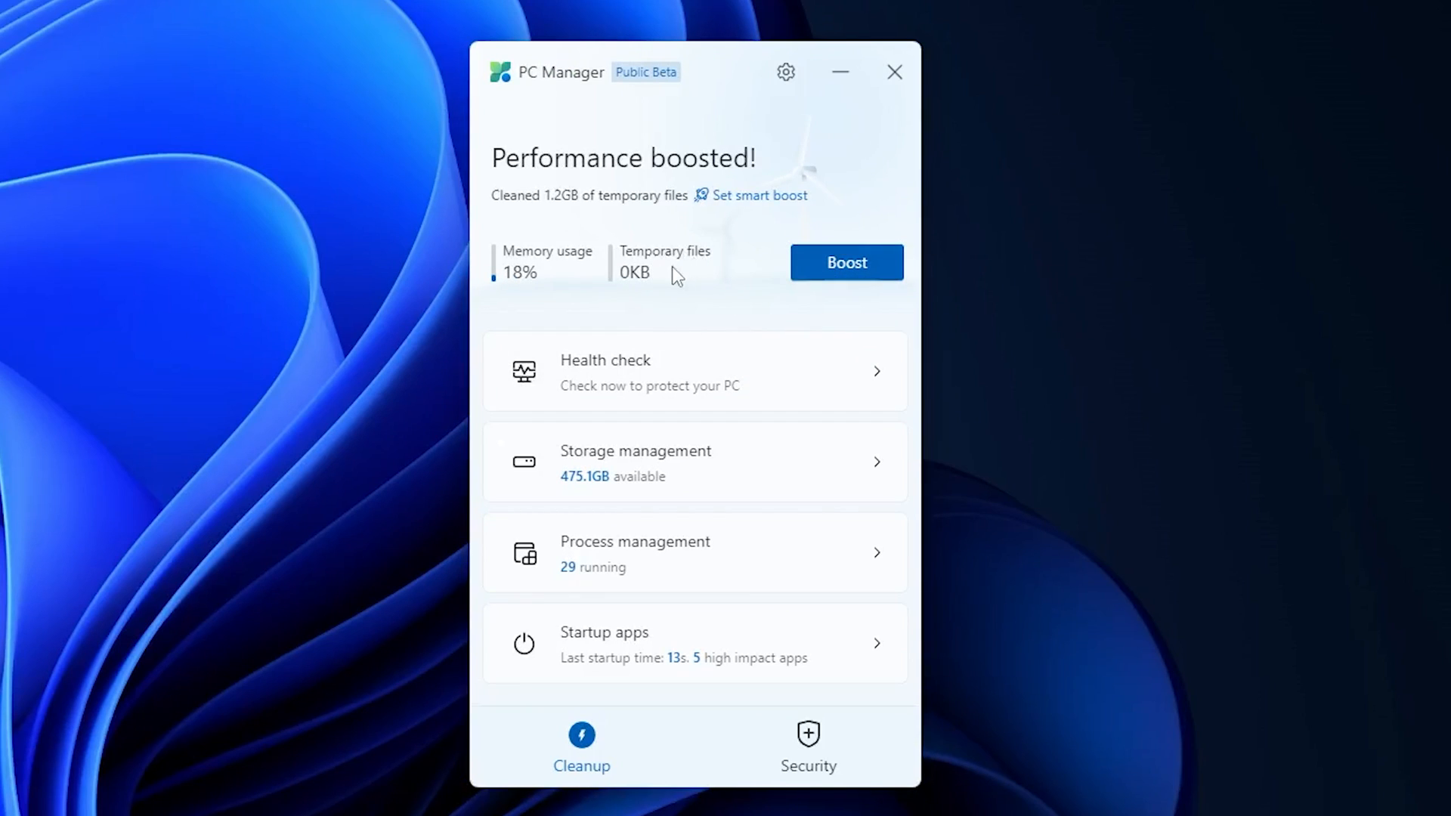
{"action": "mouse_move", "coordinate": [549, 213]}
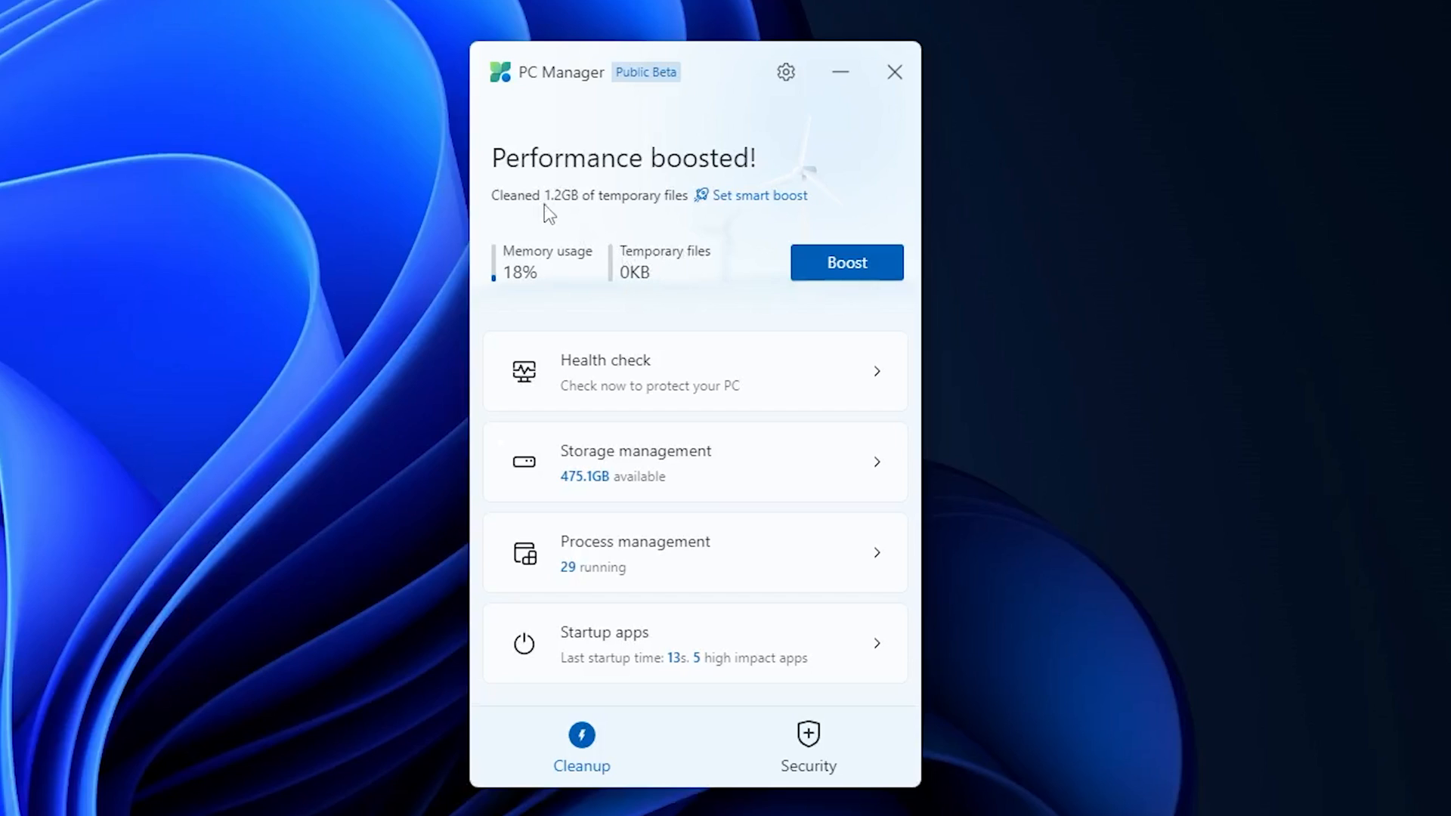
{"action": "mouse_move", "coordinate": [602, 248]}
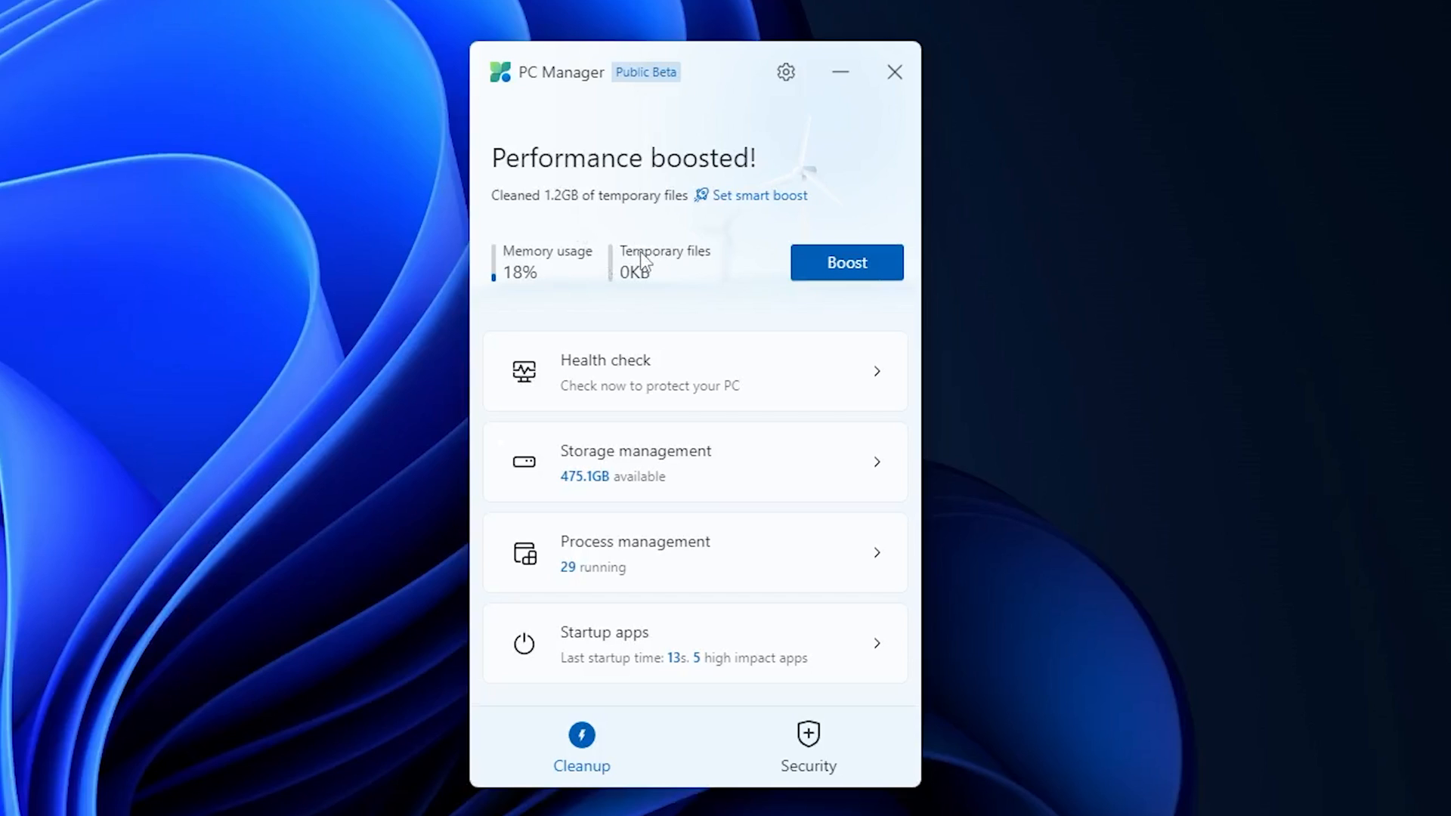
{"action": "mouse_move", "coordinate": [541, 278]}
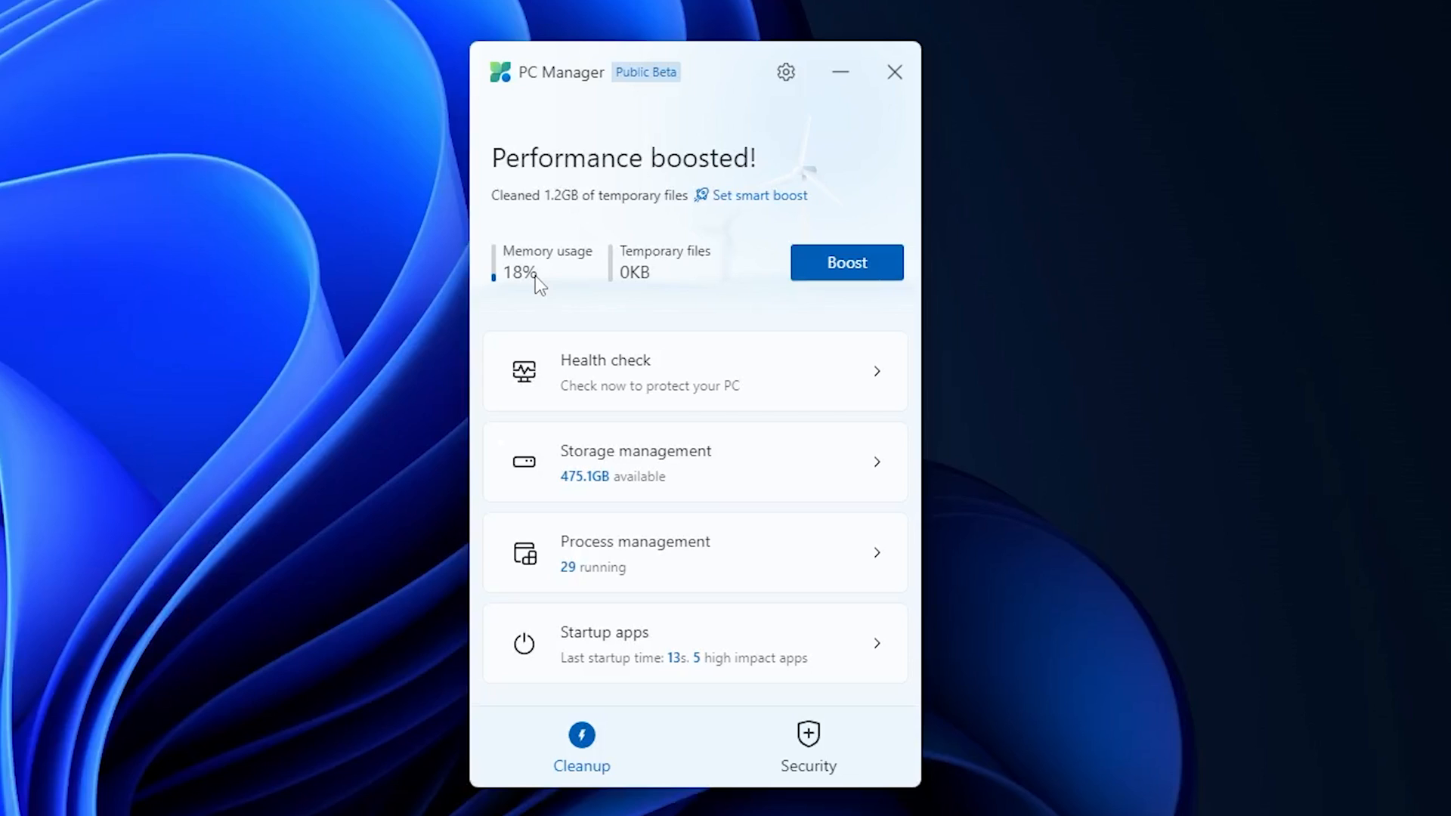
{"action": "mouse_move", "coordinate": [548, 282]}
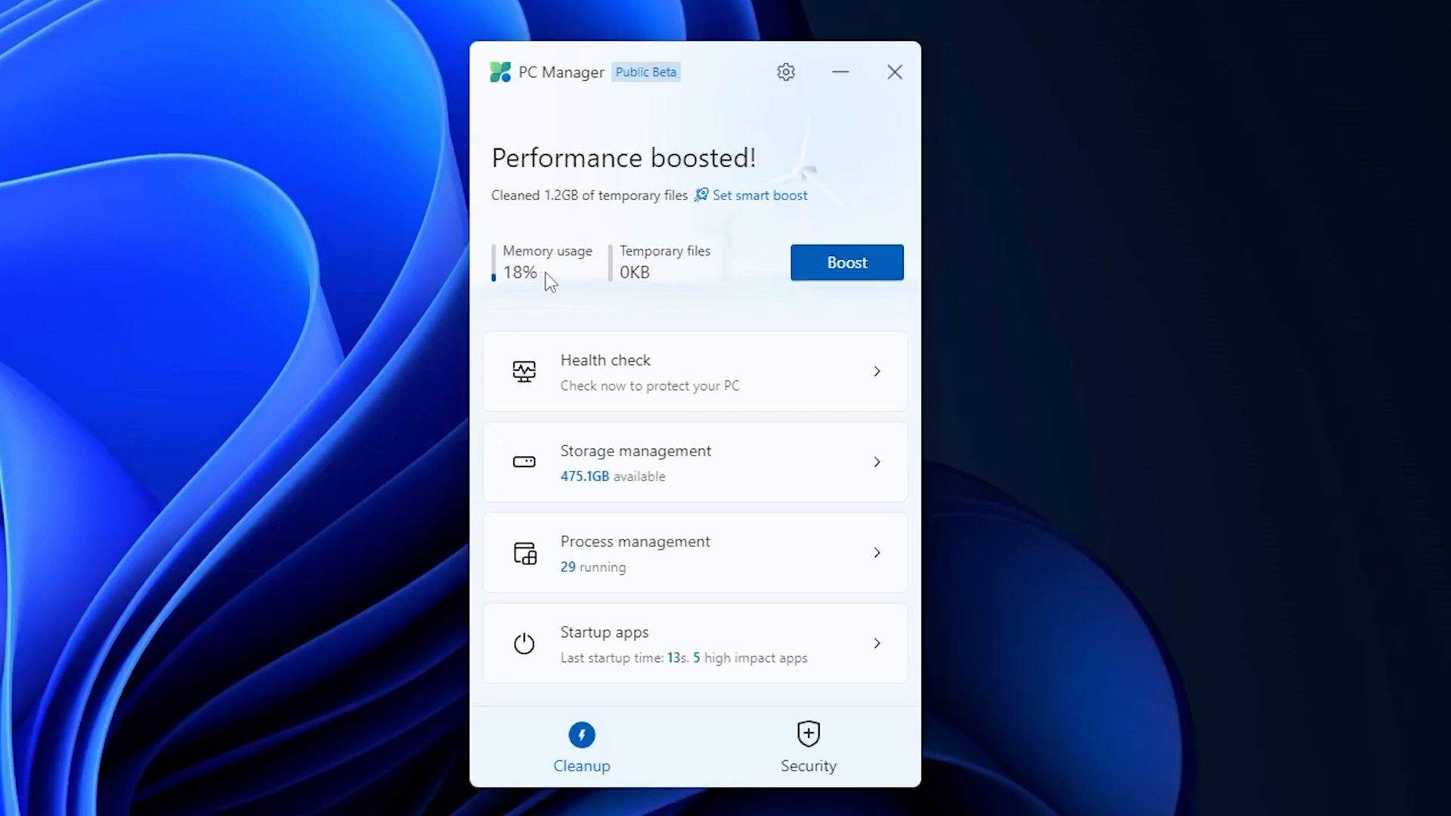
{"action": "left_click", "coordinate": [786, 72]}
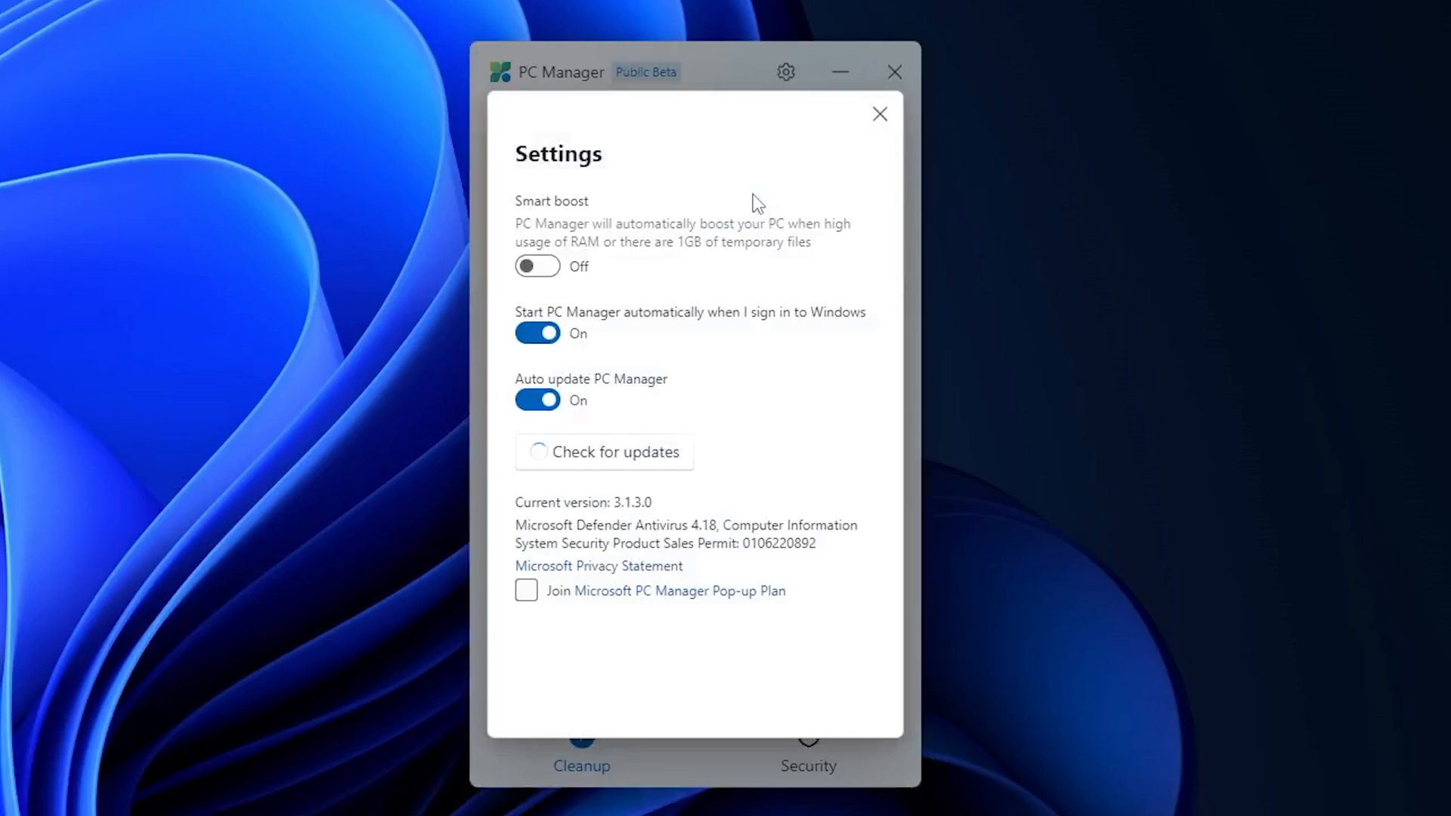
Step: Switch Smart boost on in Settings and return to the Boost home screen
{"action": "left_click", "coordinate": [603, 452]}
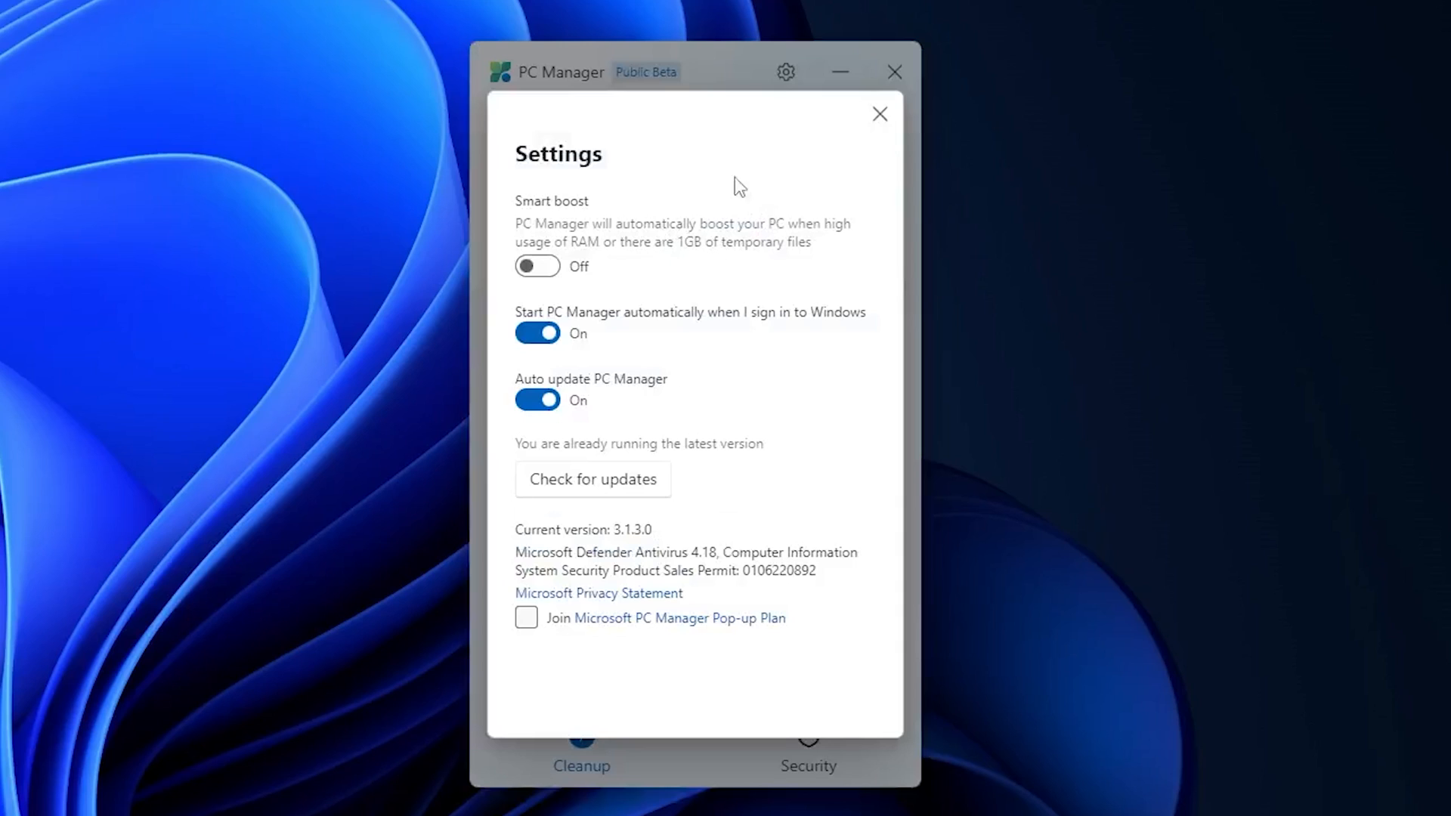
{"action": "mouse_move", "coordinate": [657, 227]}
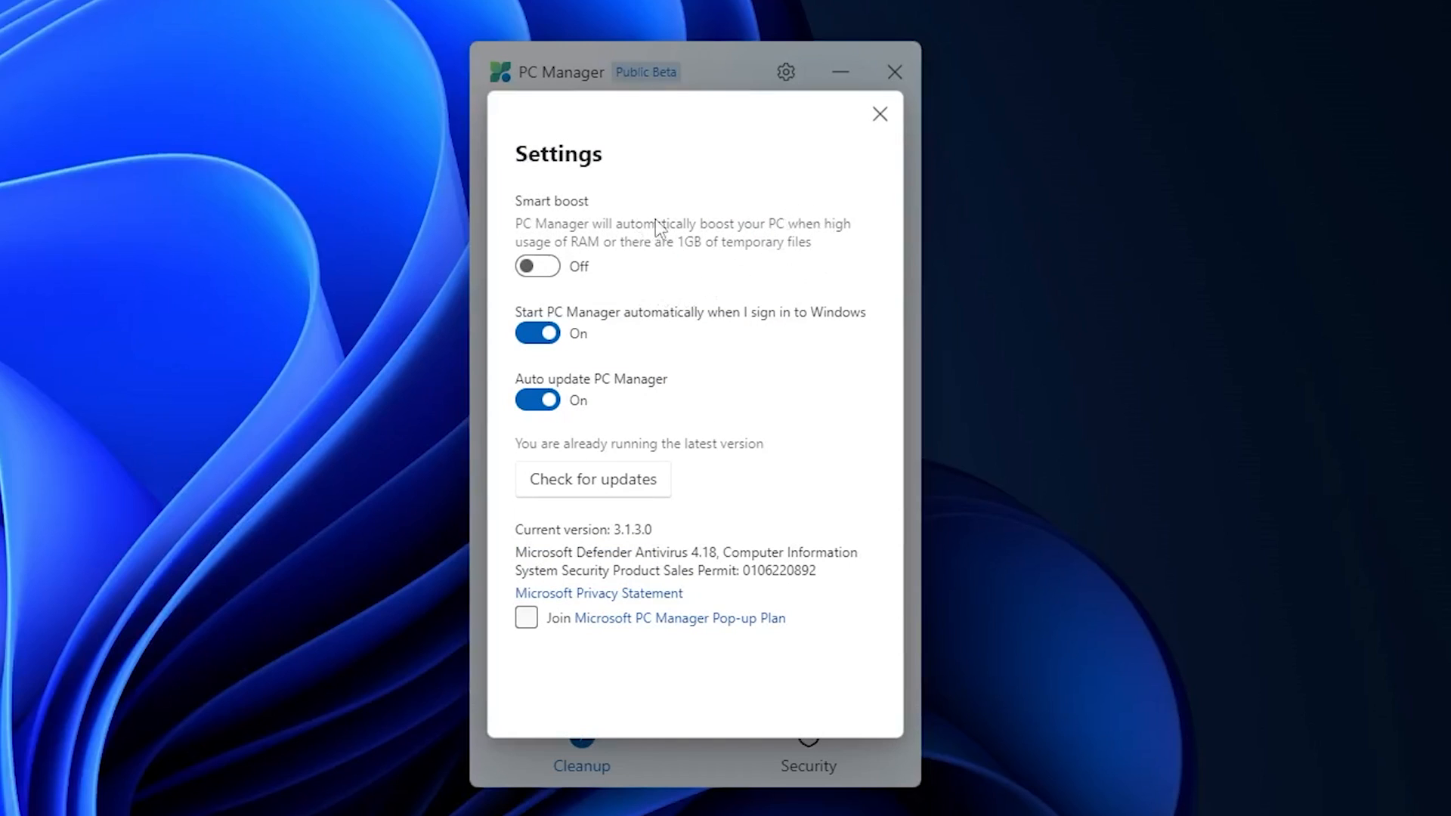
{"action": "mouse_move", "coordinate": [634, 269]}
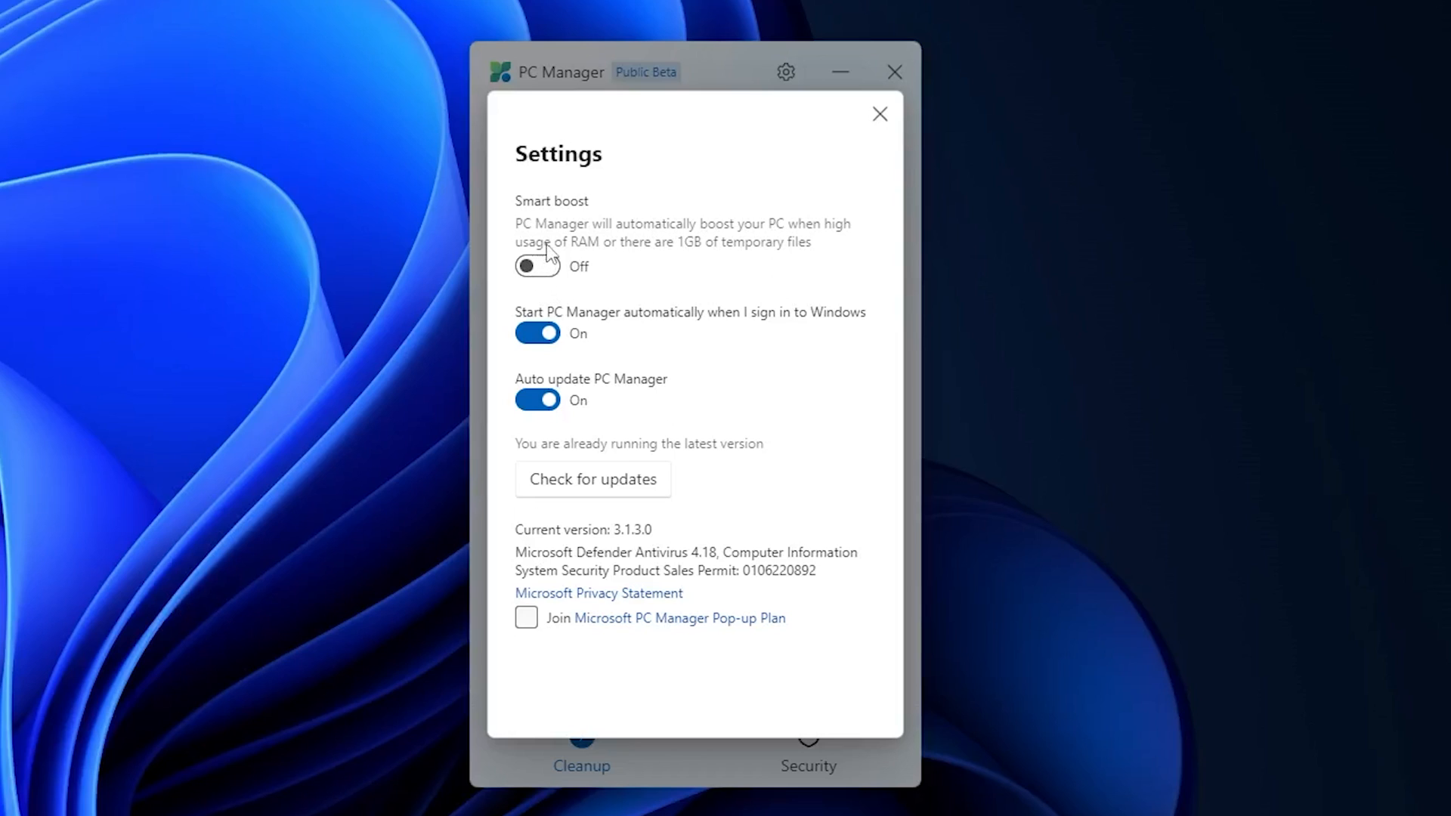
{"action": "left_click", "coordinate": [537, 266]}
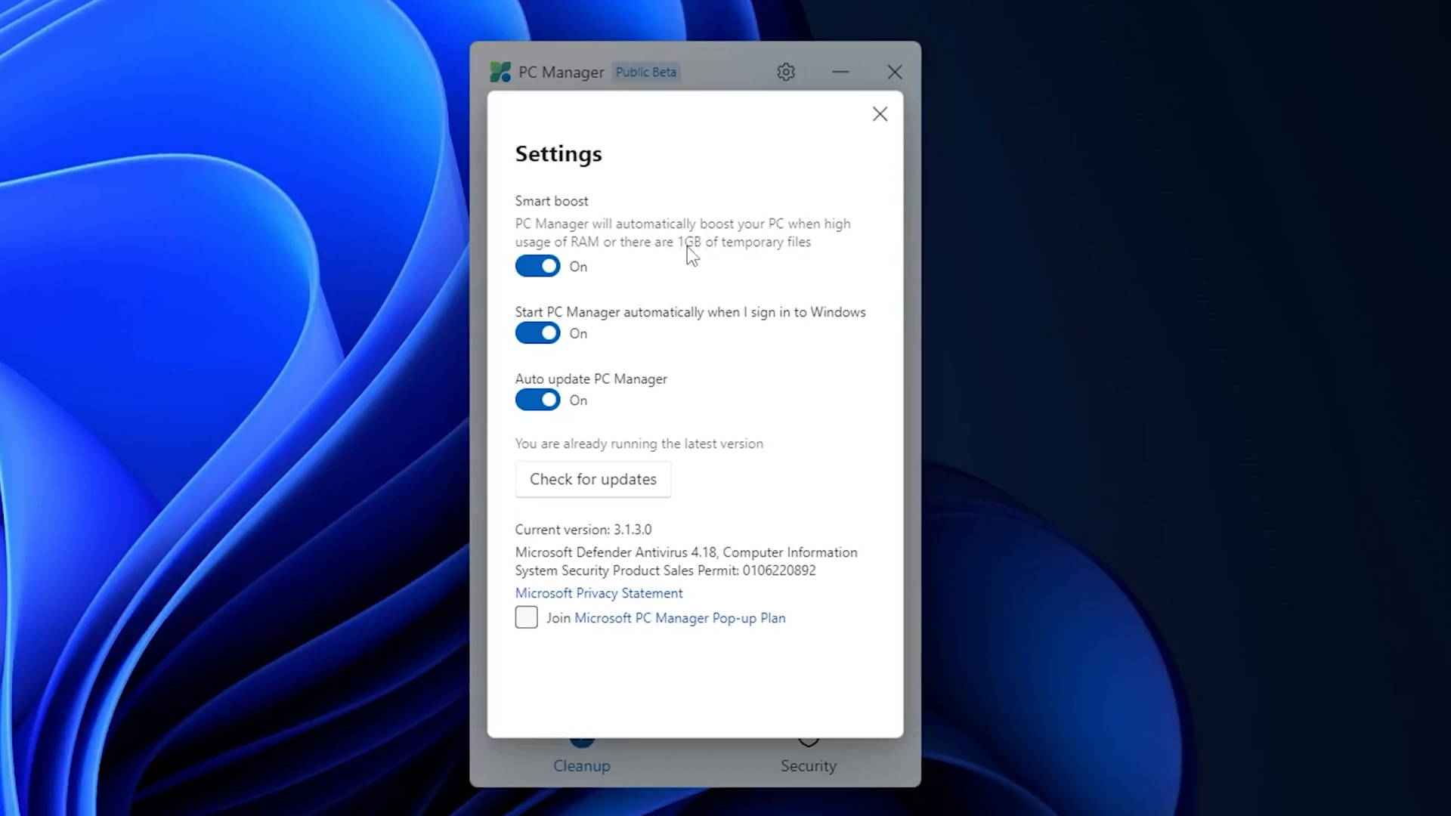
{"action": "mouse_move", "coordinate": [769, 253]}
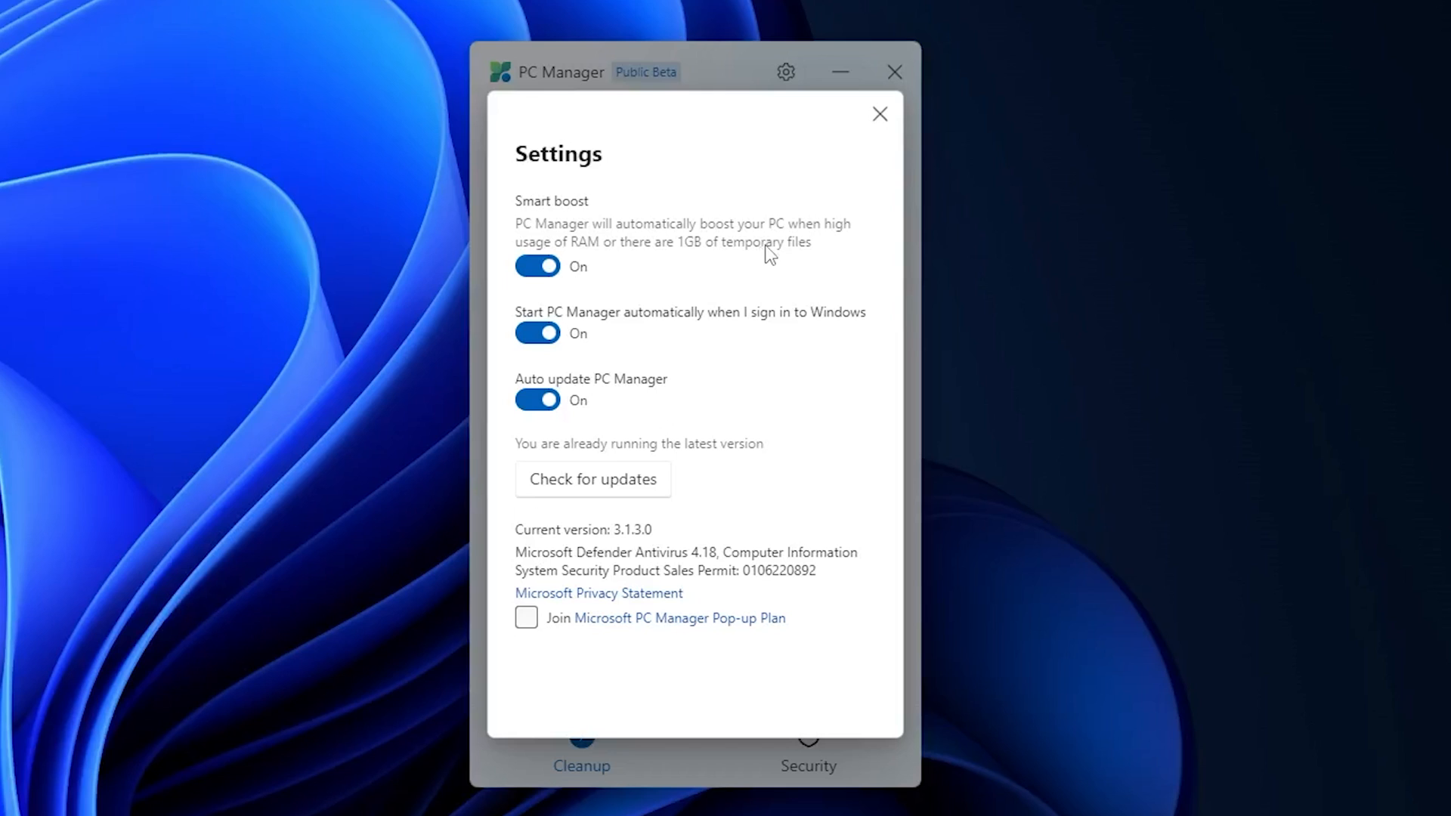
{"action": "mouse_move", "coordinate": [780, 258]}
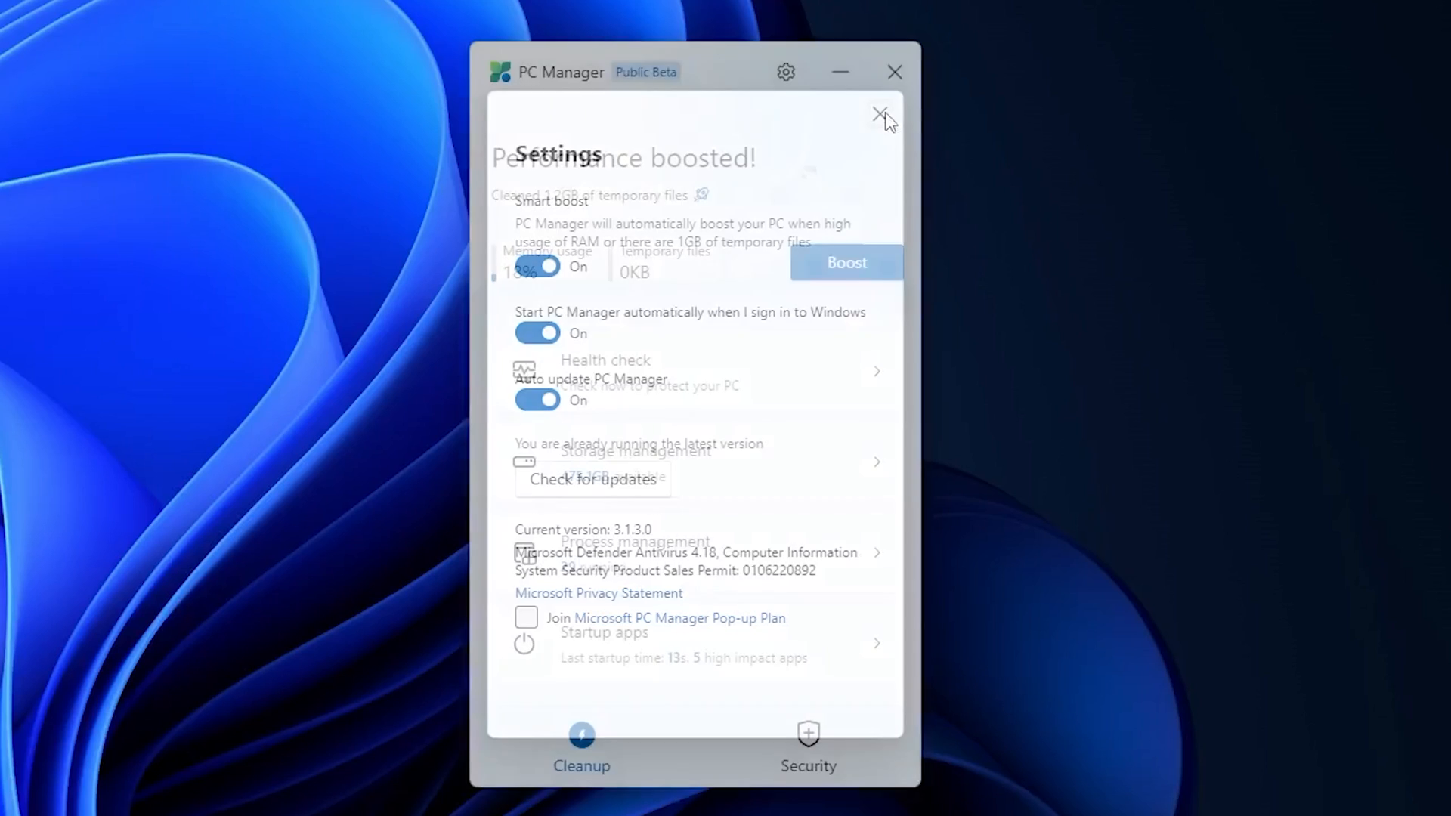
{"action": "left_click", "coordinate": [884, 114]}
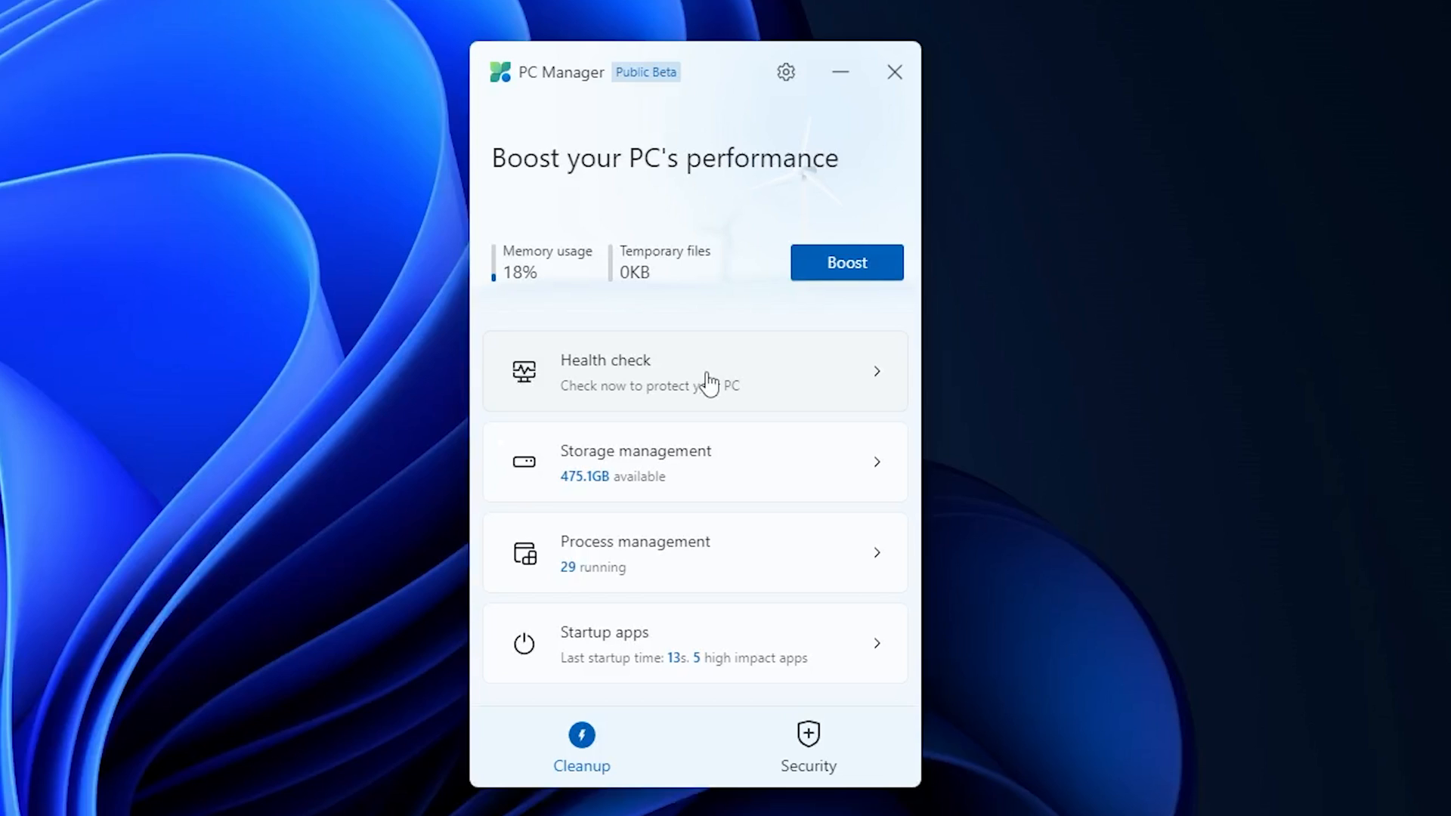
Step: Start a health check and a deep cleanup of Local Disk (C:), then leave PC Manager for Windows search
{"action": "left_click", "coordinate": [693, 372]}
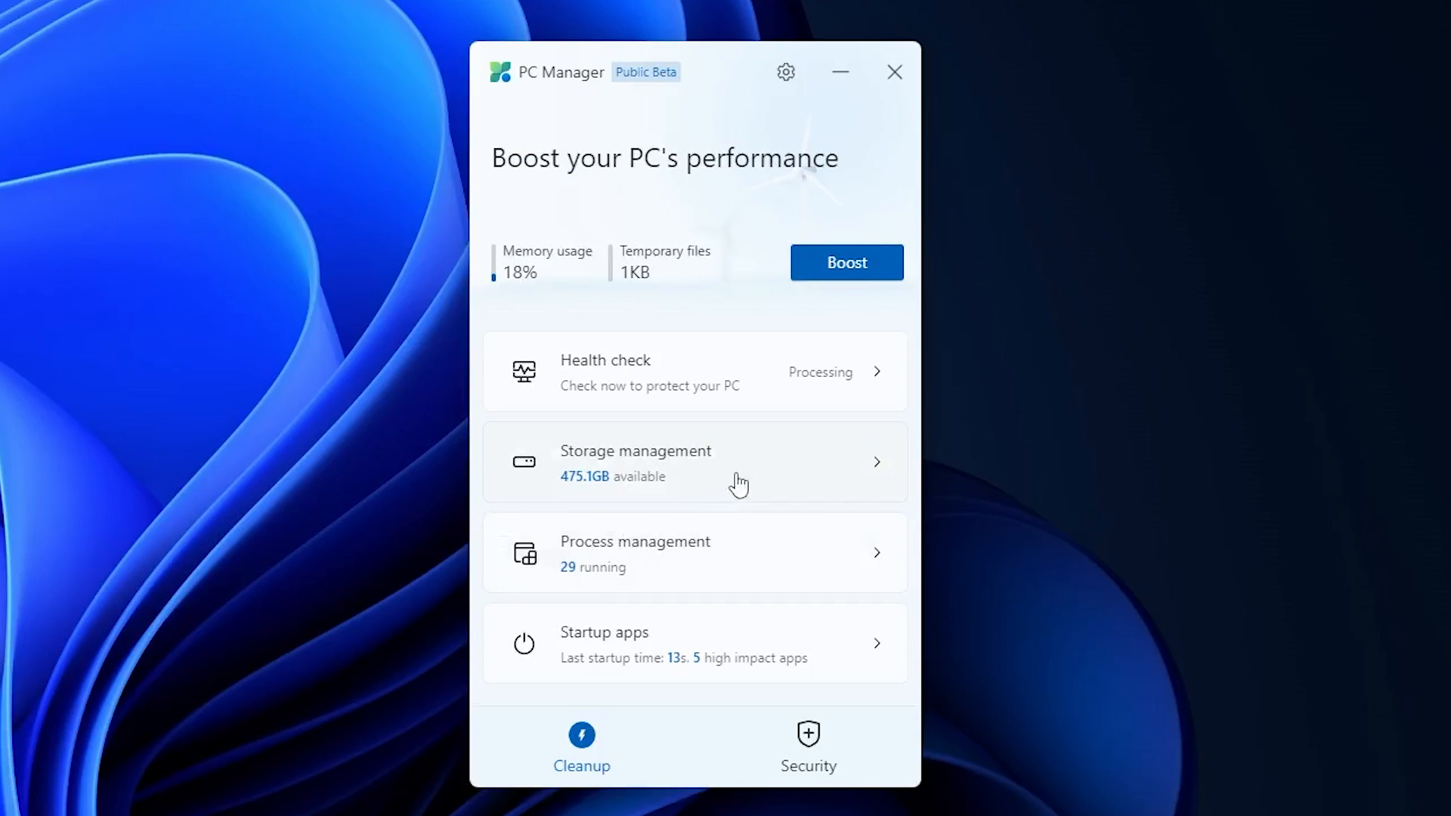
{"action": "left_click", "coordinate": [694, 462]}
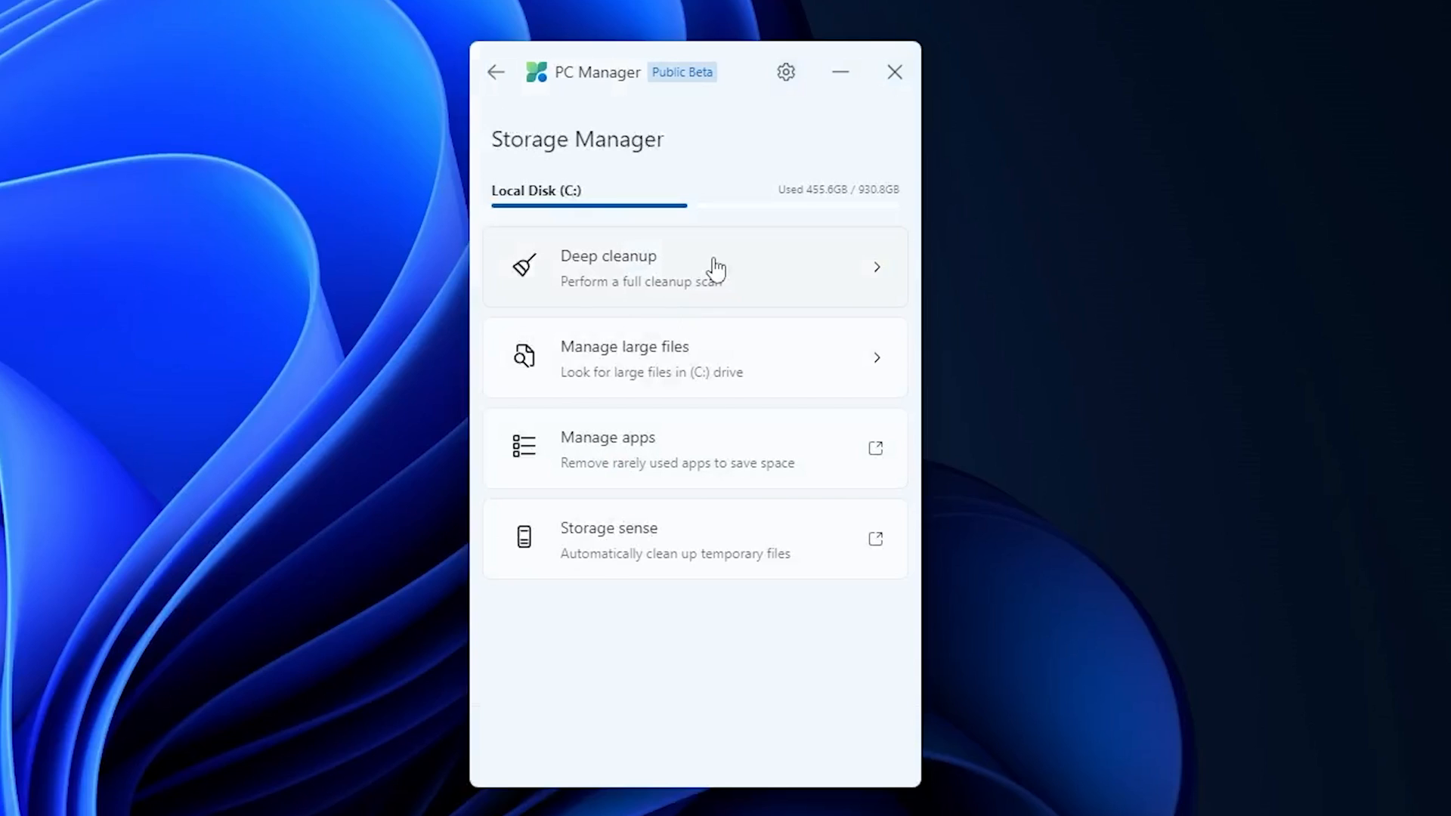
{"action": "left_click", "coordinate": [694, 268]}
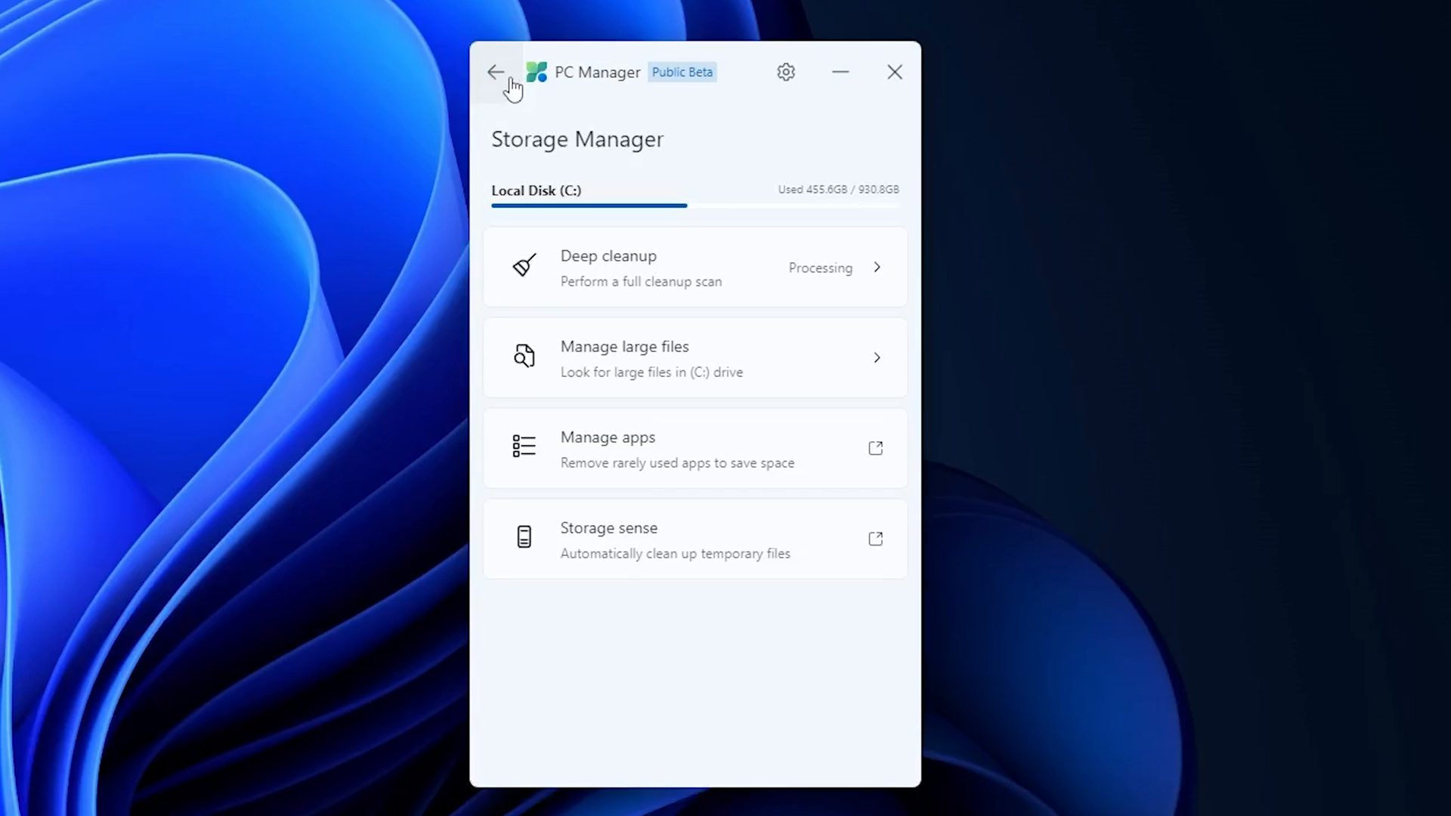
{"action": "left_click", "coordinate": [497, 73]}
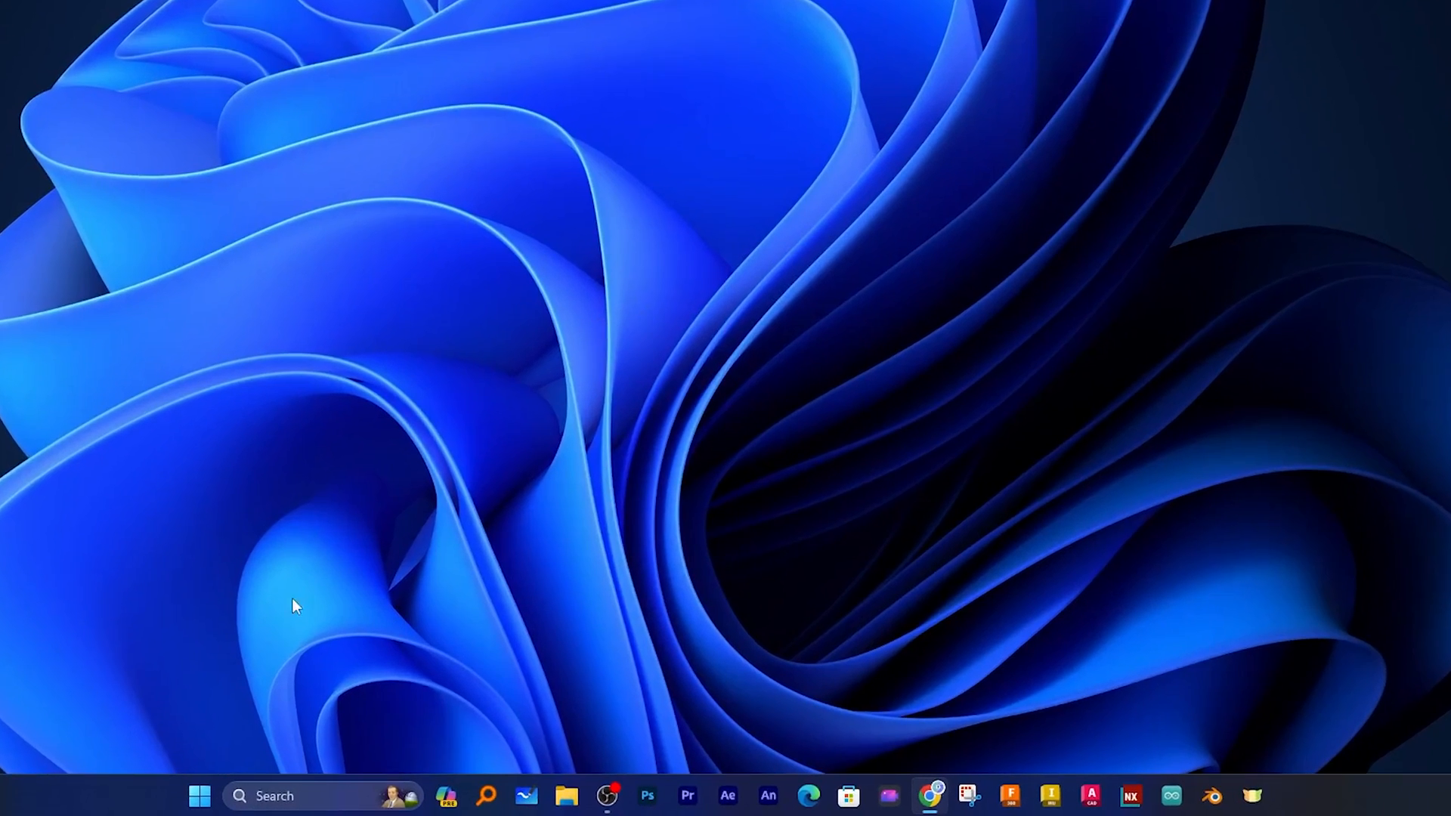
{"action": "left_click", "coordinate": [198, 797]}
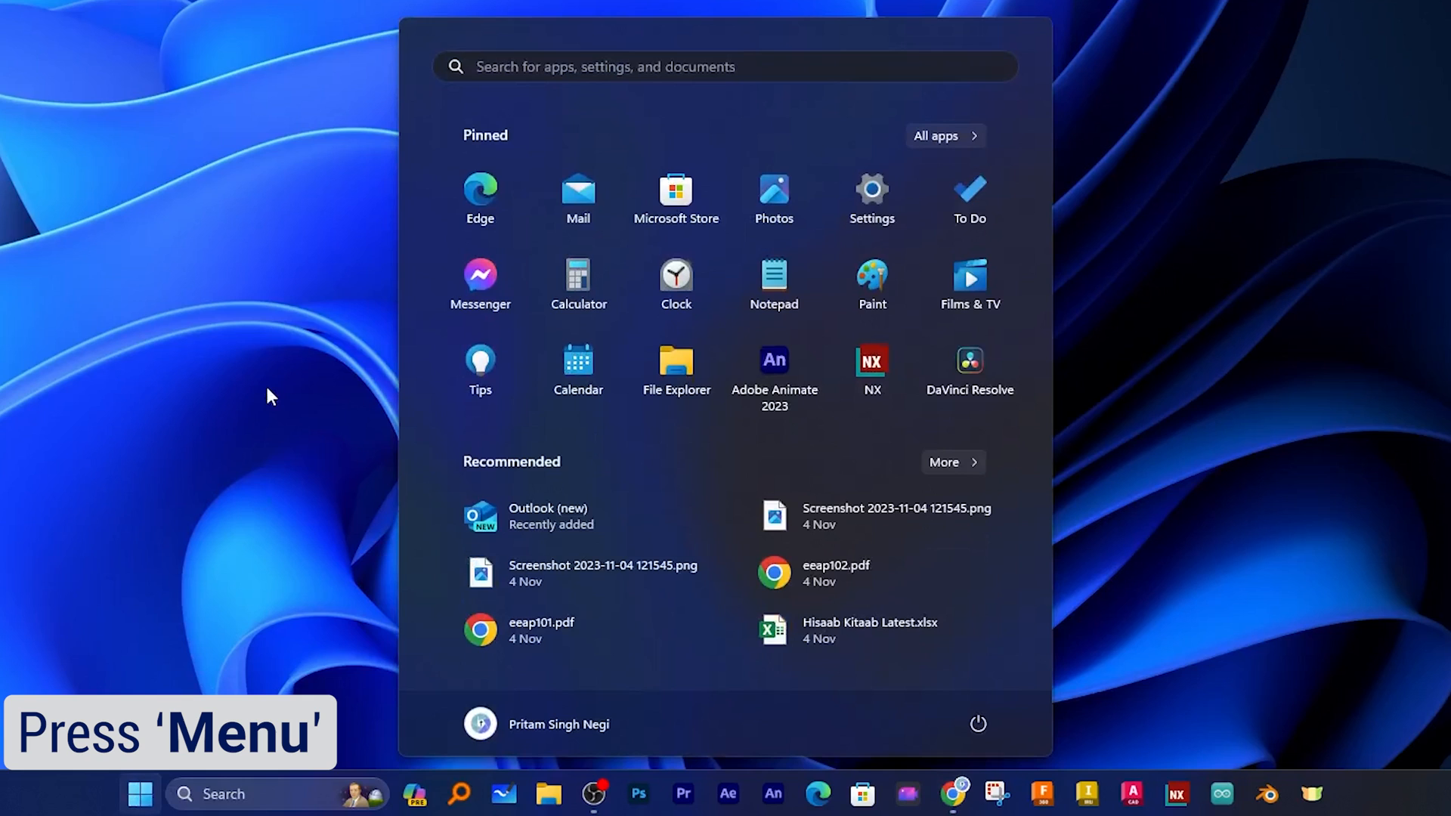
Step: Search "power" to reach the Balanced power plan's sleep and display settings
{"action": "type", "text": "power"}
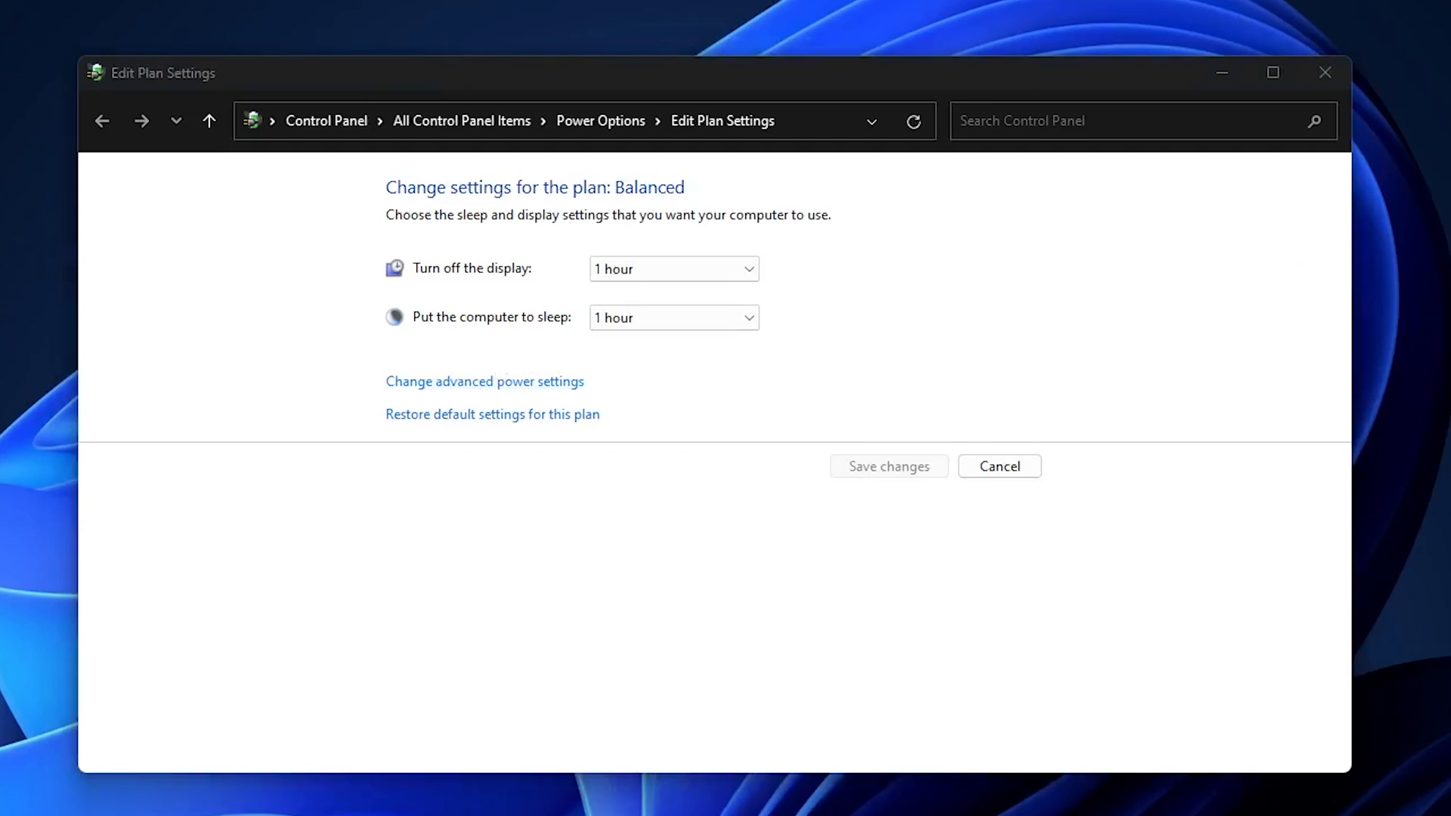
{"action": "left_click", "coordinate": [484, 381]}
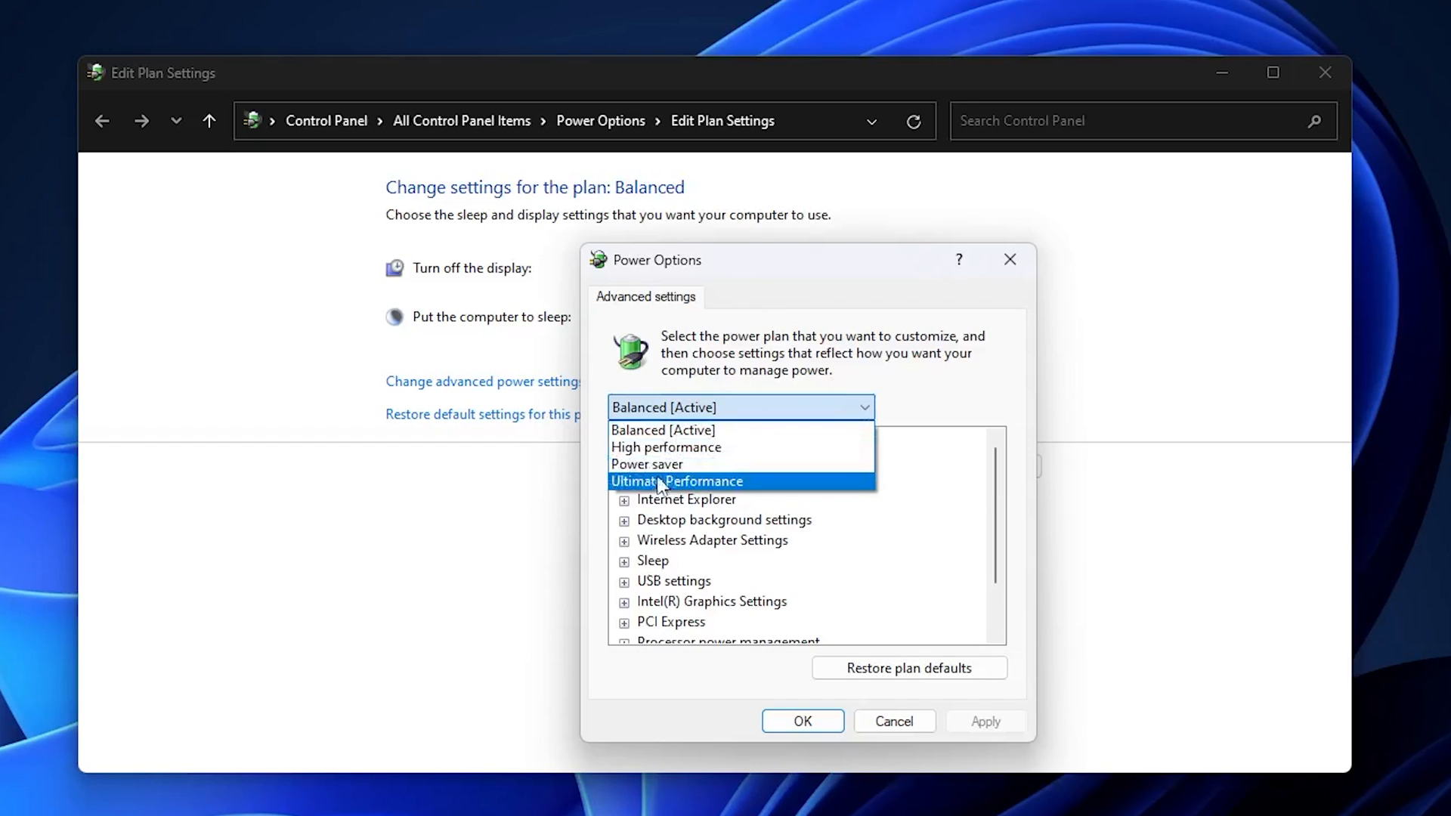
{"action": "left_click", "coordinate": [678, 481]}
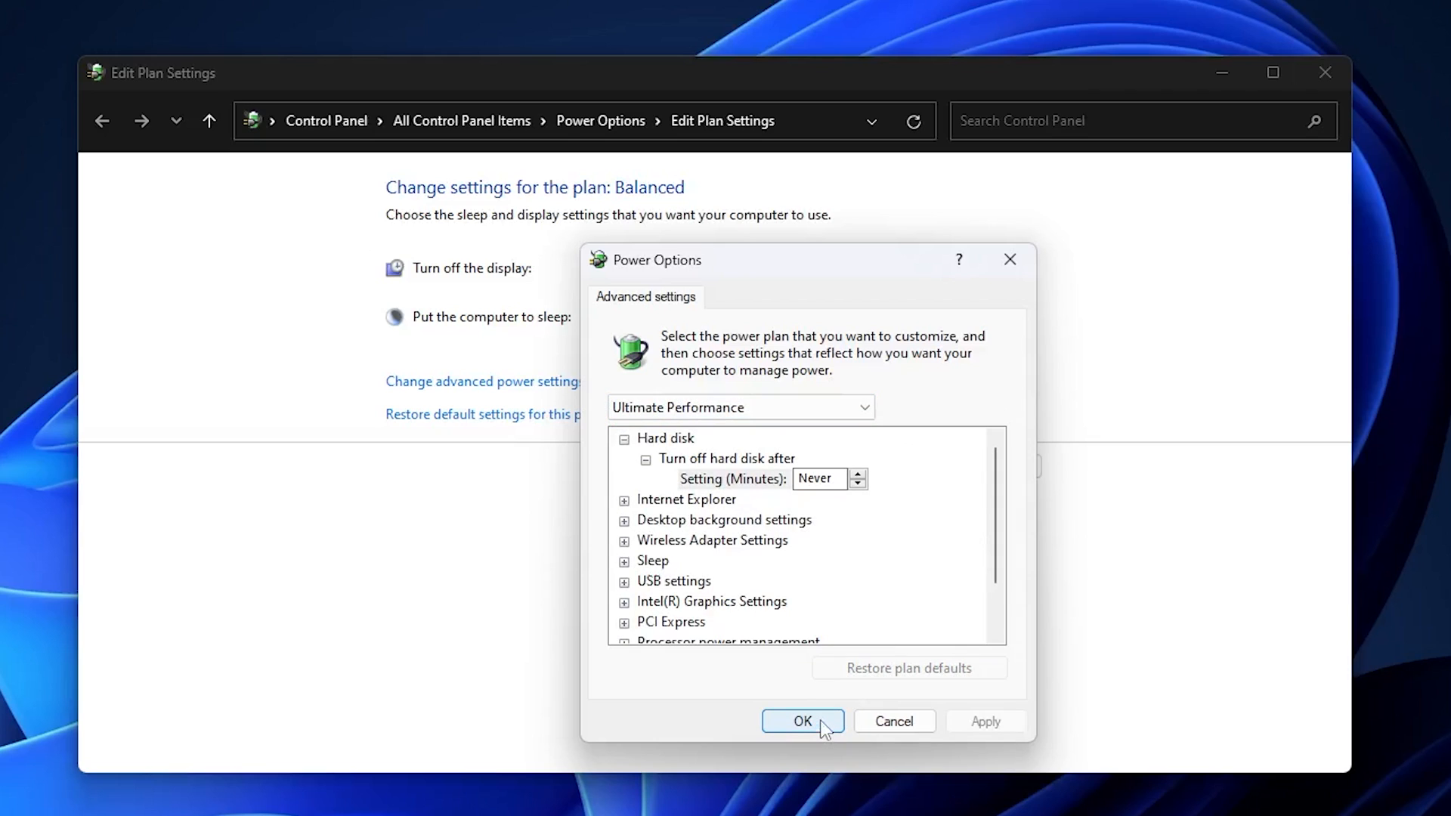
{"action": "left_click", "coordinate": [801, 721]}
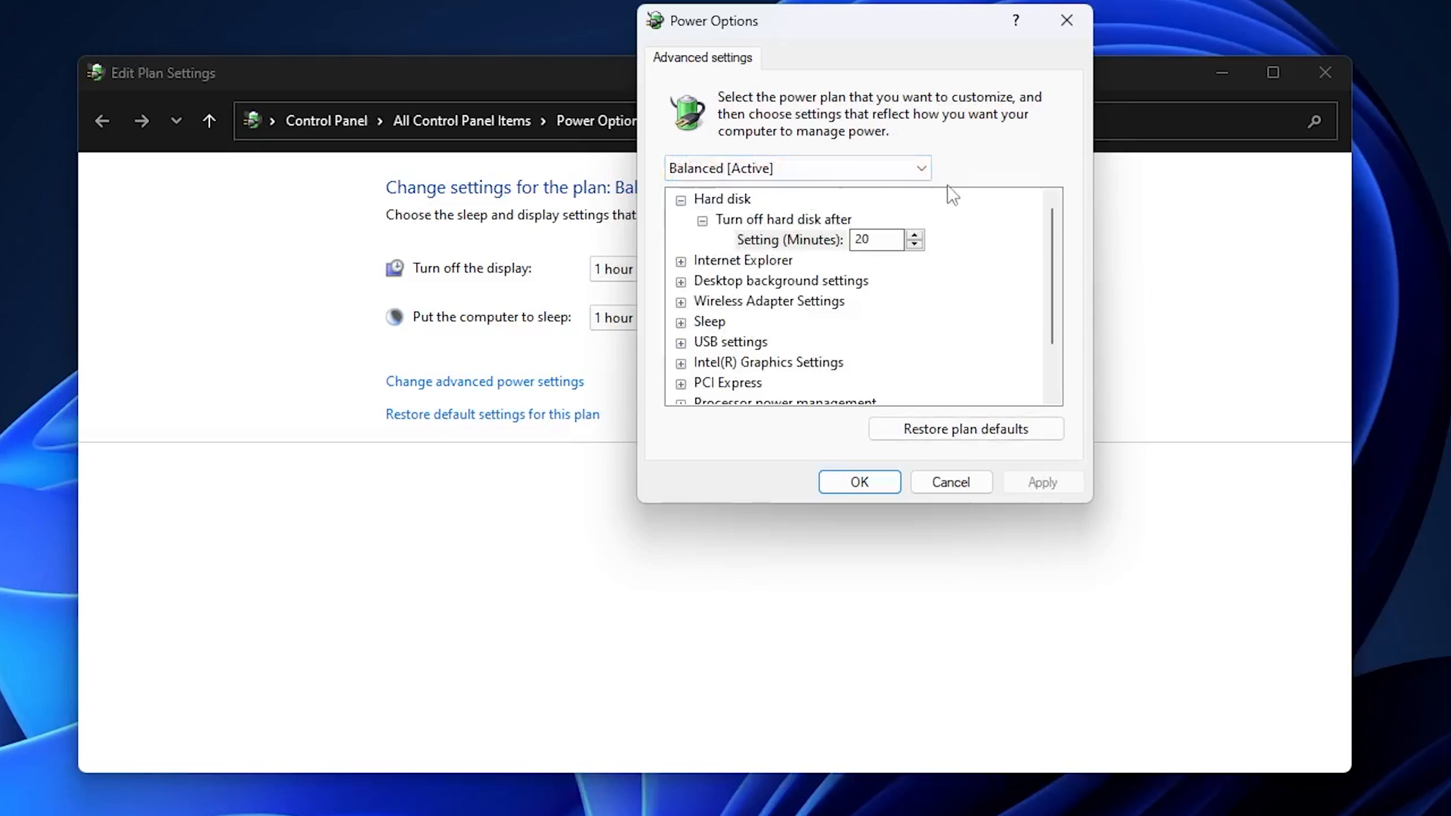
{"action": "left_click", "coordinate": [857, 482]}
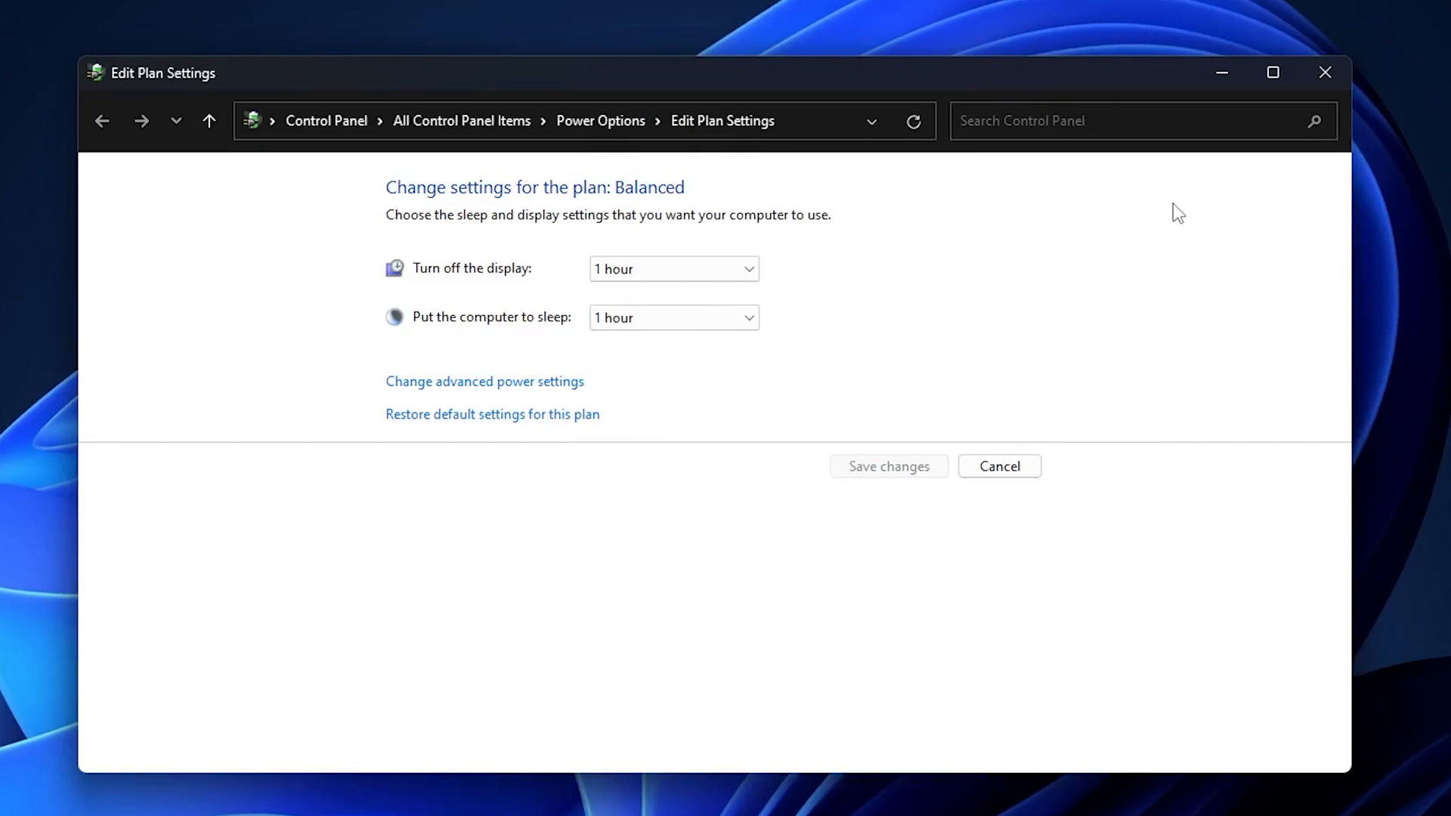